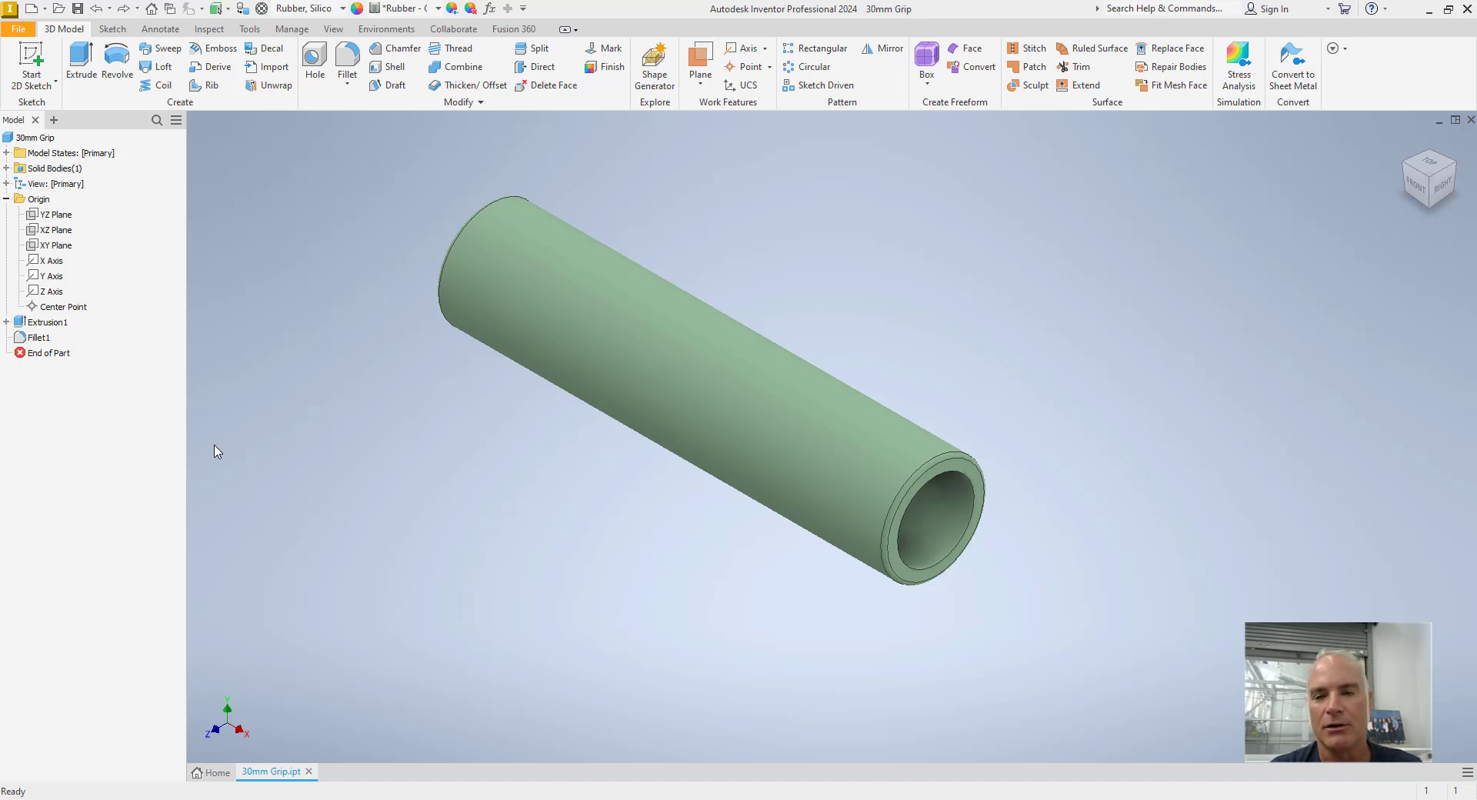
- Start the Plane tool from the Work Features panel
{"action": "left_click", "coordinate": [827, 398]}
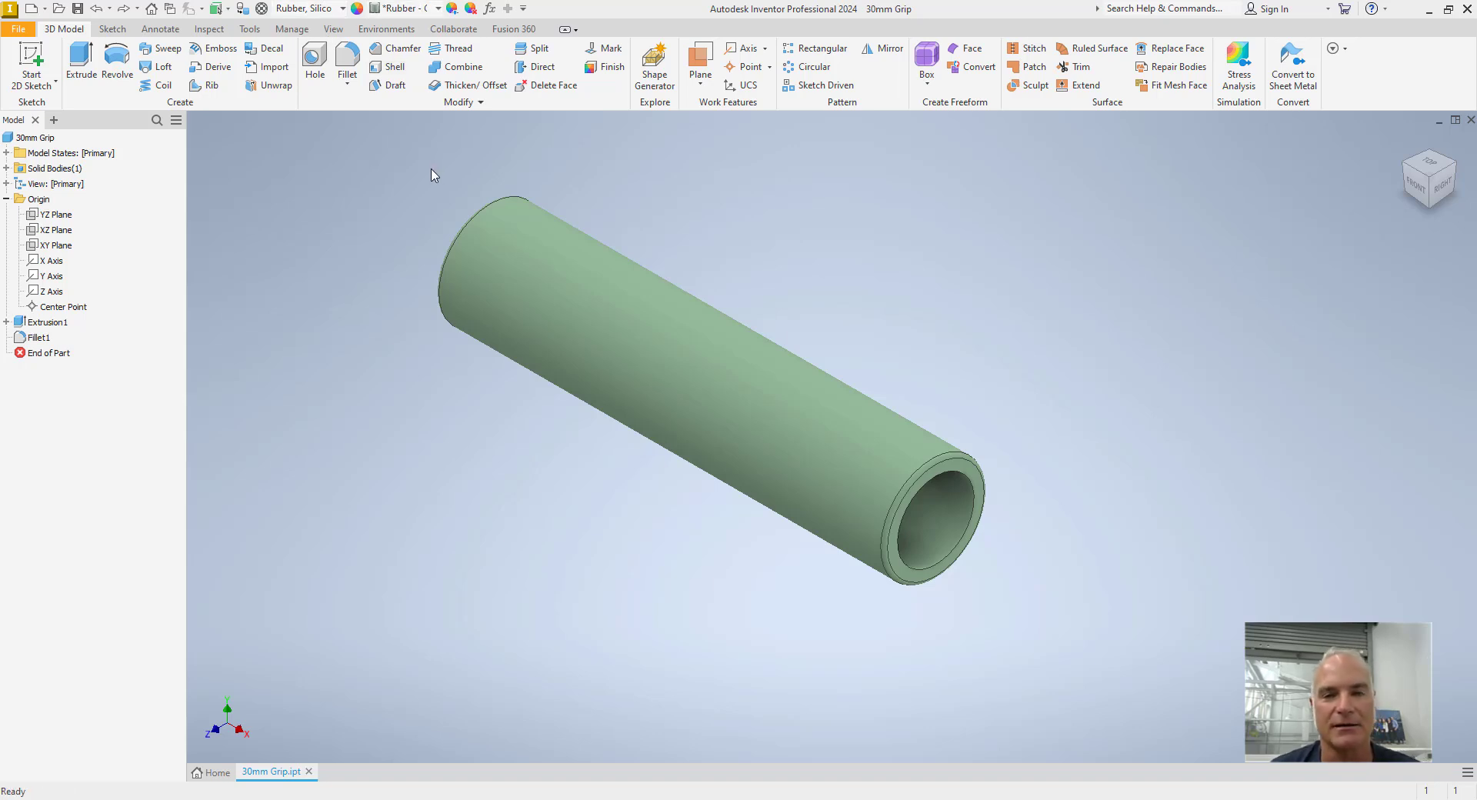
{"action": "mouse_move", "coordinate": [788, 214]}
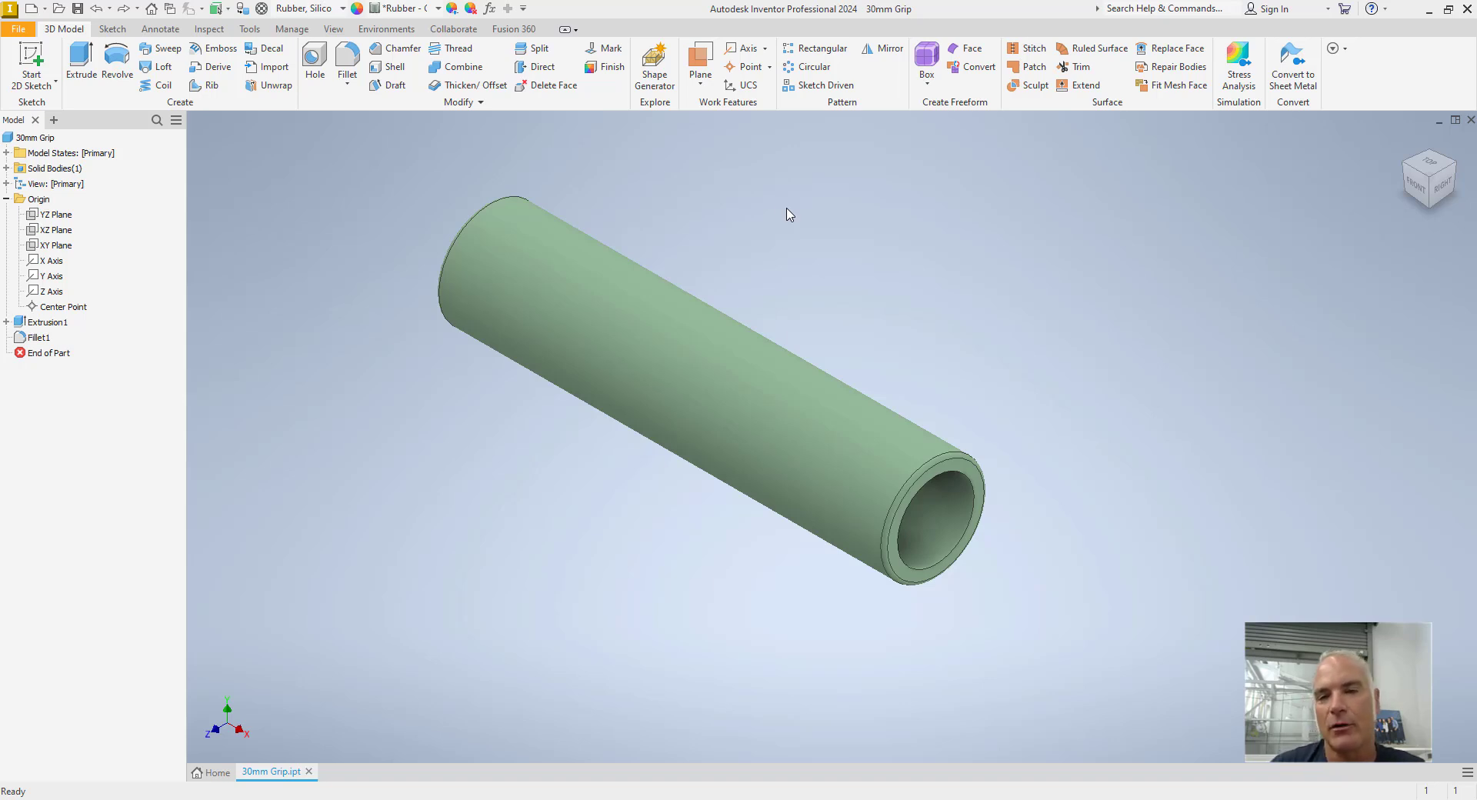
{"action": "mouse_move", "coordinate": [783, 210]}
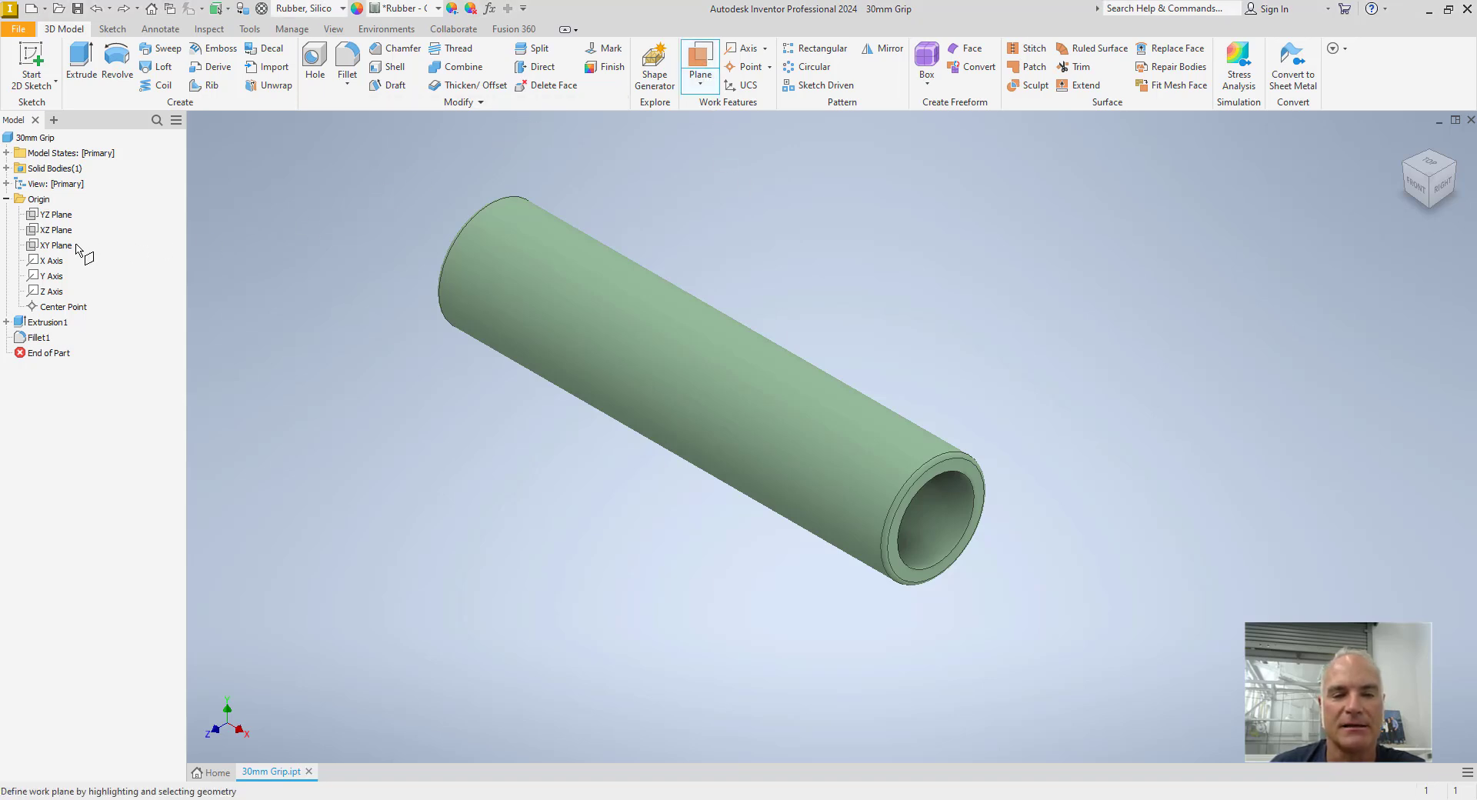
- Use the XY origin plane as the reference for Work Plane1
{"action": "left_click", "coordinate": [56, 245]}
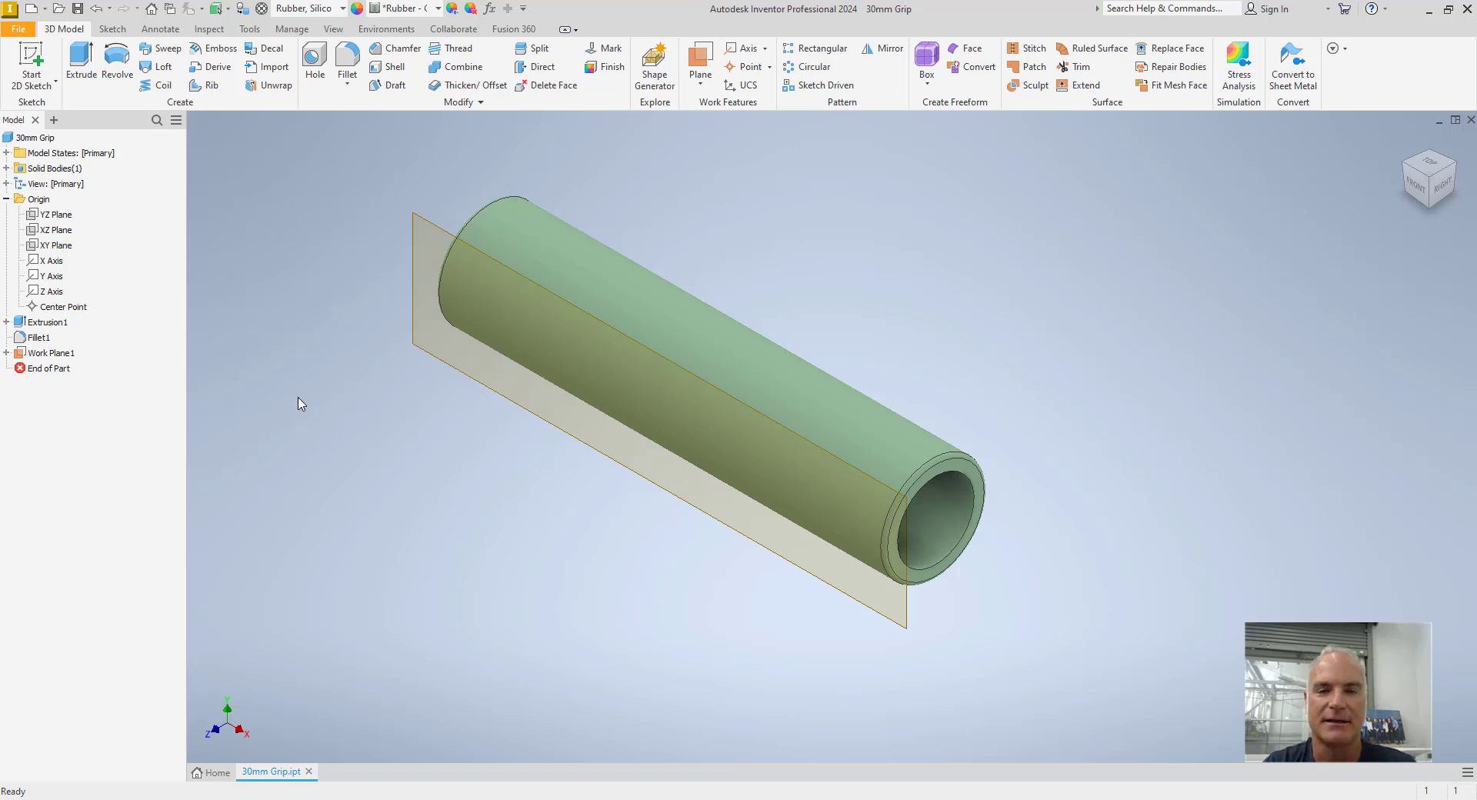
{"action": "mouse_move", "coordinate": [320, 399]}
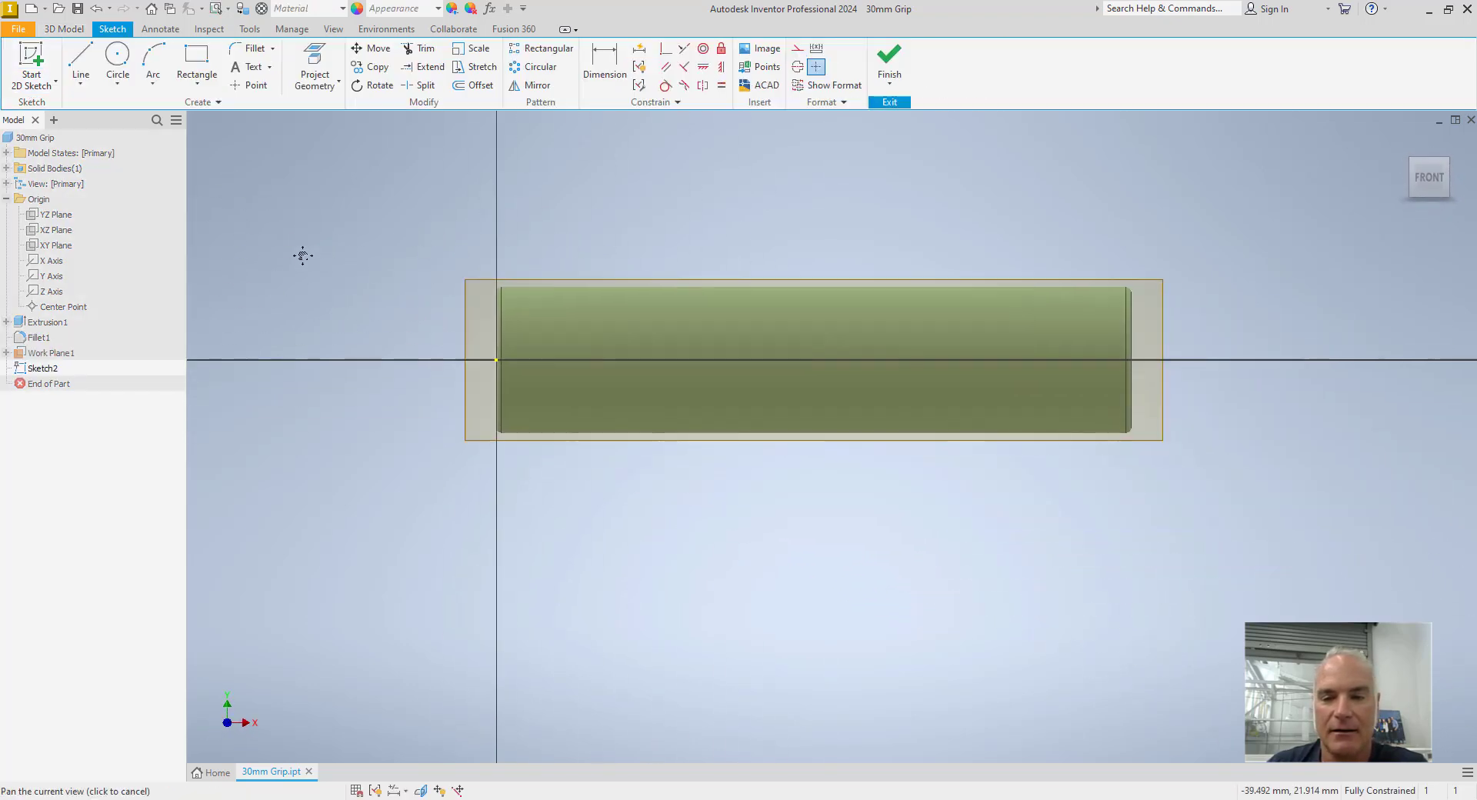
{"action": "left_click_drag", "start_coordinate": [302, 255], "coordinate": [758, 250]}
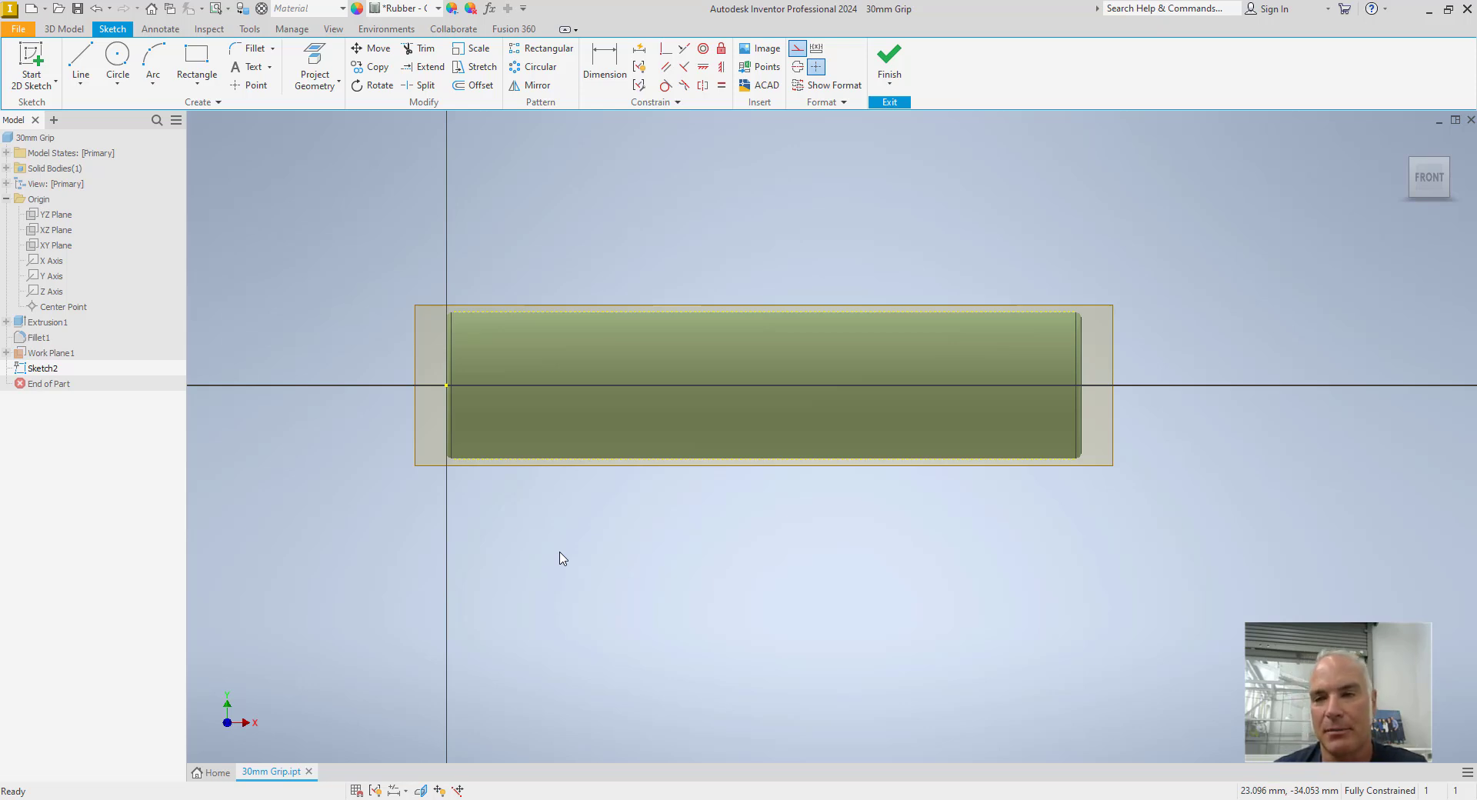
{"action": "mouse_move", "coordinate": [708, 202]}
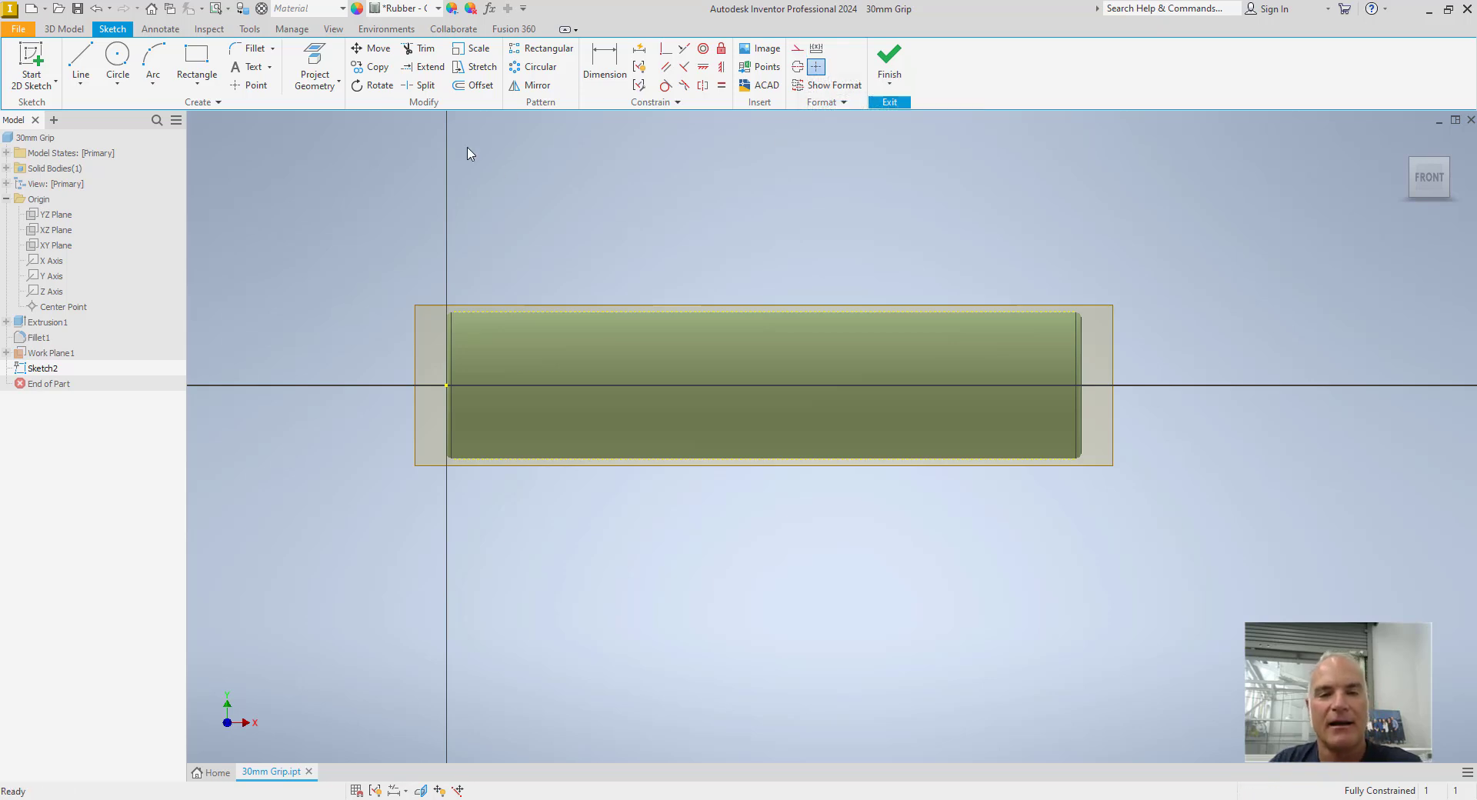
{"action": "mouse_move", "coordinate": [253, 67]}
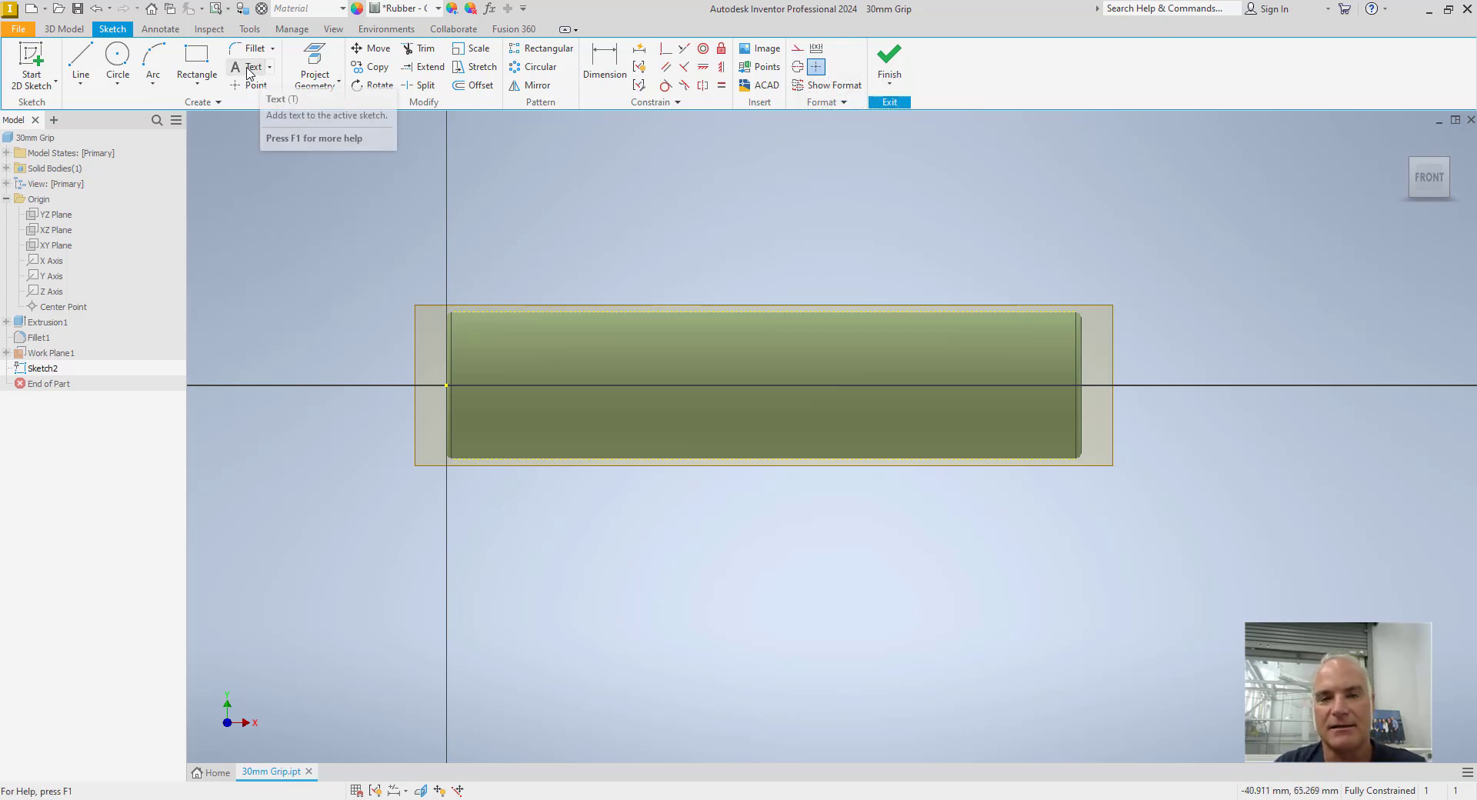
- Place 'StickyGripz' text in Magneto font at 14 mm, then reopen it for editing
{"action": "left_click", "coordinate": [251, 66]}
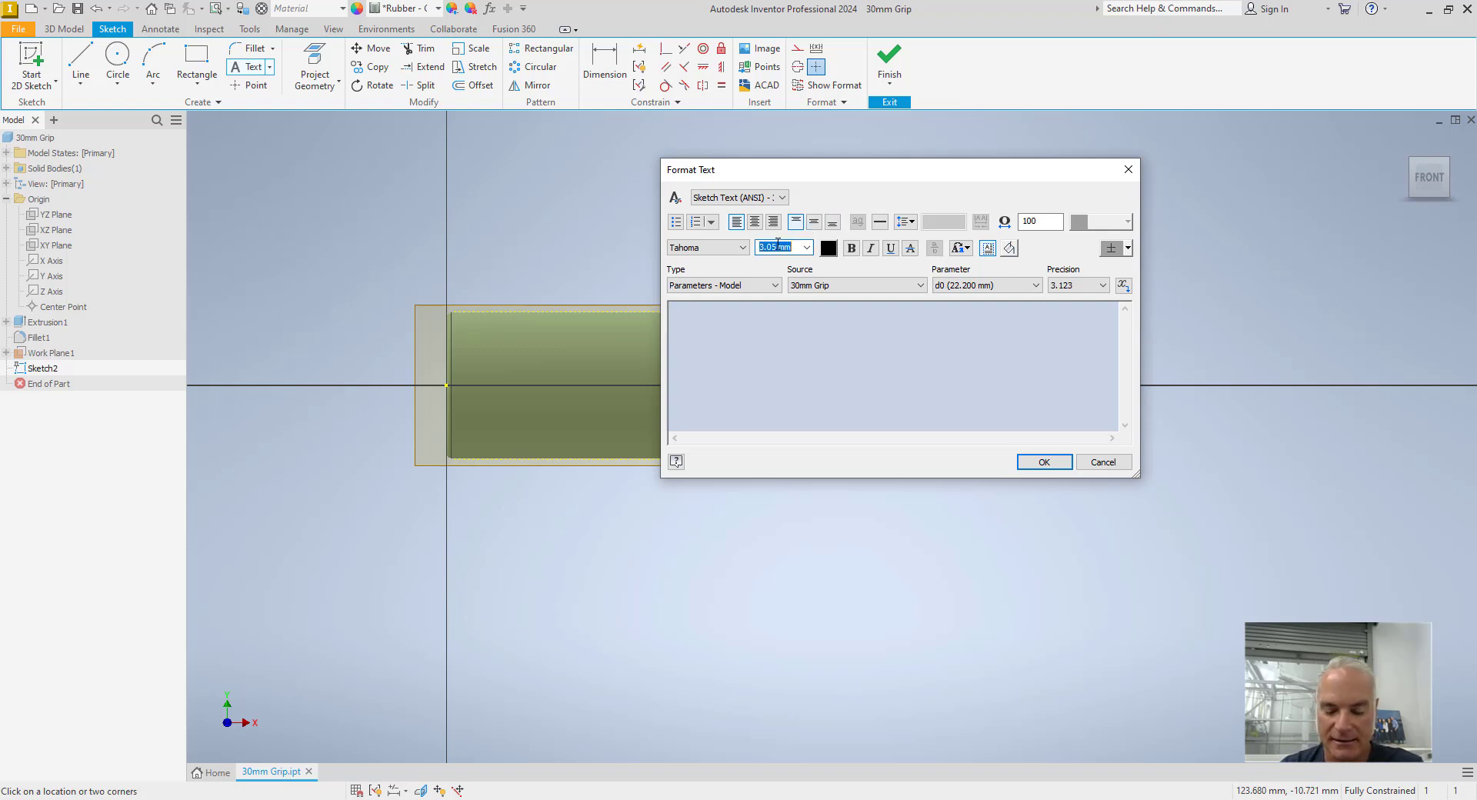
{"action": "type", "text": "15"}
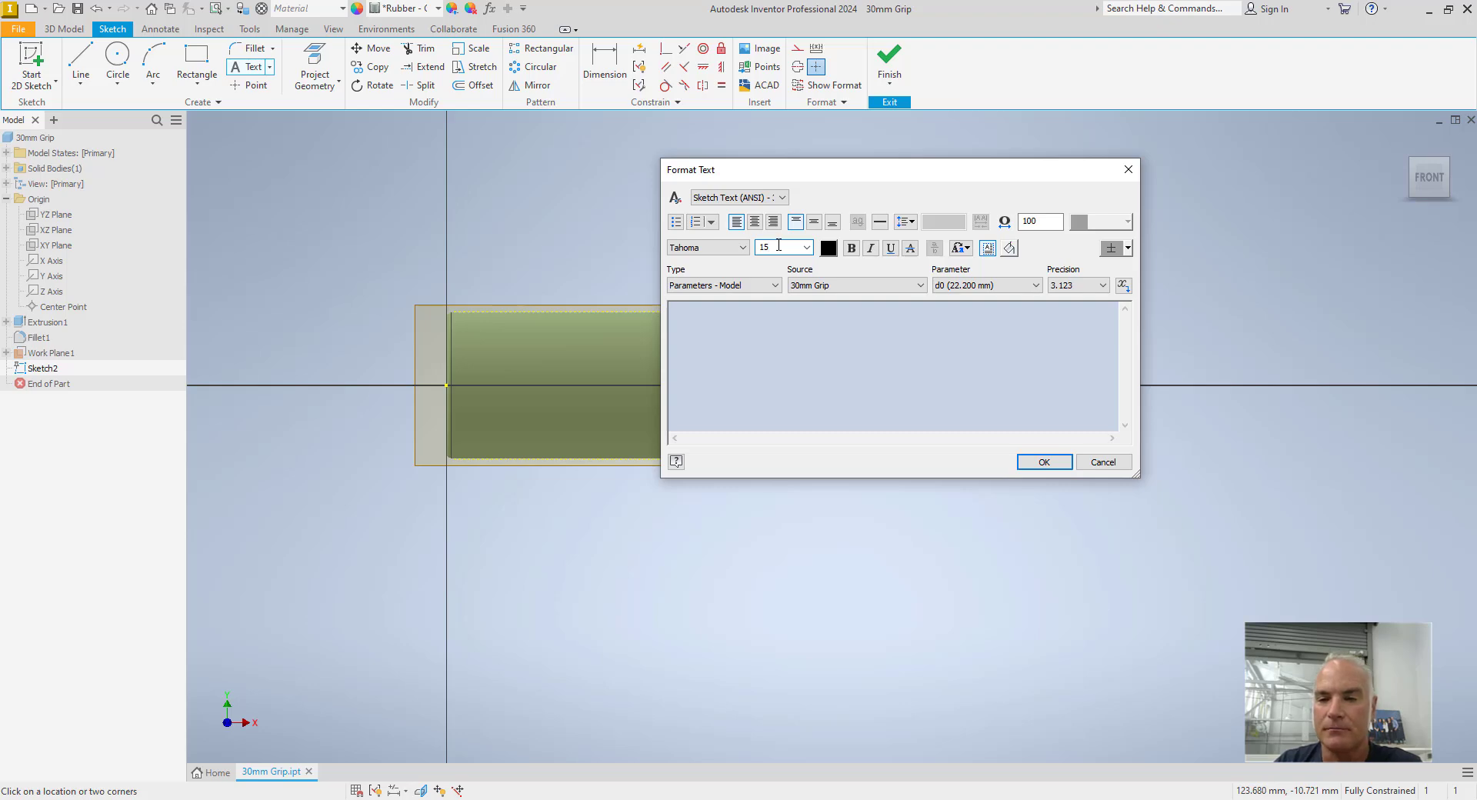
{"action": "left_click", "coordinate": [741, 247]}
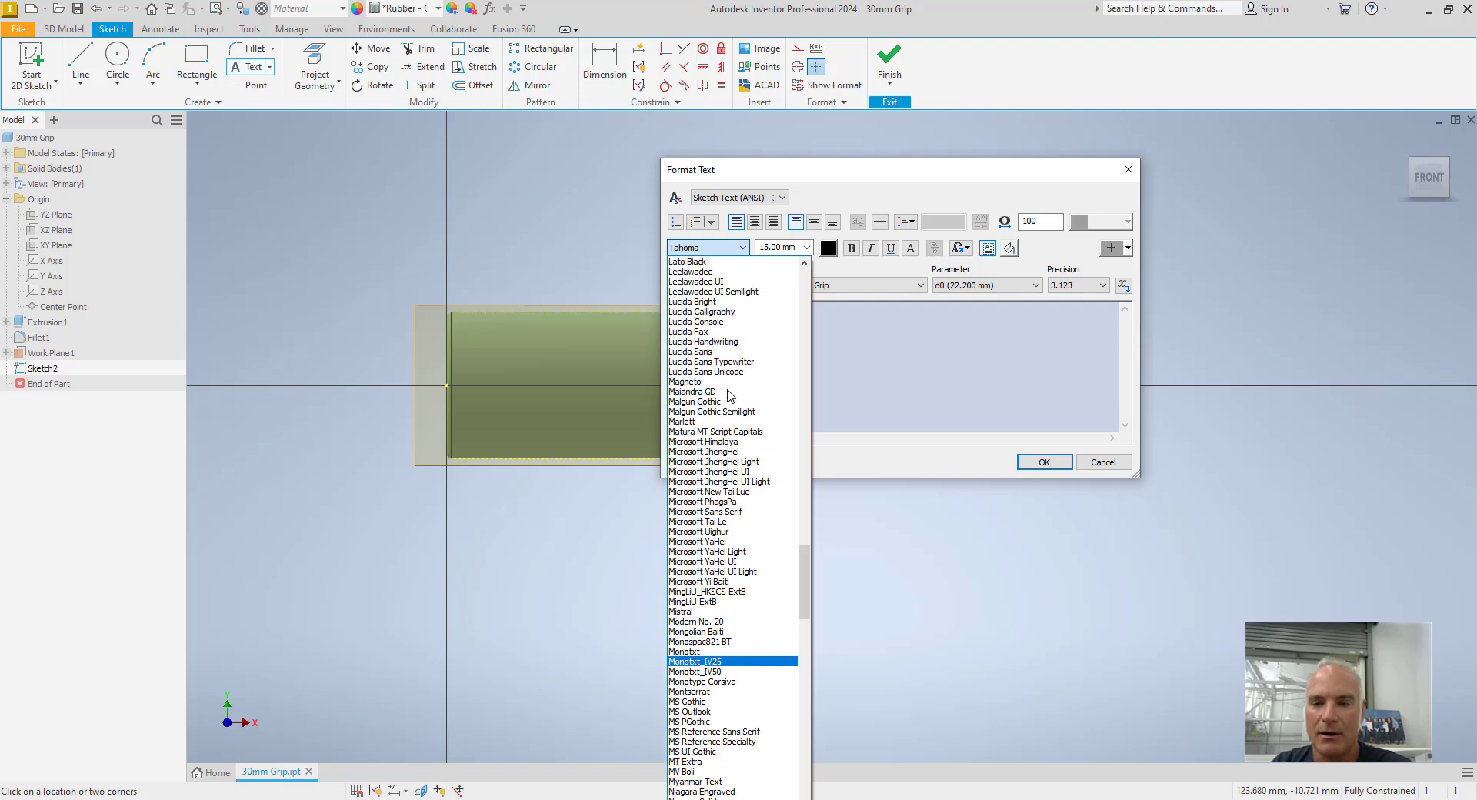
{"action": "left_click", "coordinate": [684, 381]}
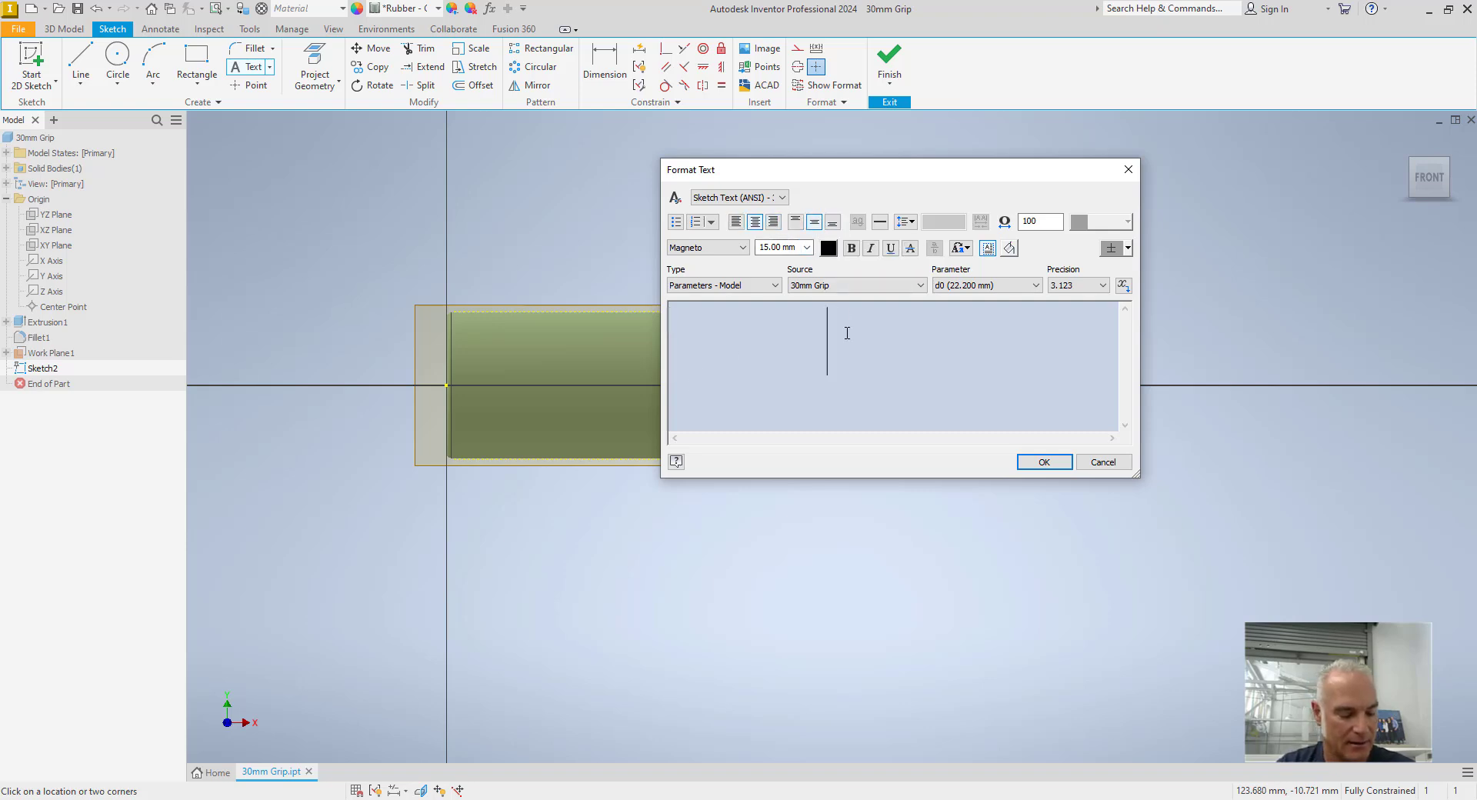
{"action": "type", "text": "Sticky"}
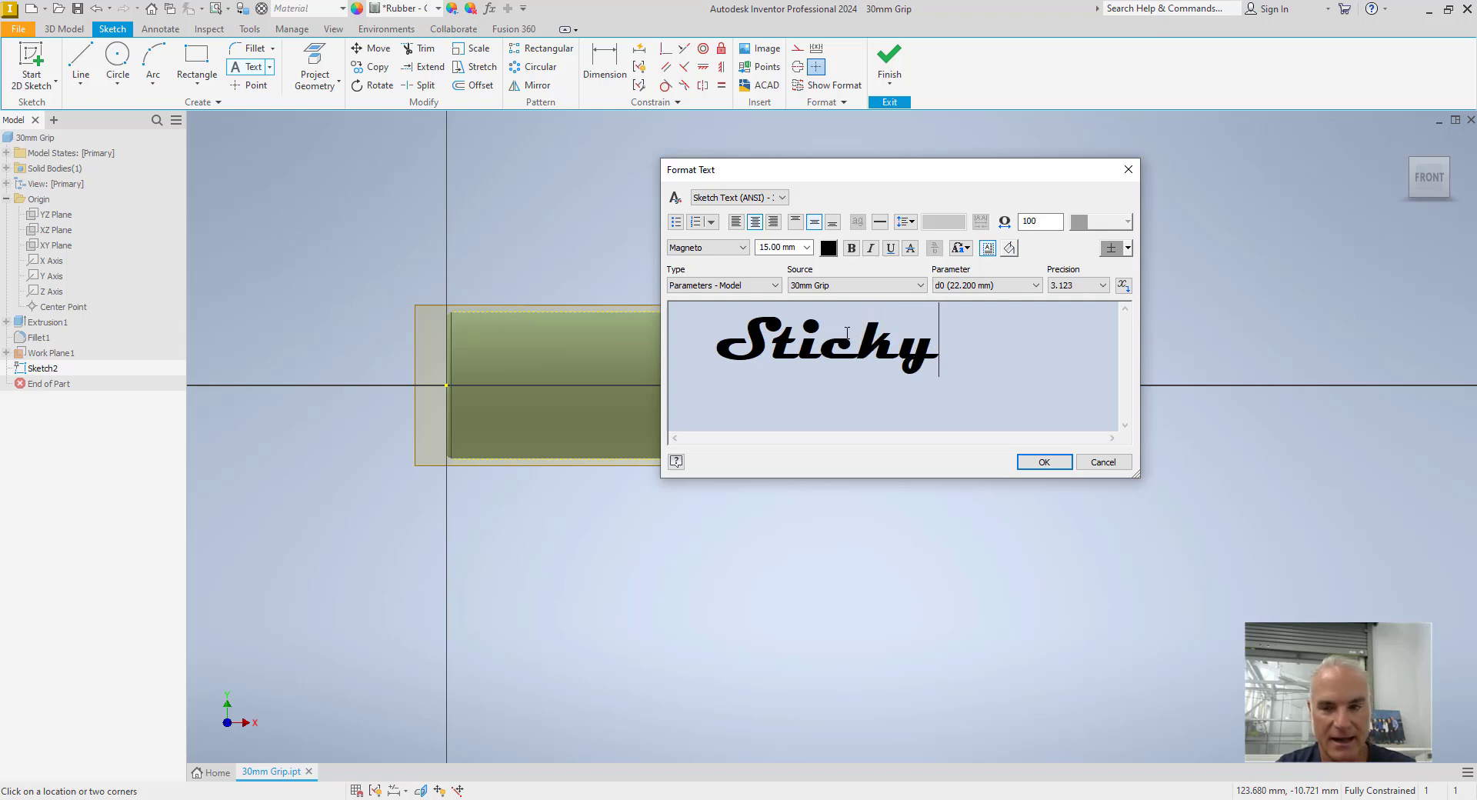
{"action": "type", "text": "Grip"}
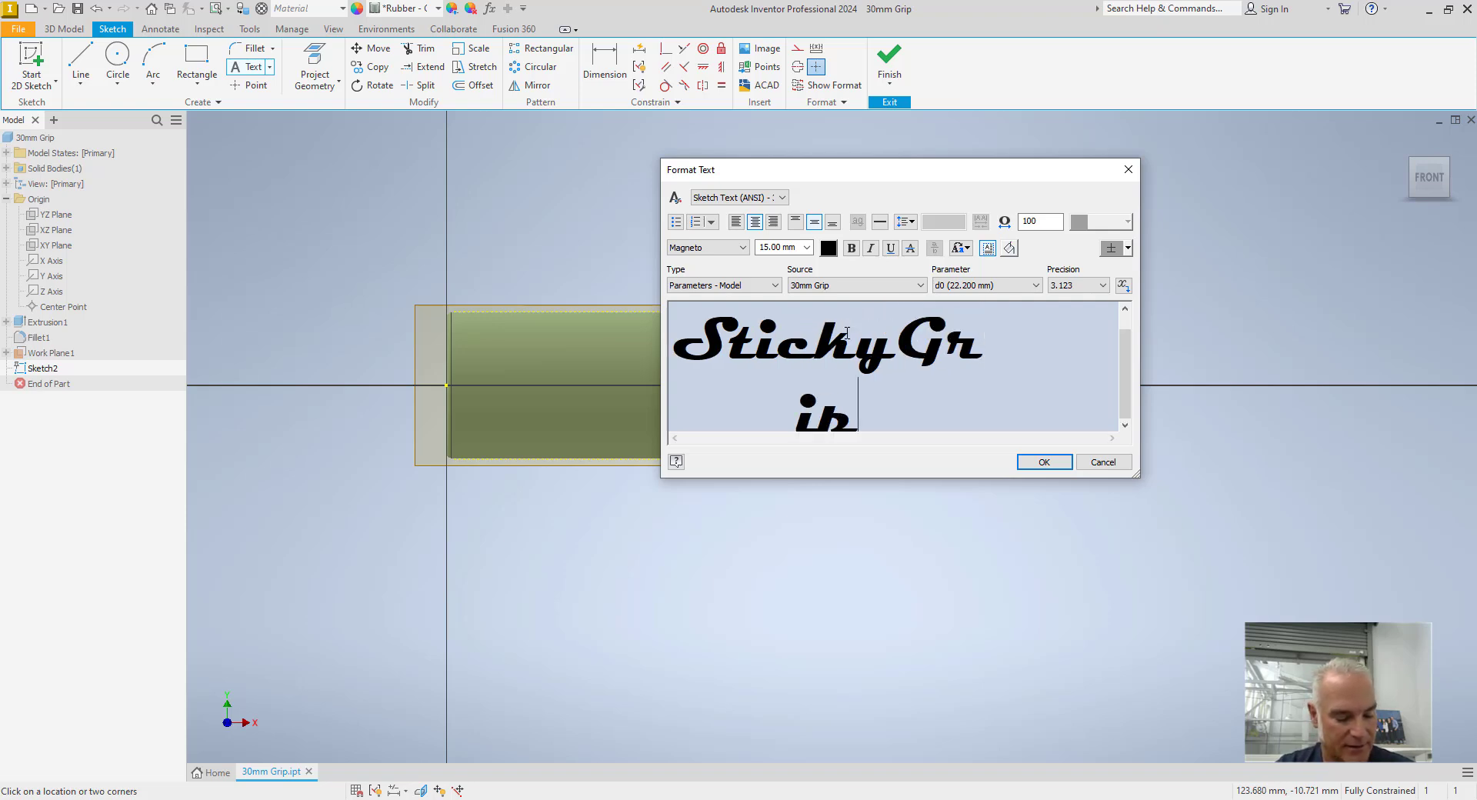
{"action": "type", "text": "z"}
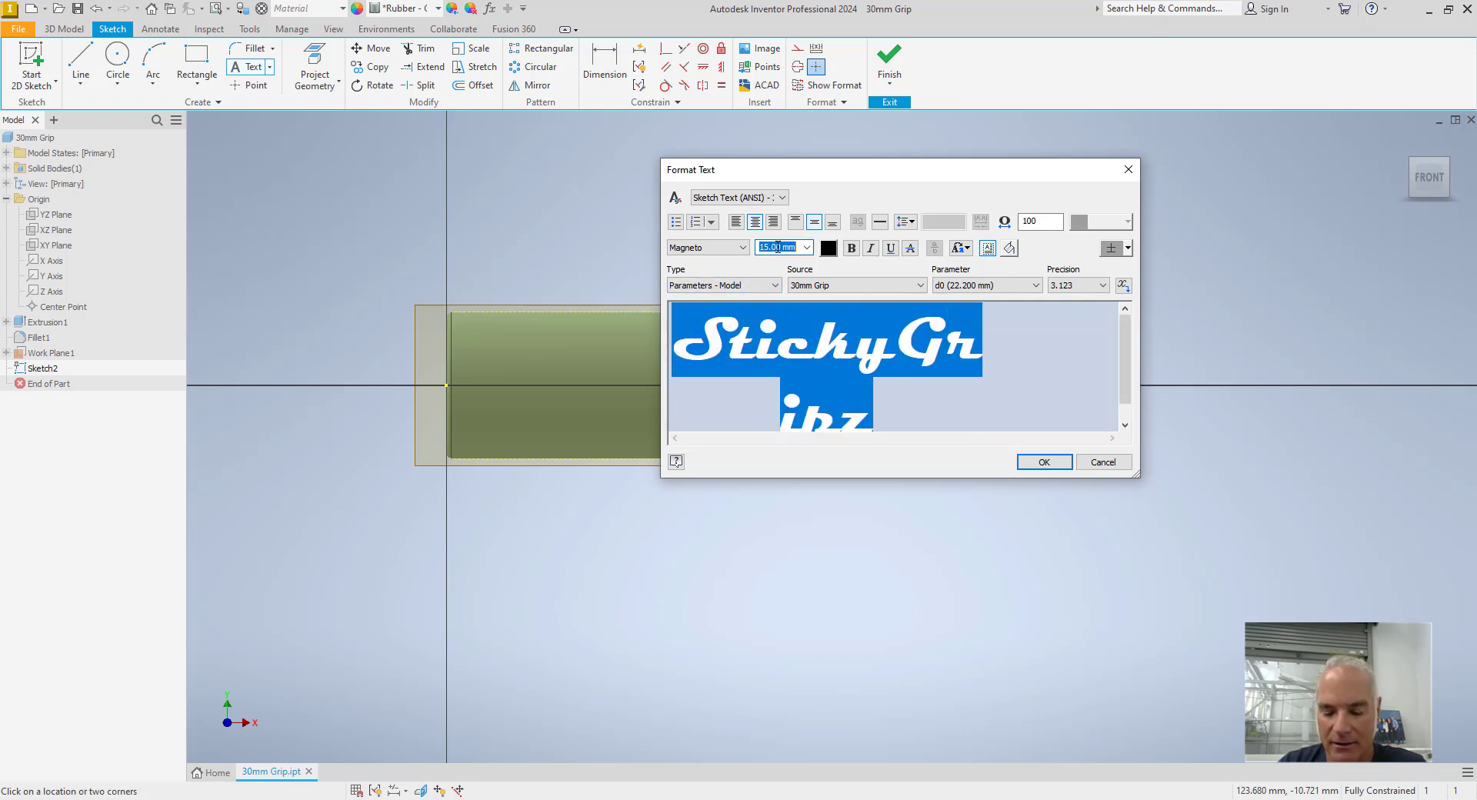
{"action": "type", "text": "14"}
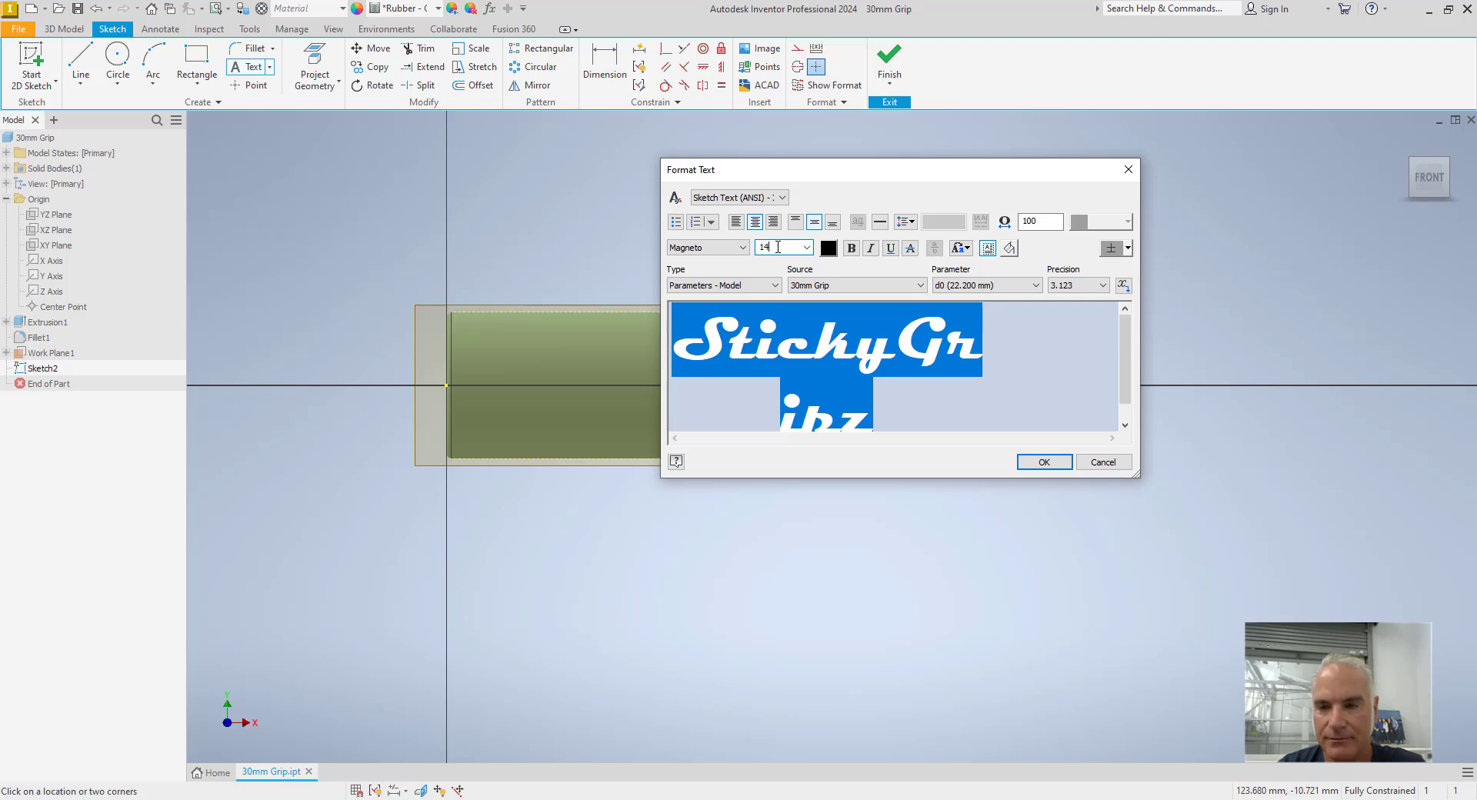
{"action": "left_click", "coordinate": [1044, 462]}
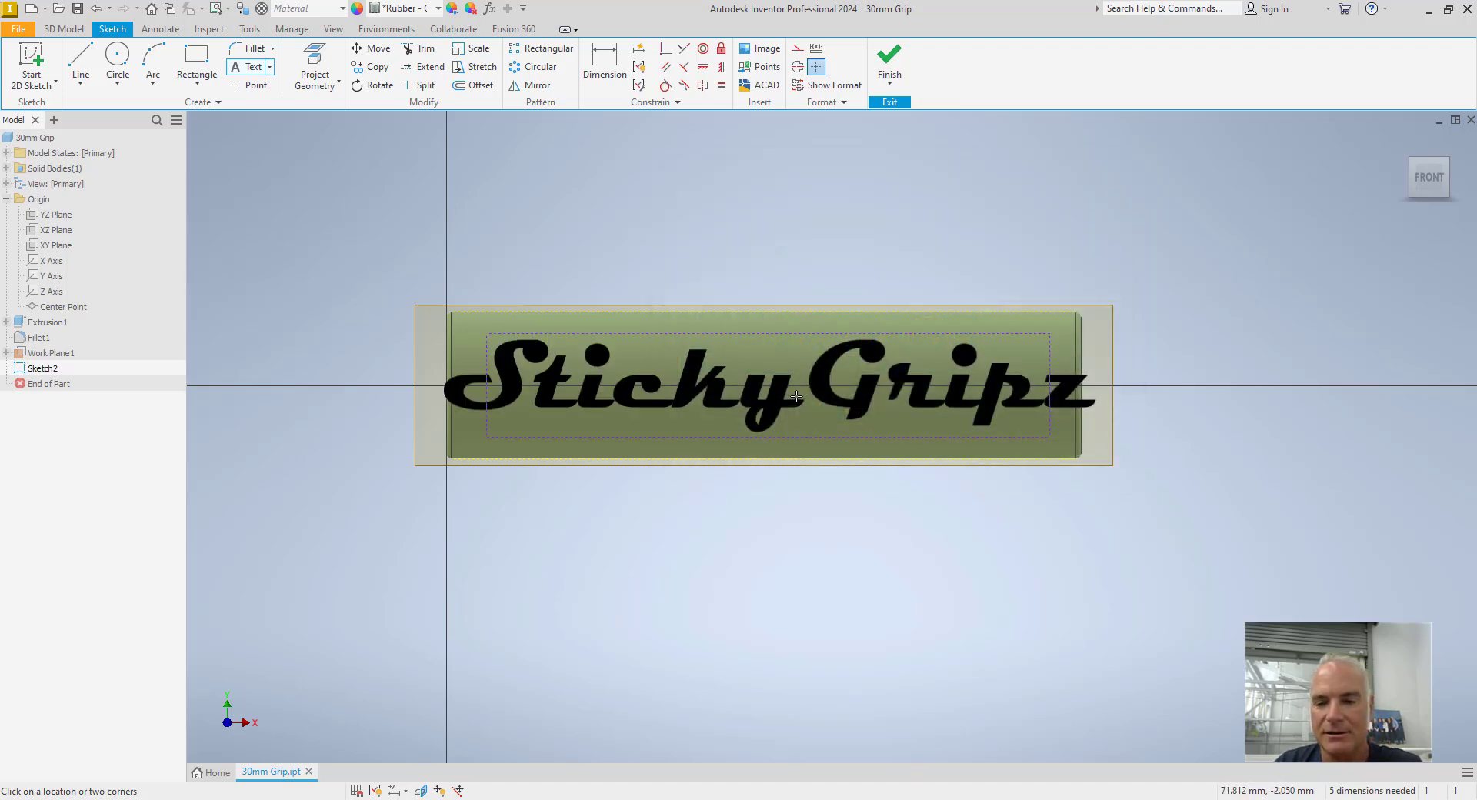
{"action": "double_click", "coordinate": [797, 395]}
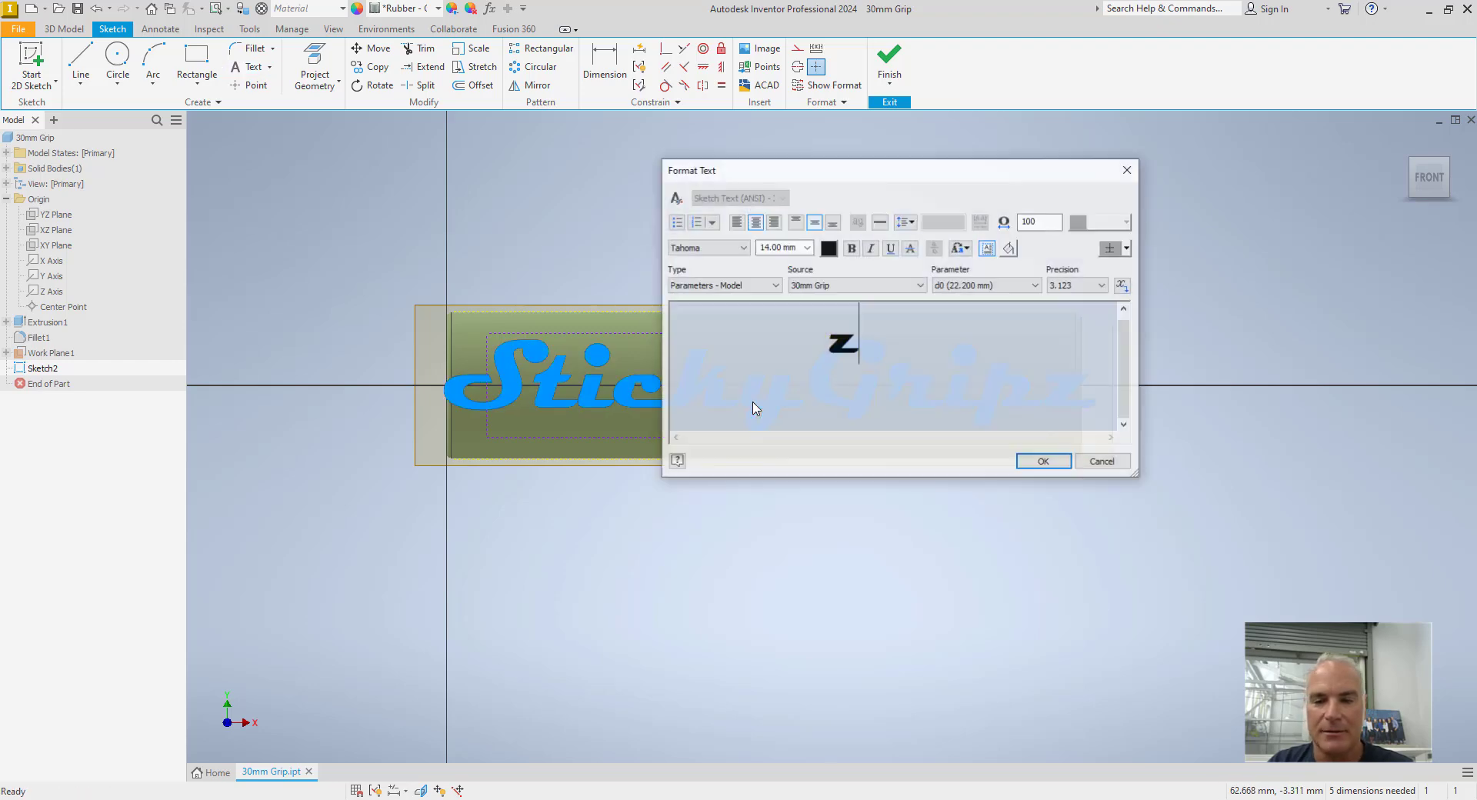
{"action": "left_click", "coordinate": [742, 247]}
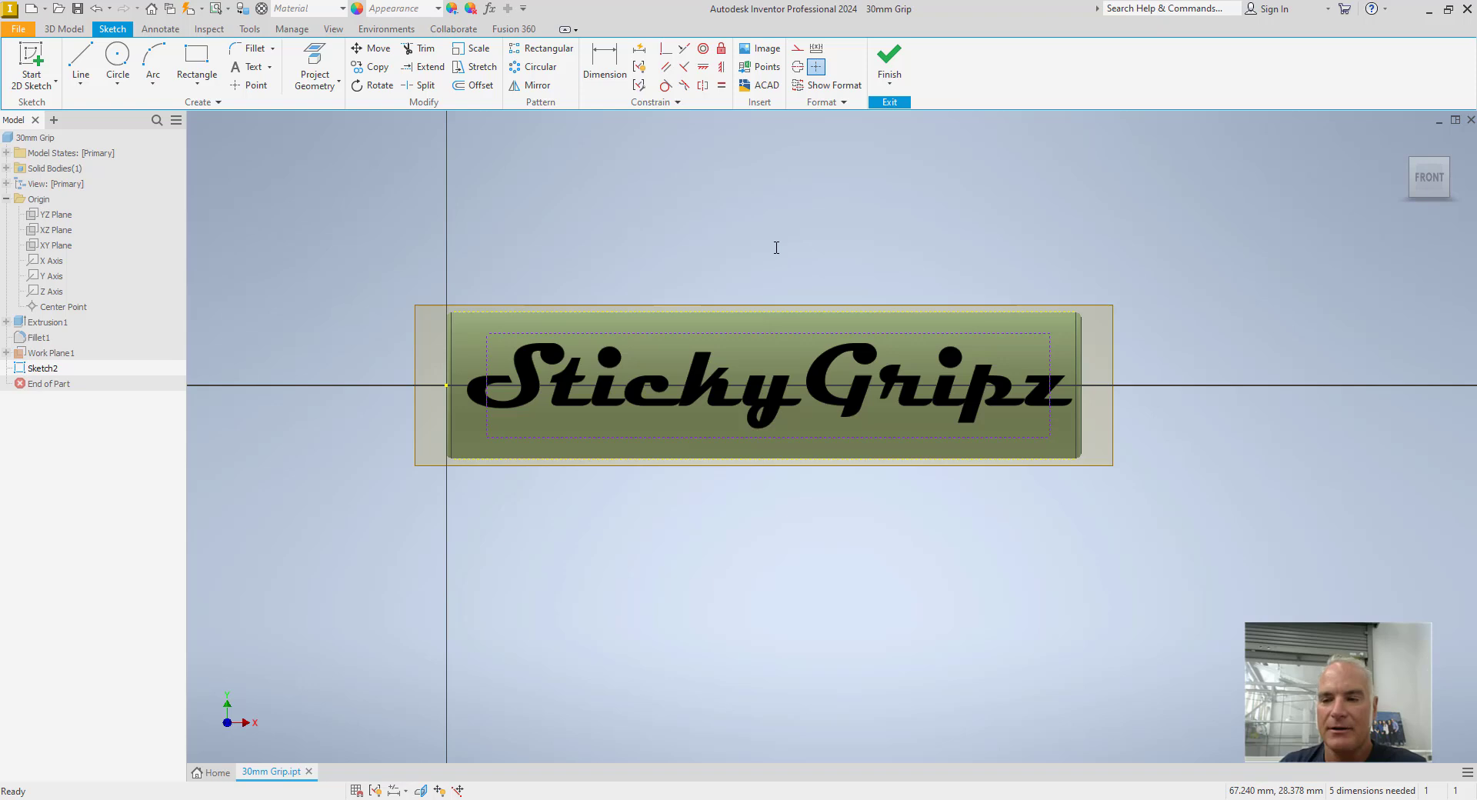
{"action": "mouse_move", "coordinate": [1016, 410]}
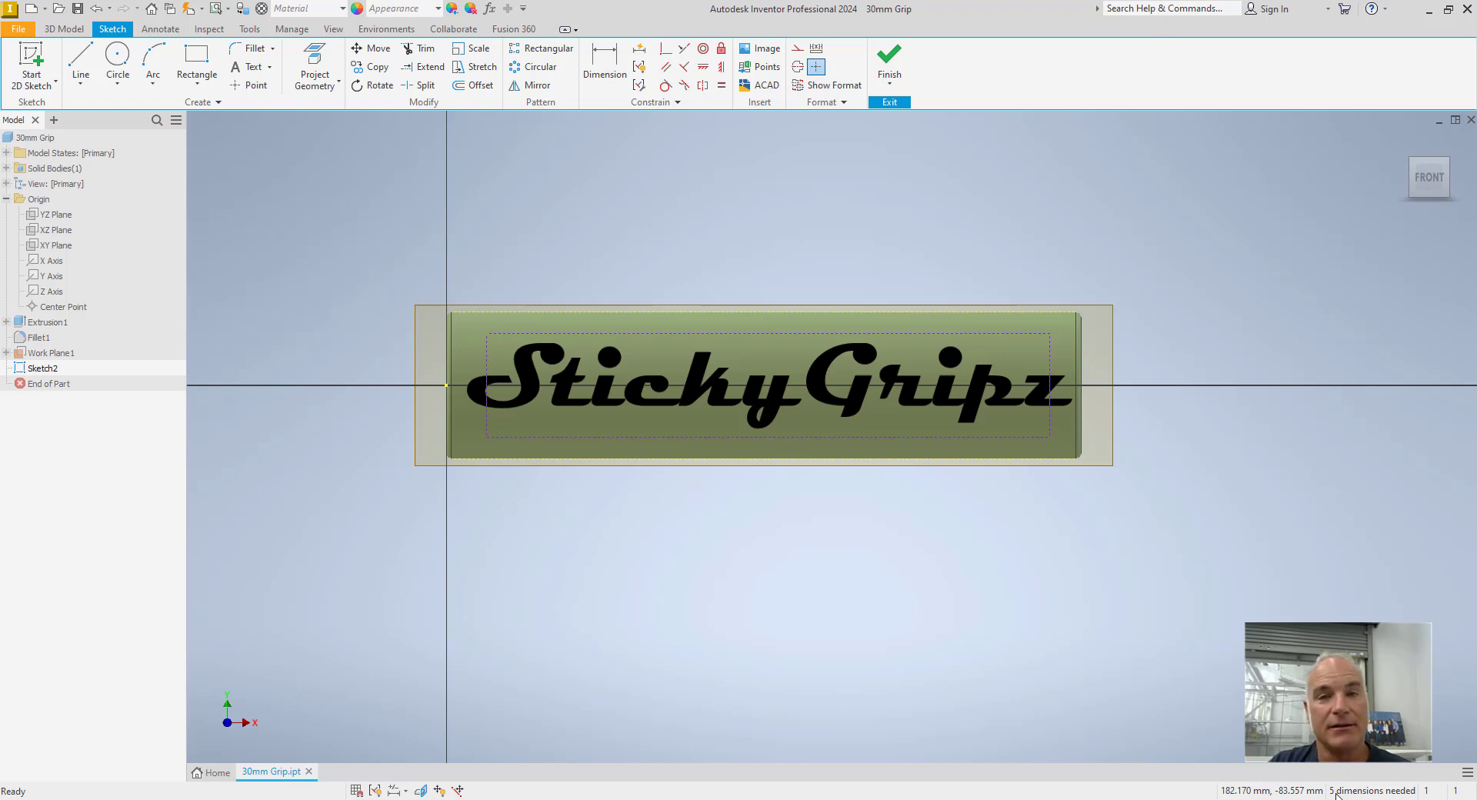
{"action": "mouse_move", "coordinate": [1298, 426]}
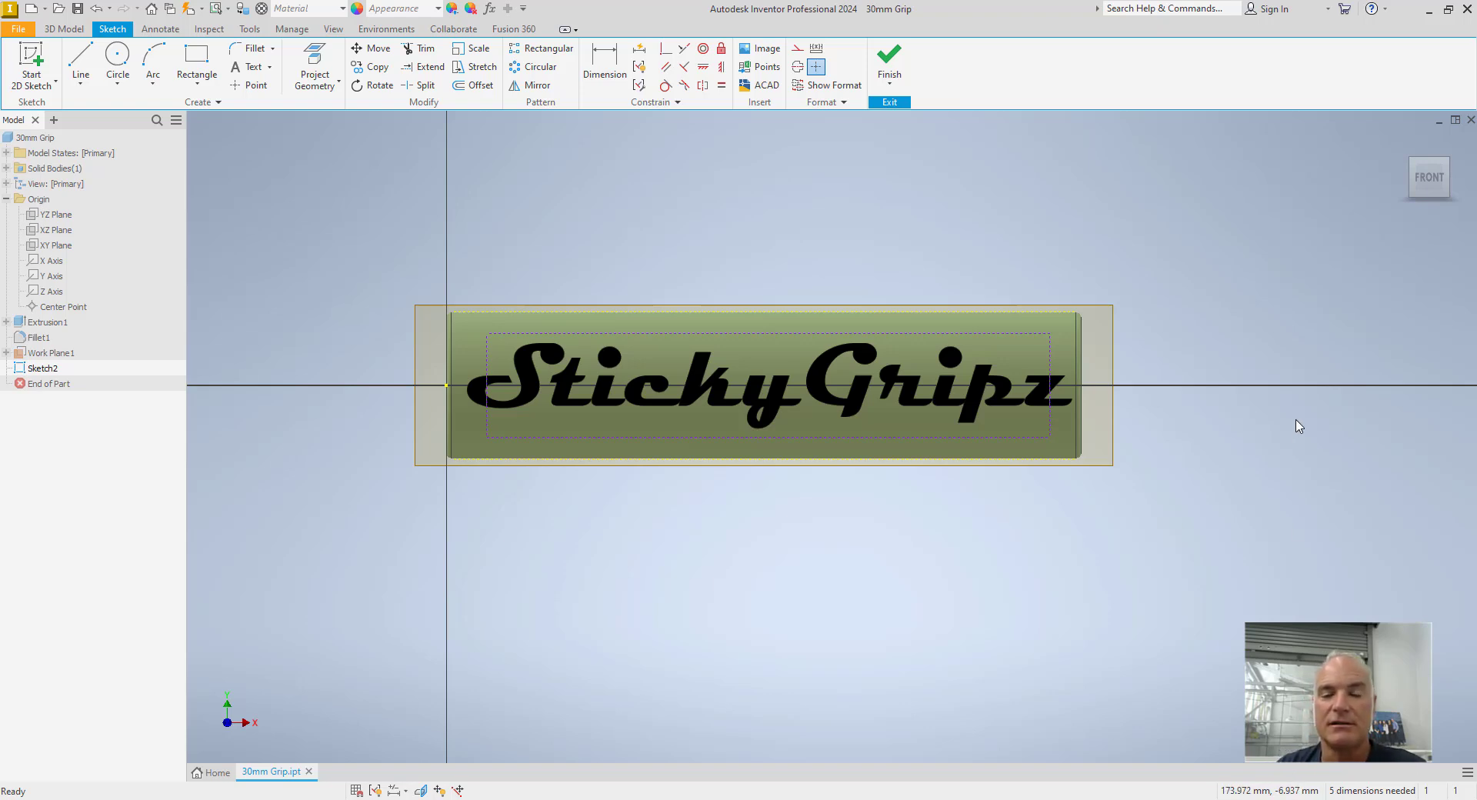
{"action": "mouse_move", "coordinate": [796, 209]}
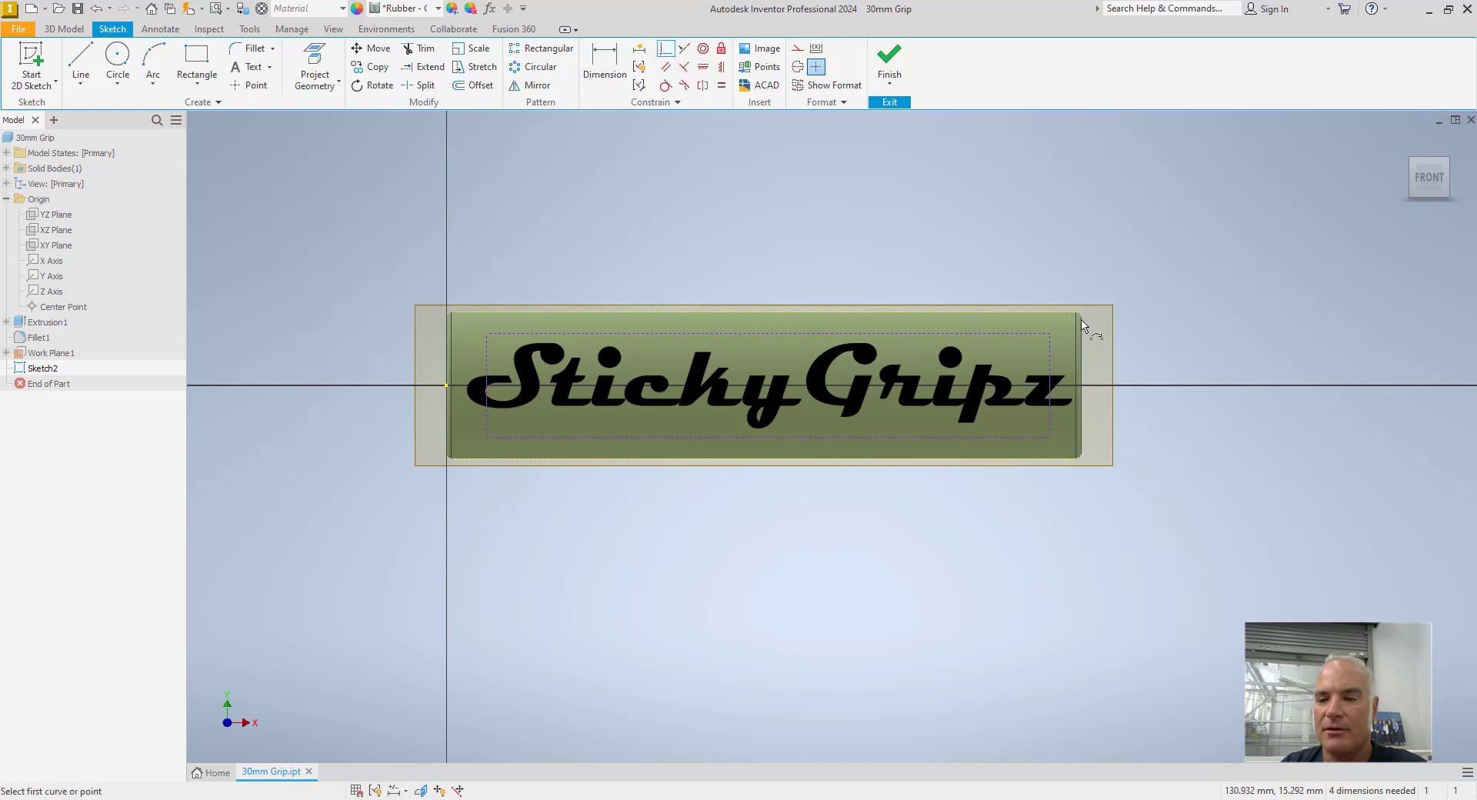
- Make the text box corner coincident with the projected tube outline
{"action": "left_click", "coordinate": [1077, 317]}
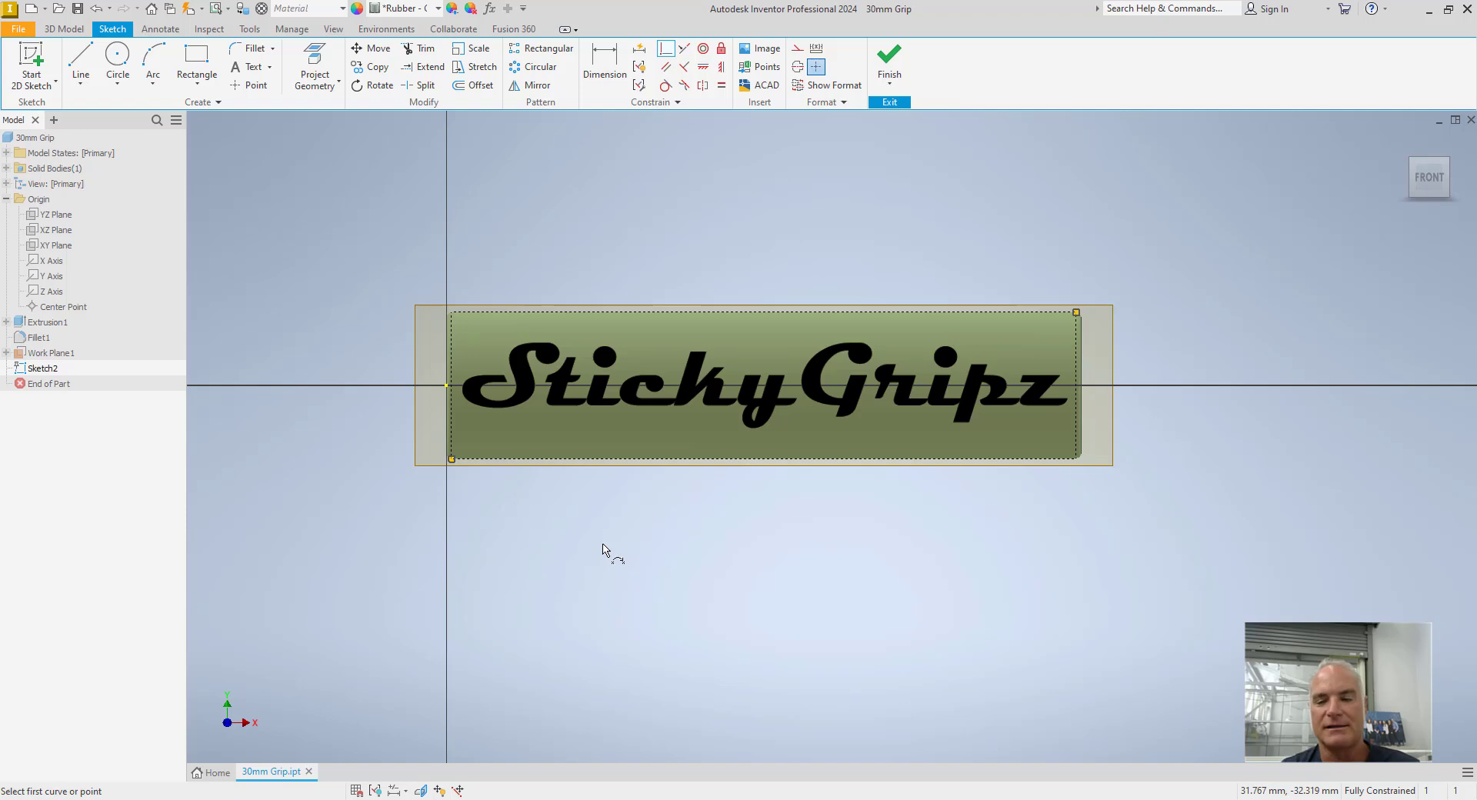
{"action": "mouse_move", "coordinate": [1401, 795]}
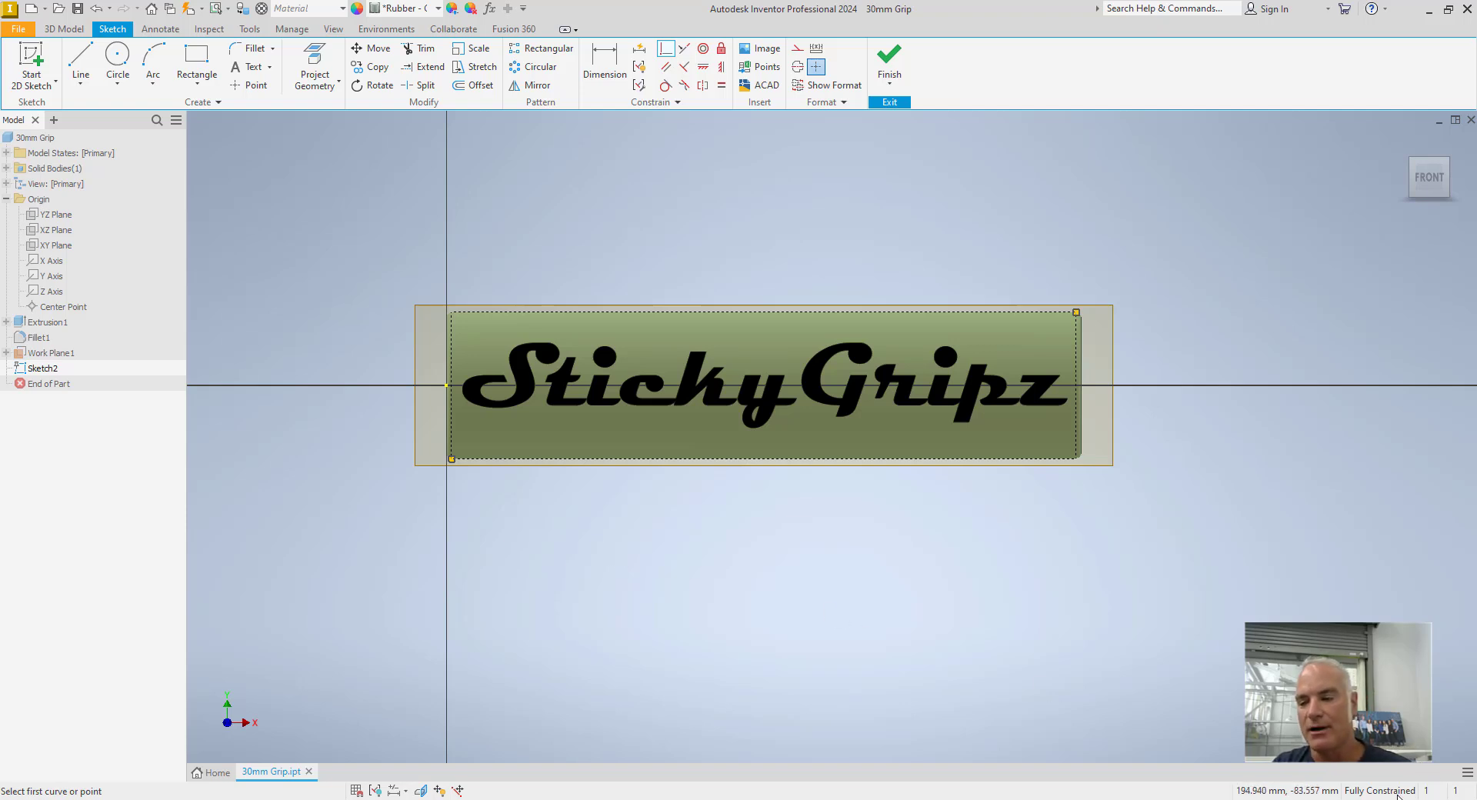
{"action": "mouse_move", "coordinate": [808, 396]}
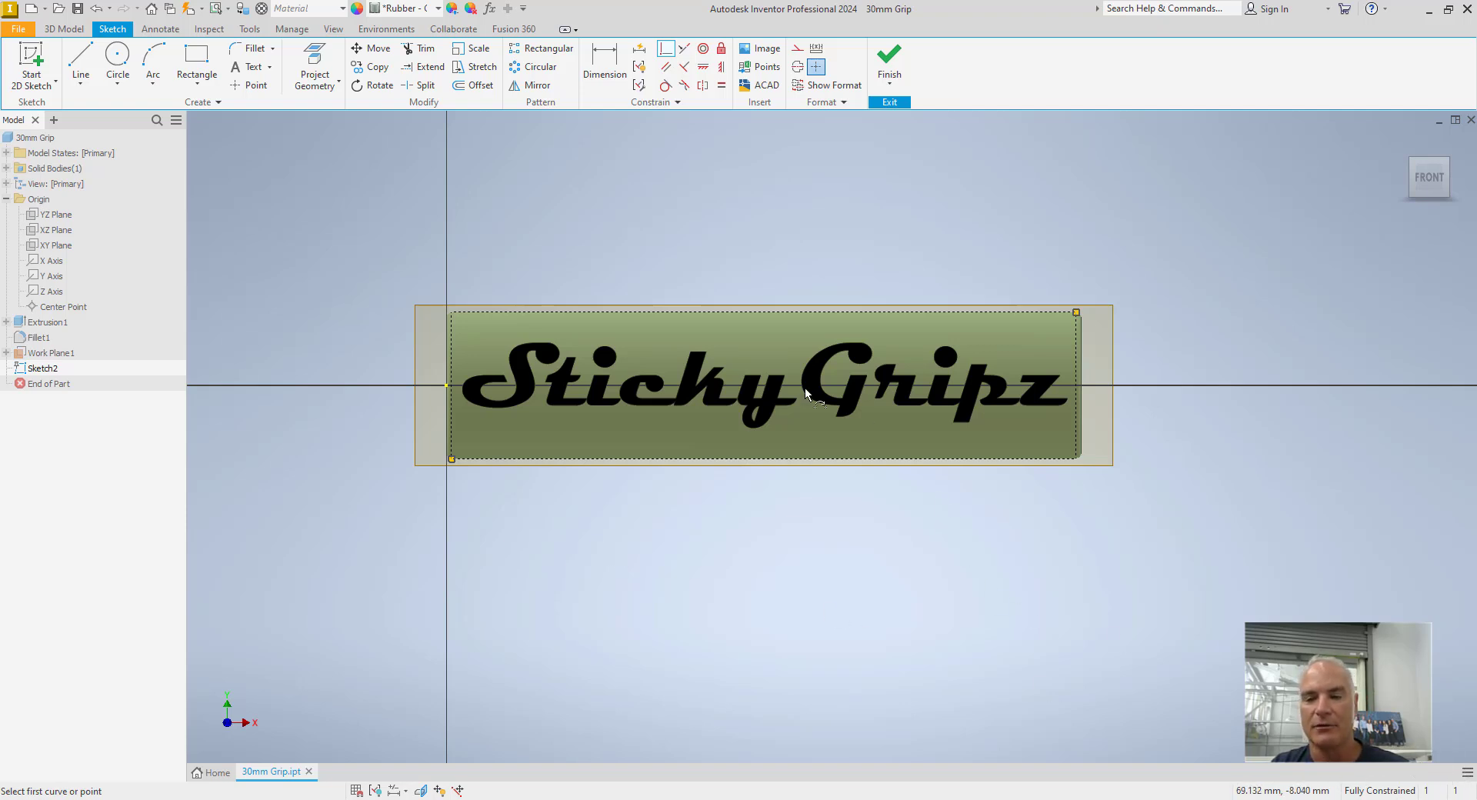
{"action": "mouse_move", "coordinate": [899, 612]}
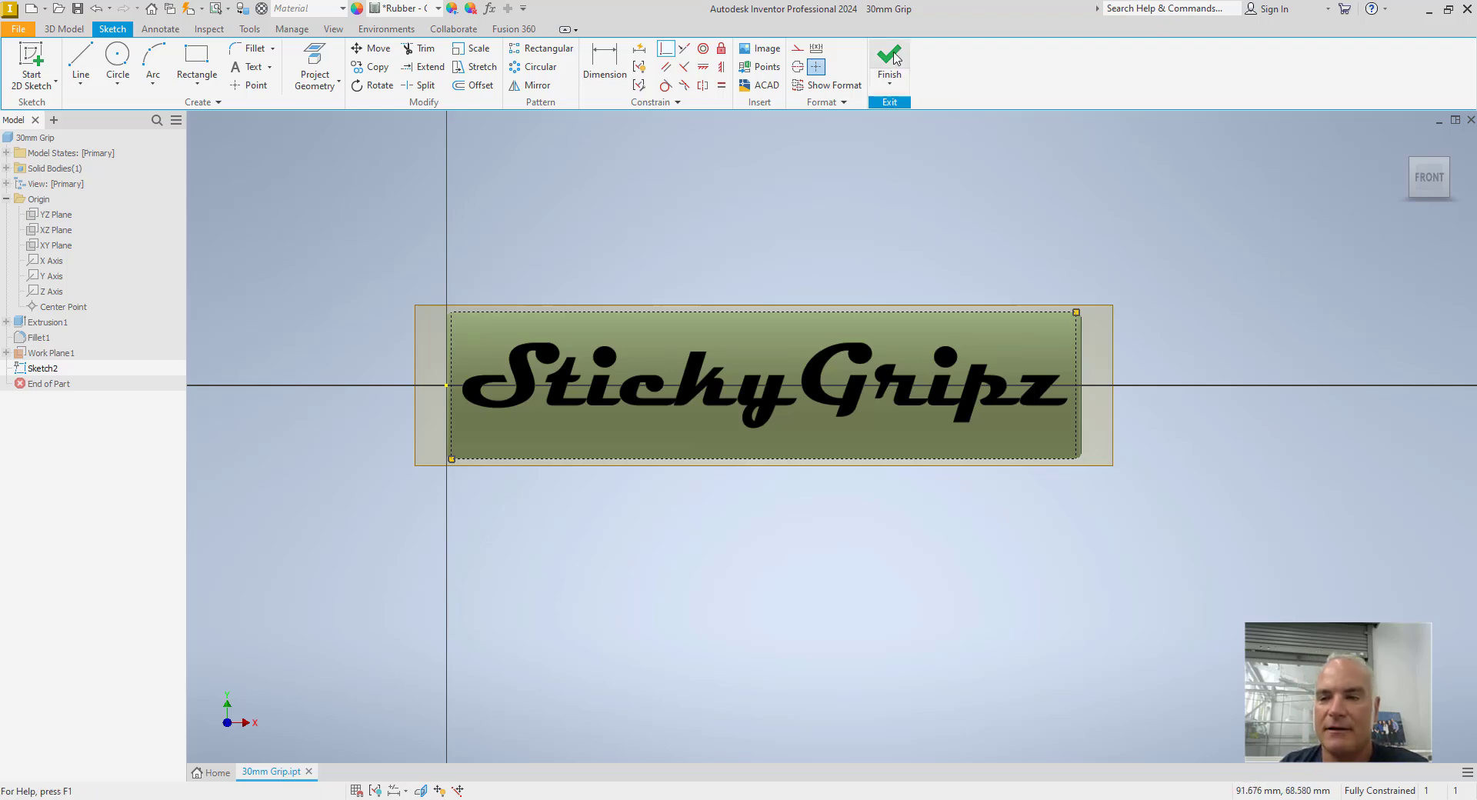
- Finish the text sketch and turn off Work Plane1 visibility
{"action": "left_click", "coordinate": [886, 56]}
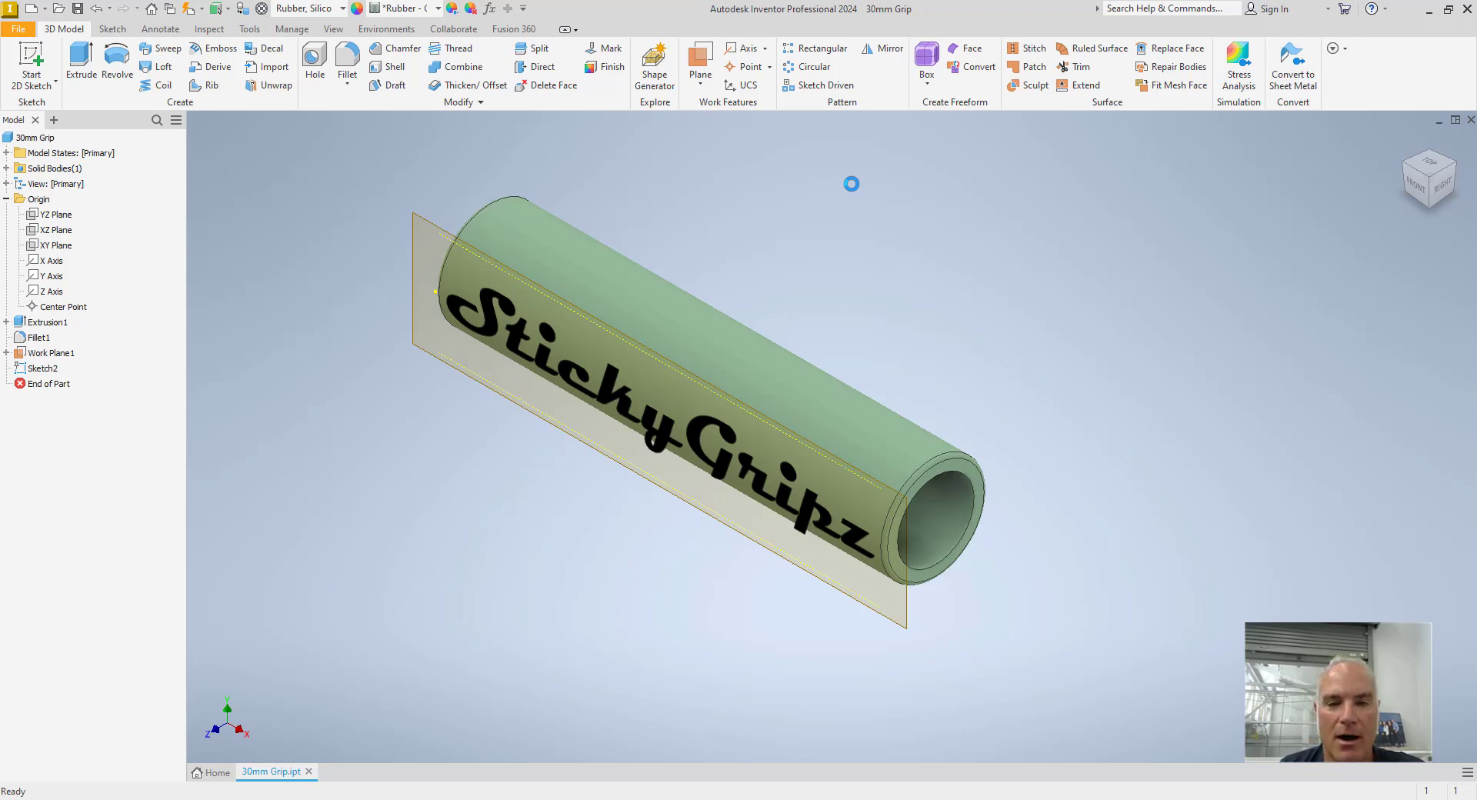
{"action": "mouse_move", "coordinate": [324, 205]}
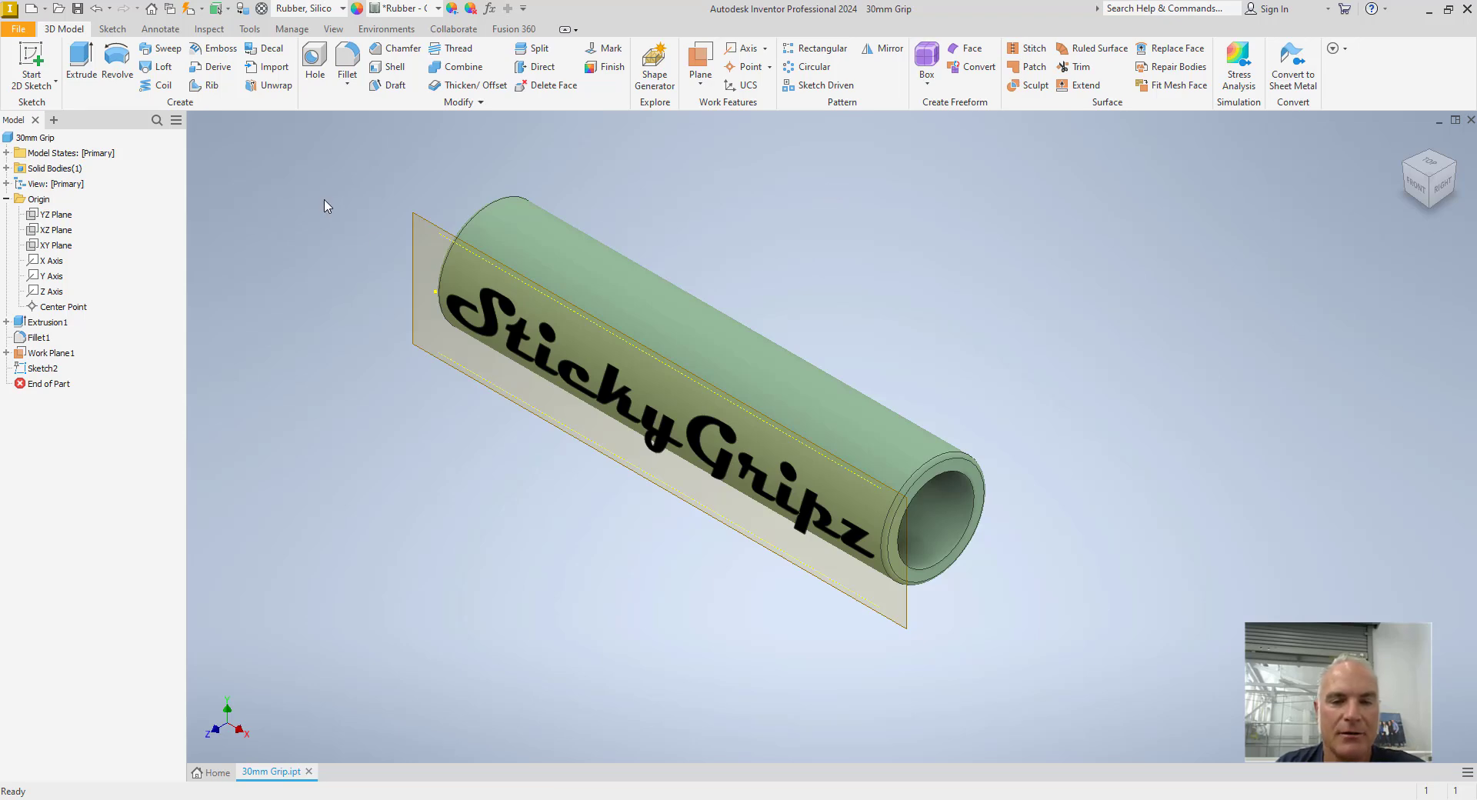
{"action": "left_click", "coordinate": [50, 353]}
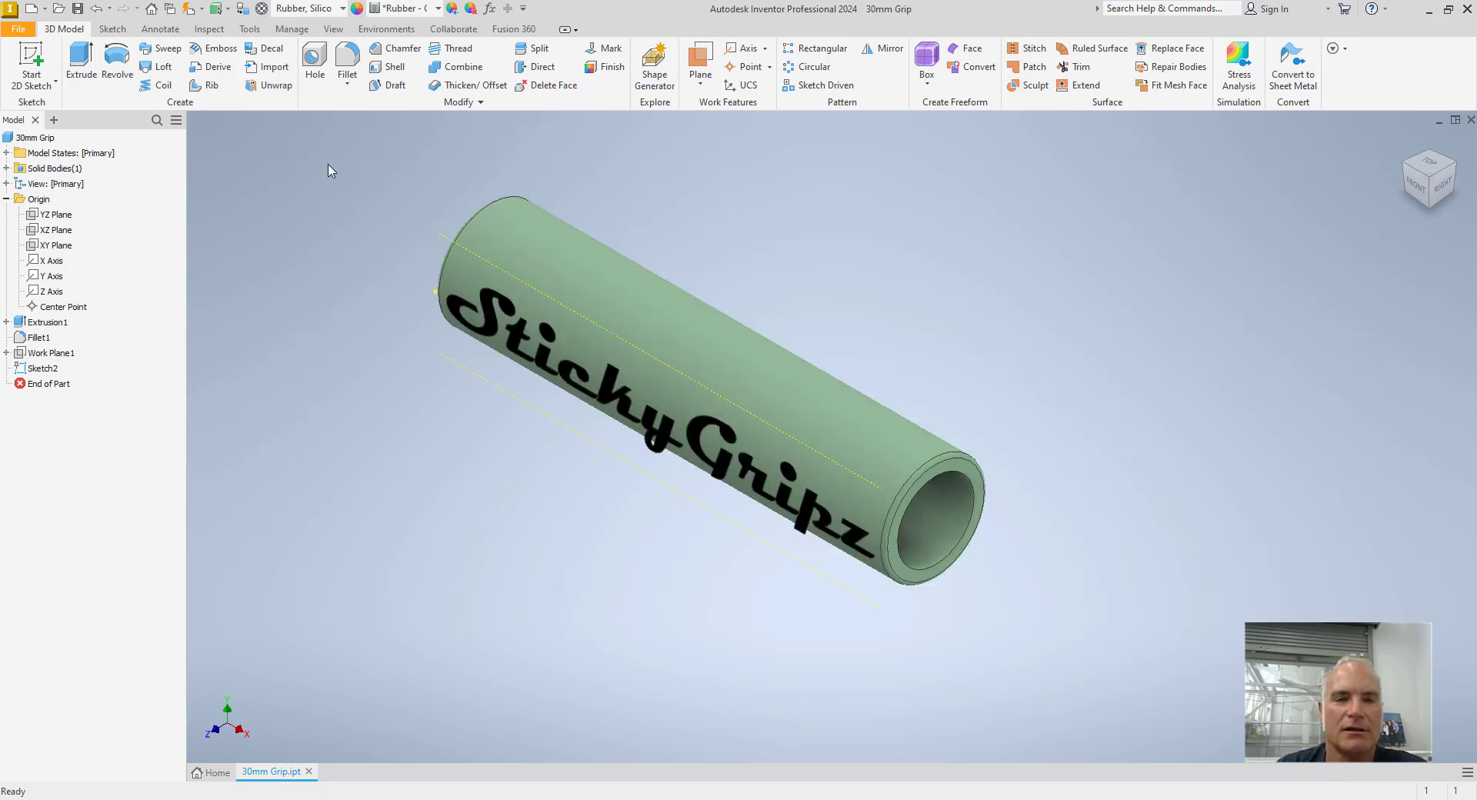
{"action": "mouse_move", "coordinate": [218, 48]}
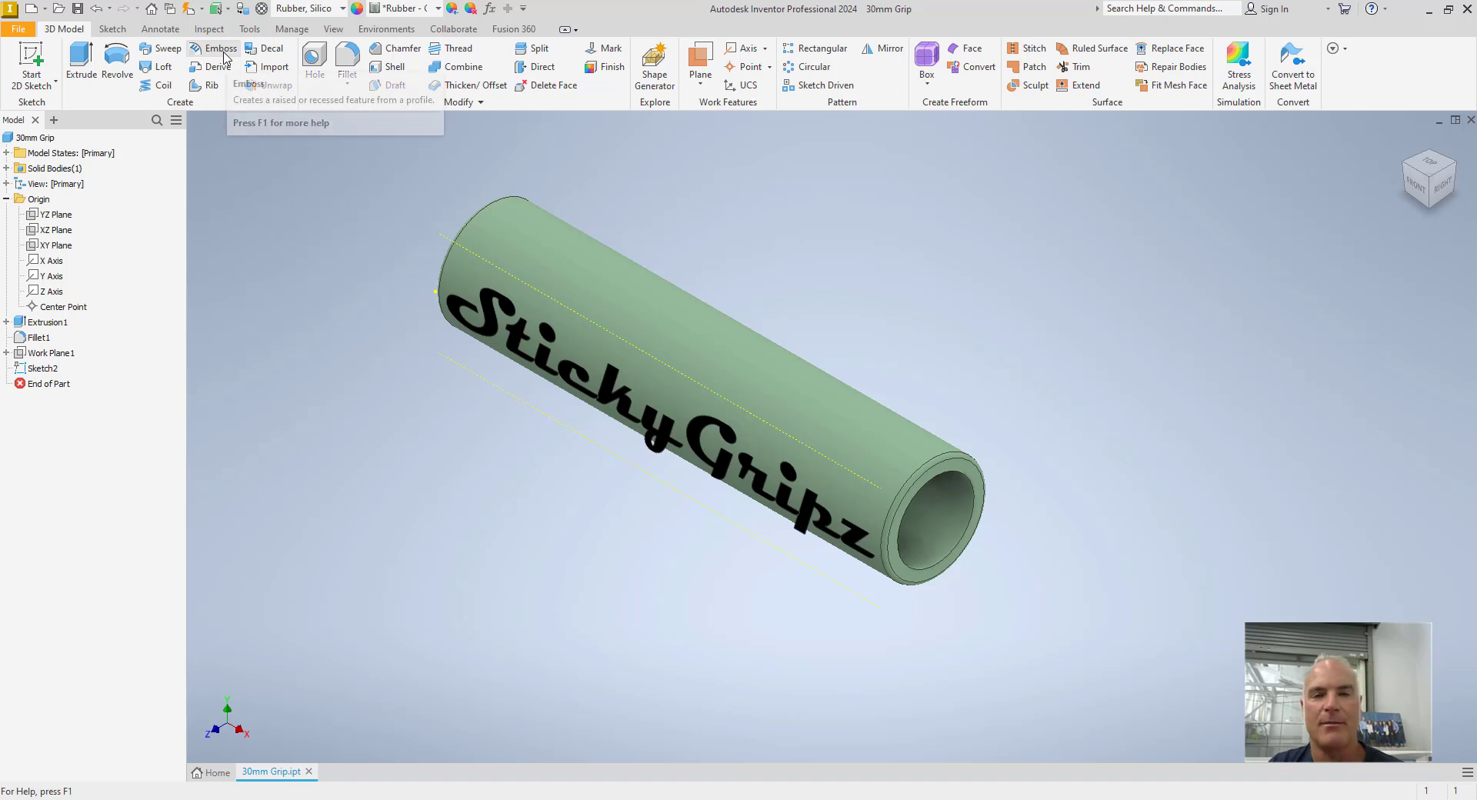
{"action": "mouse_move", "coordinate": [218, 48]}
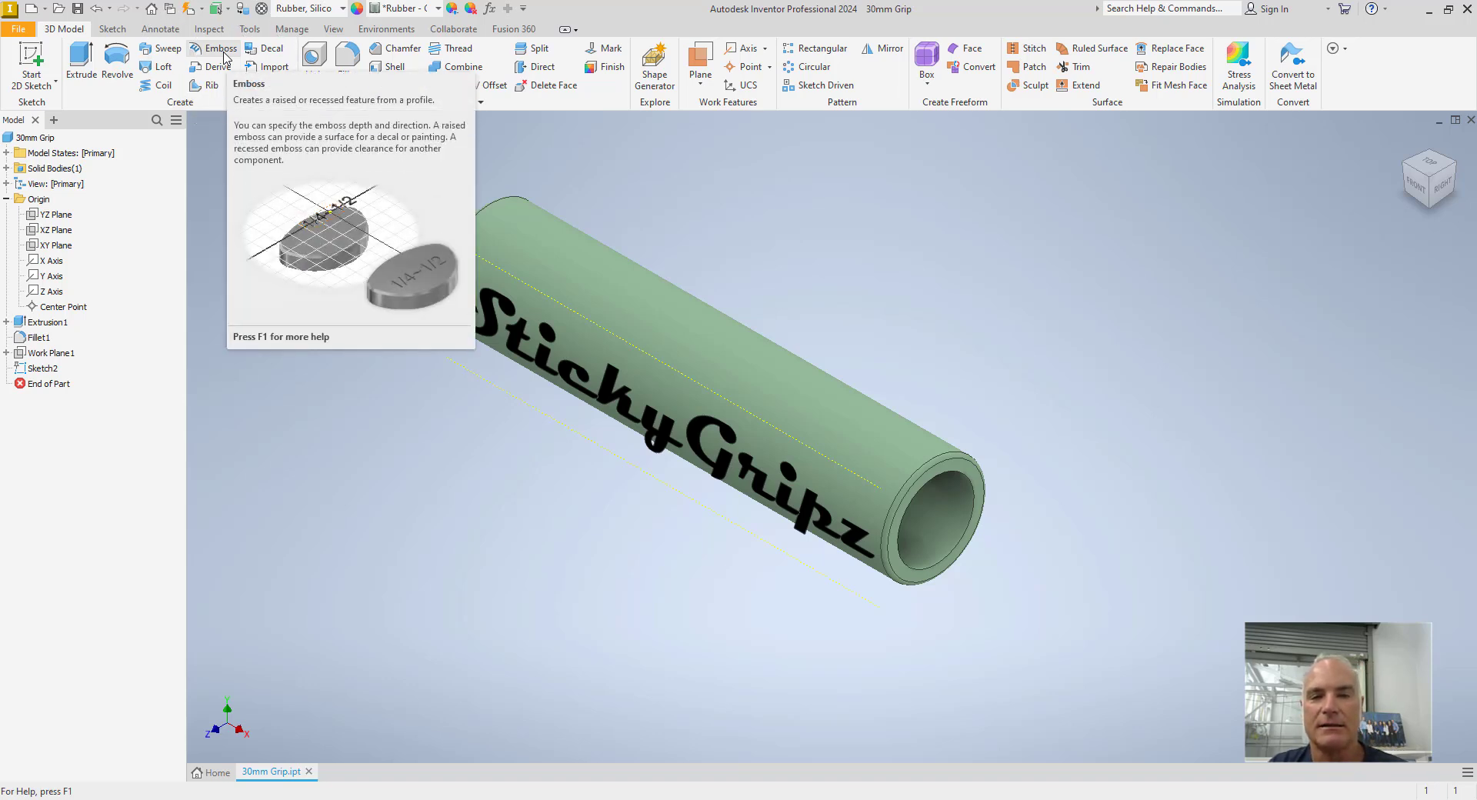
- Emboss the StickyGripz text profile 1 mm from the face
{"action": "left_click", "coordinate": [218, 47]}
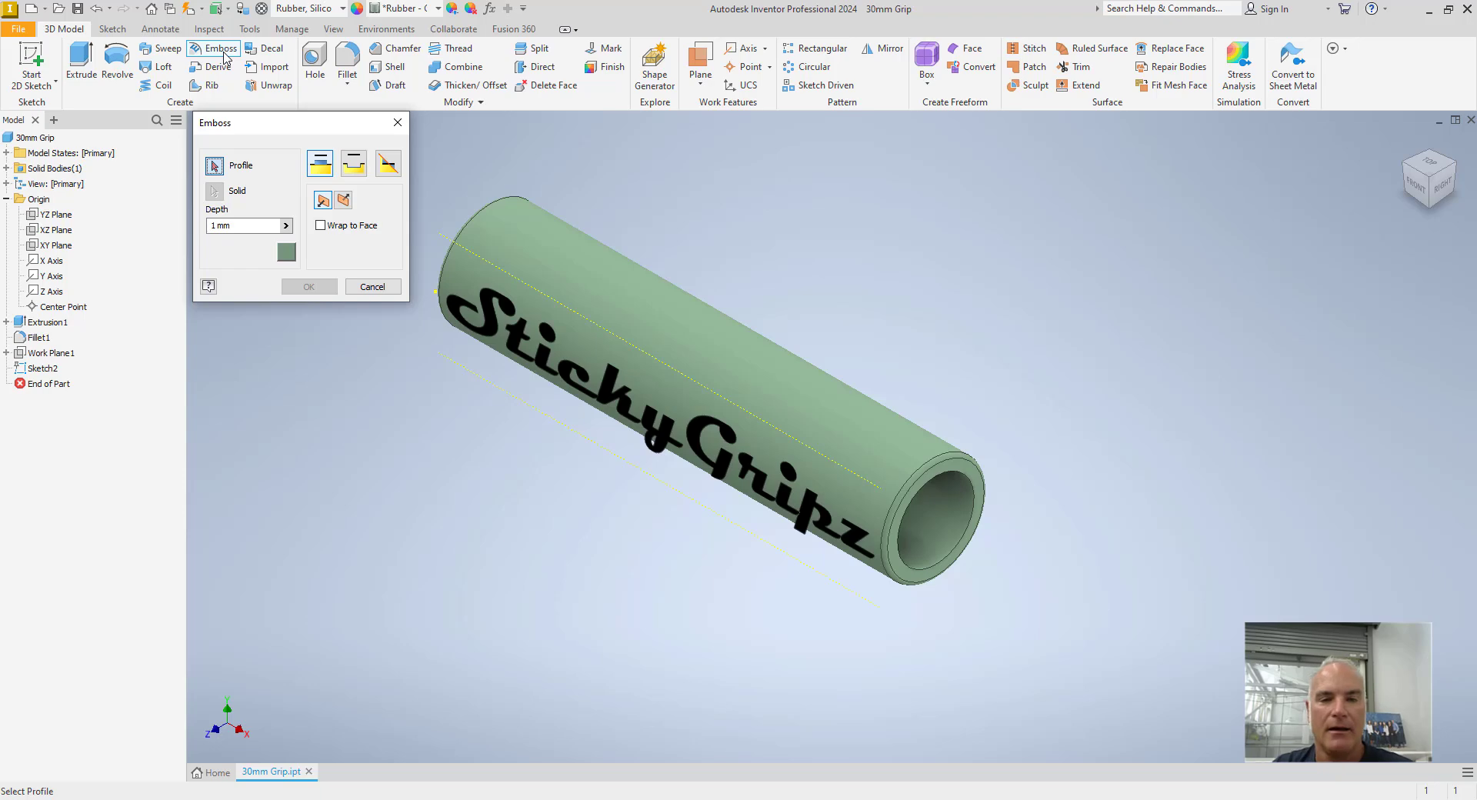
{"action": "mouse_move", "coordinate": [214, 166]}
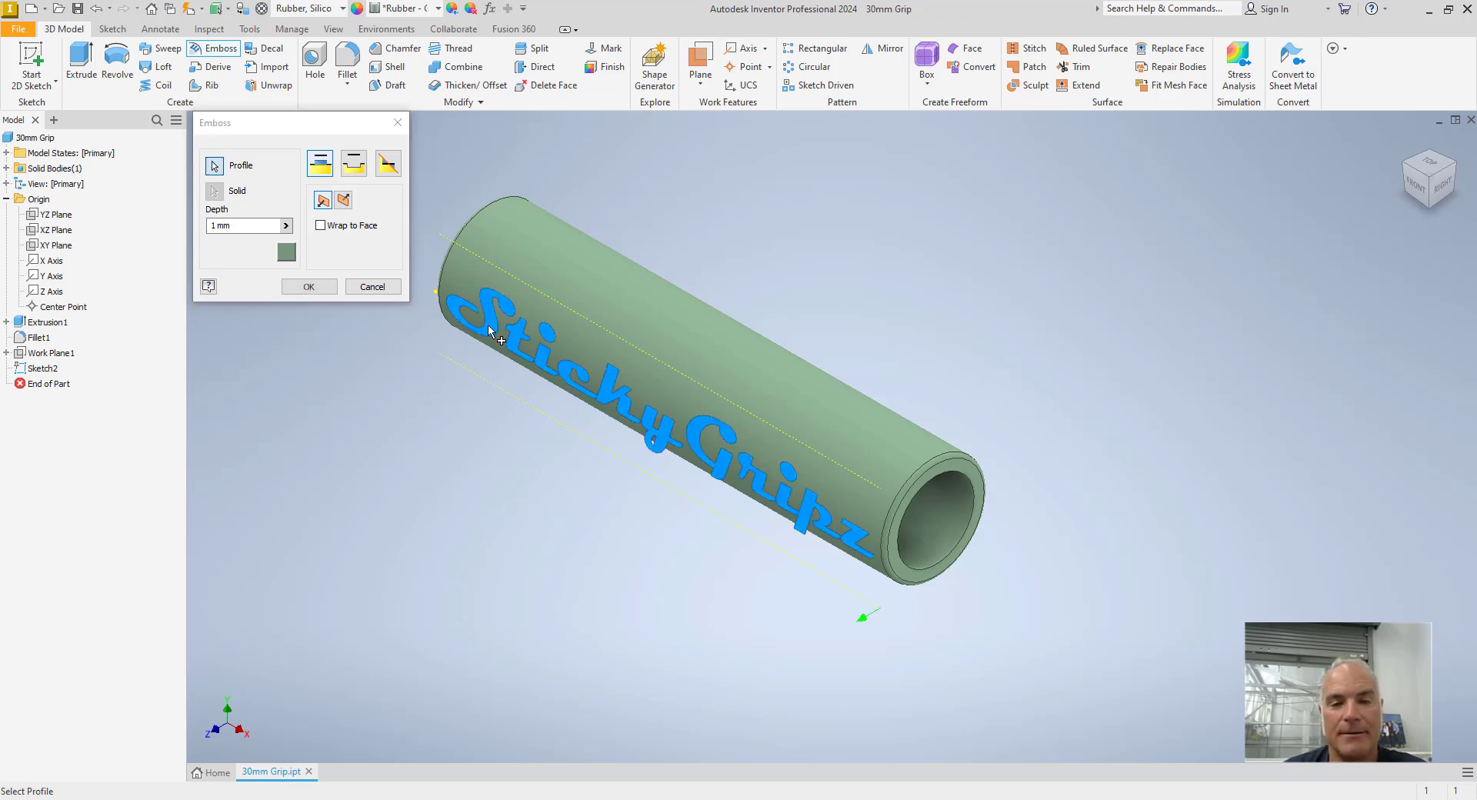
{"action": "mouse_move", "coordinate": [320, 163]}
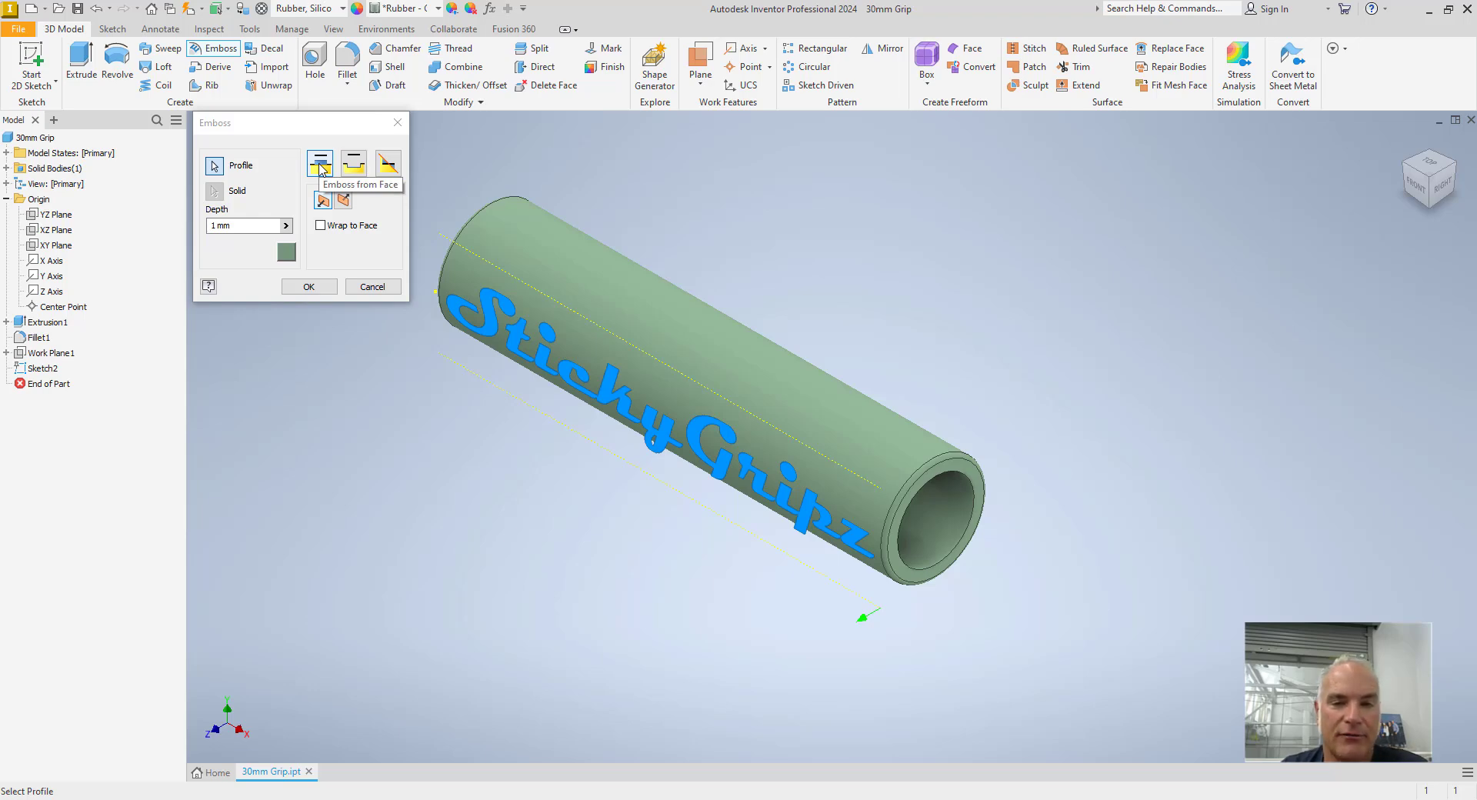
{"action": "mouse_move", "coordinate": [341, 171]}
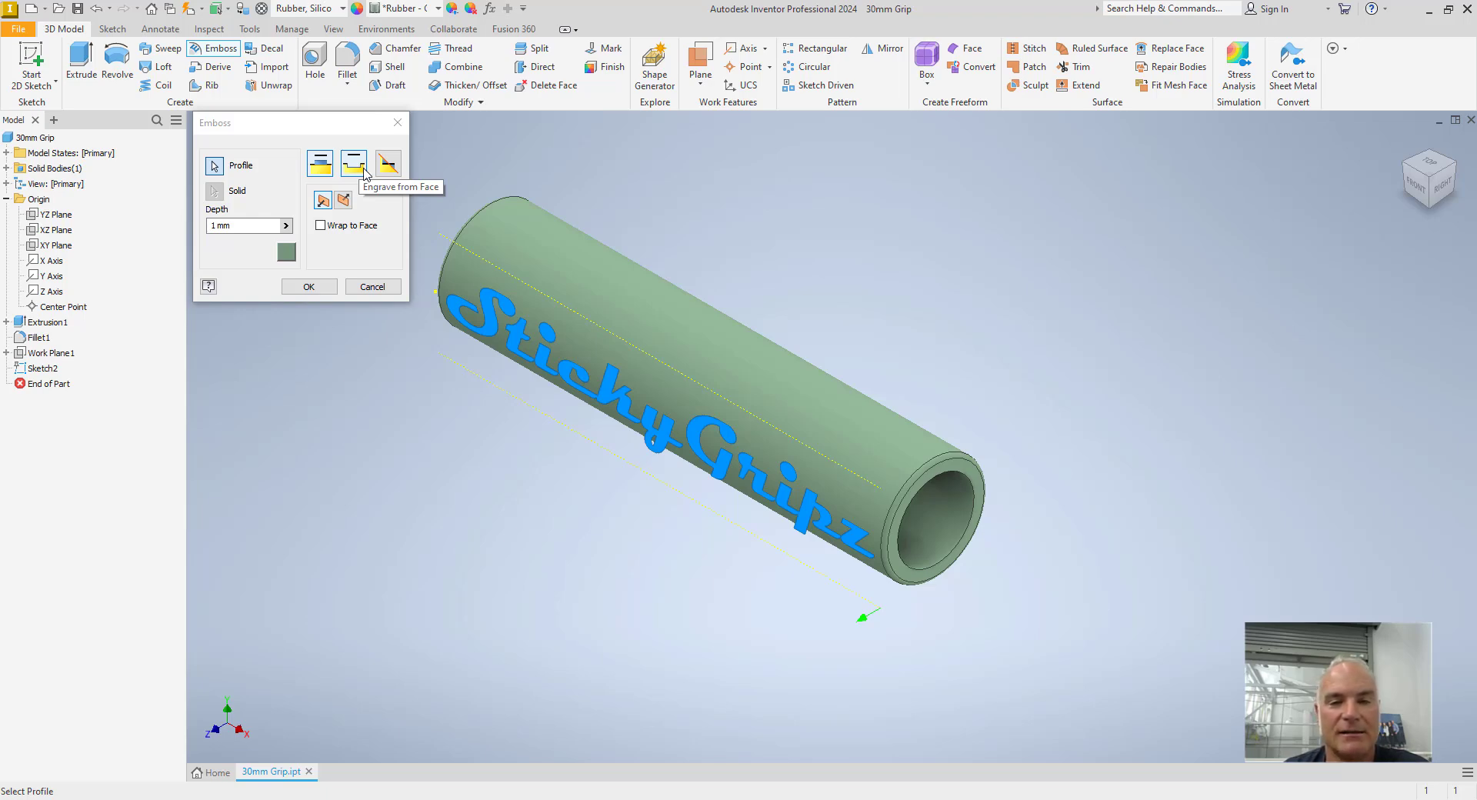
{"action": "mouse_move", "coordinate": [387, 164]}
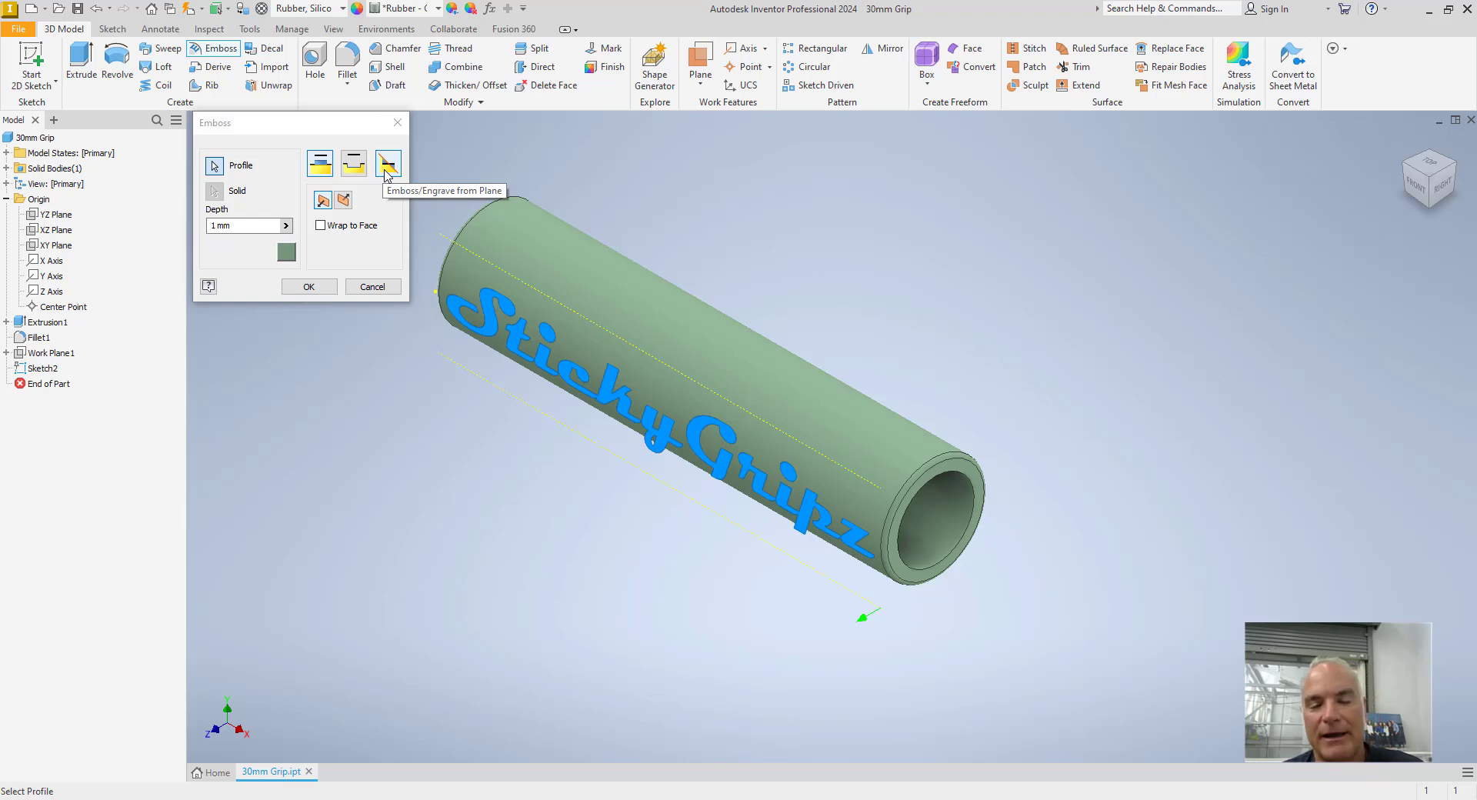
{"action": "mouse_move", "coordinate": [387, 164]}
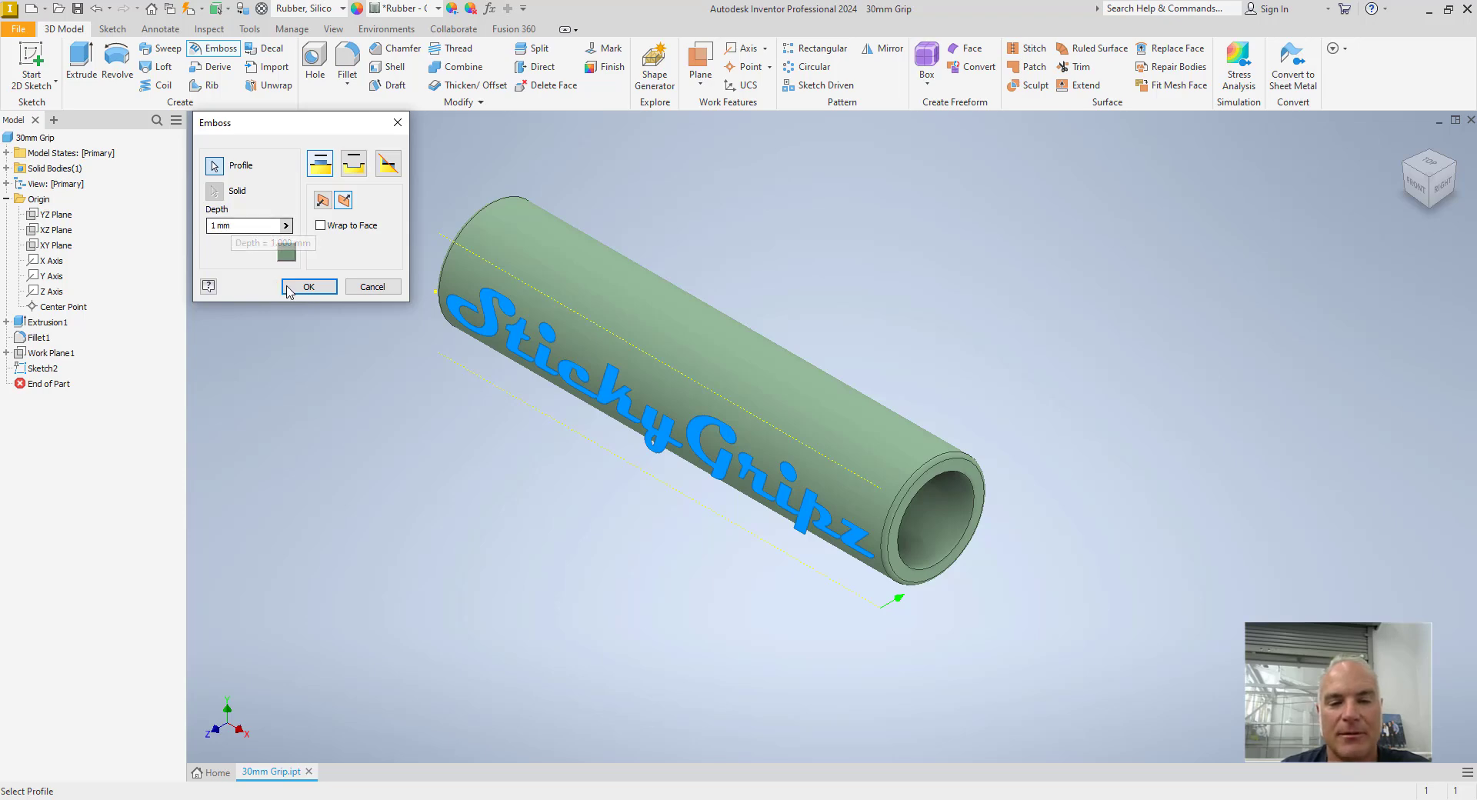
{"action": "left_click", "coordinate": [309, 287]}
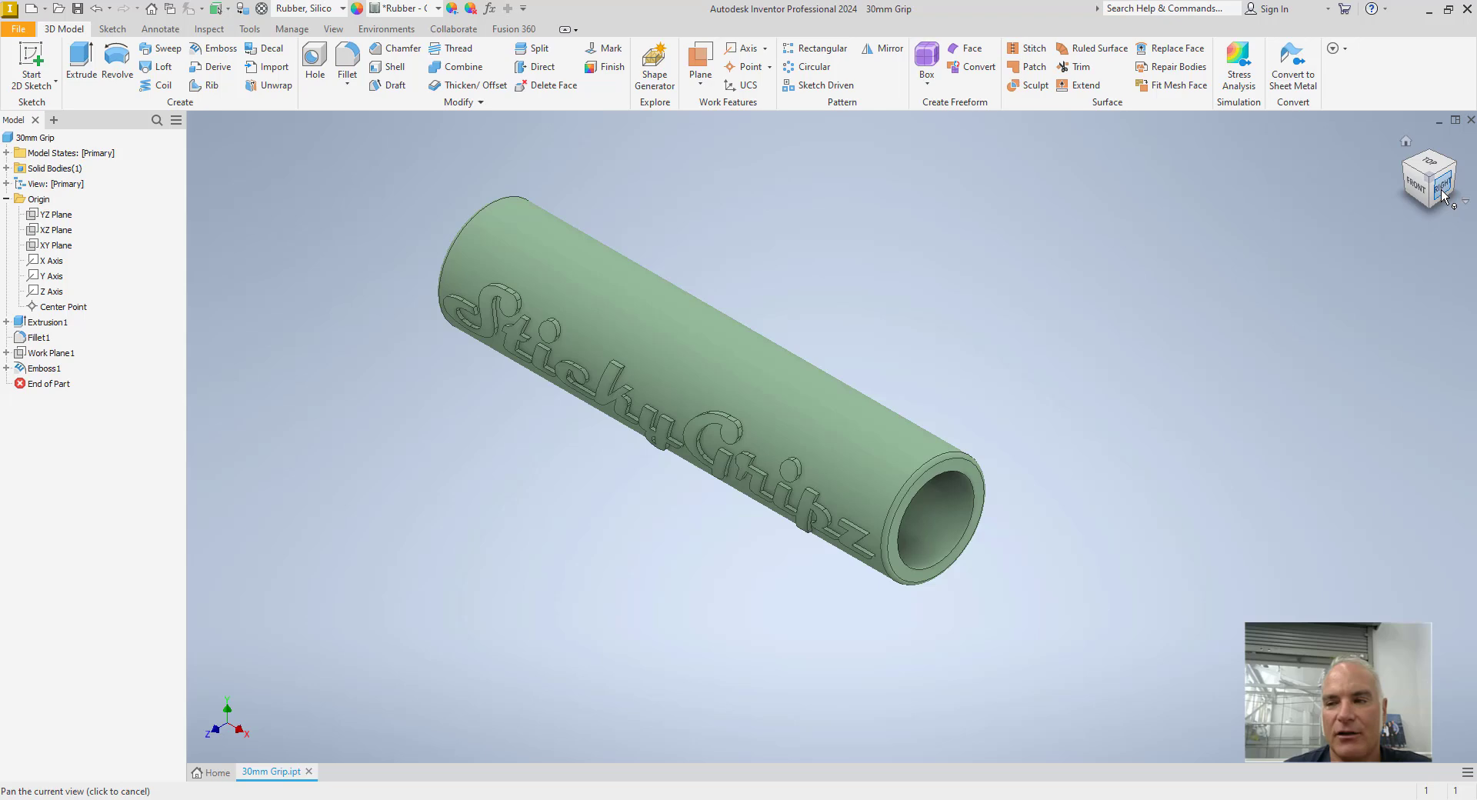
{"action": "left_click", "coordinate": [1432, 181]}
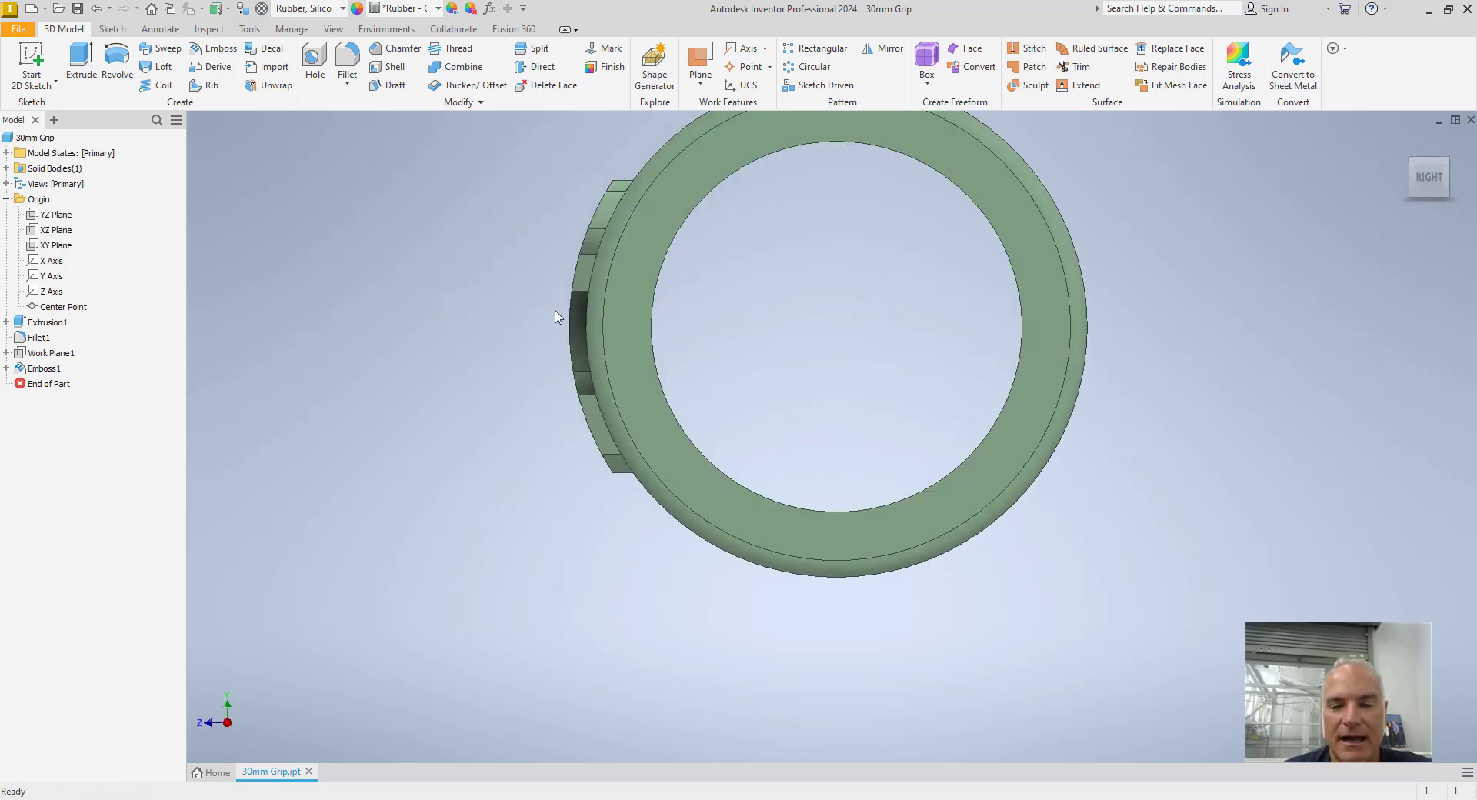
{"action": "mouse_move", "coordinate": [578, 206]}
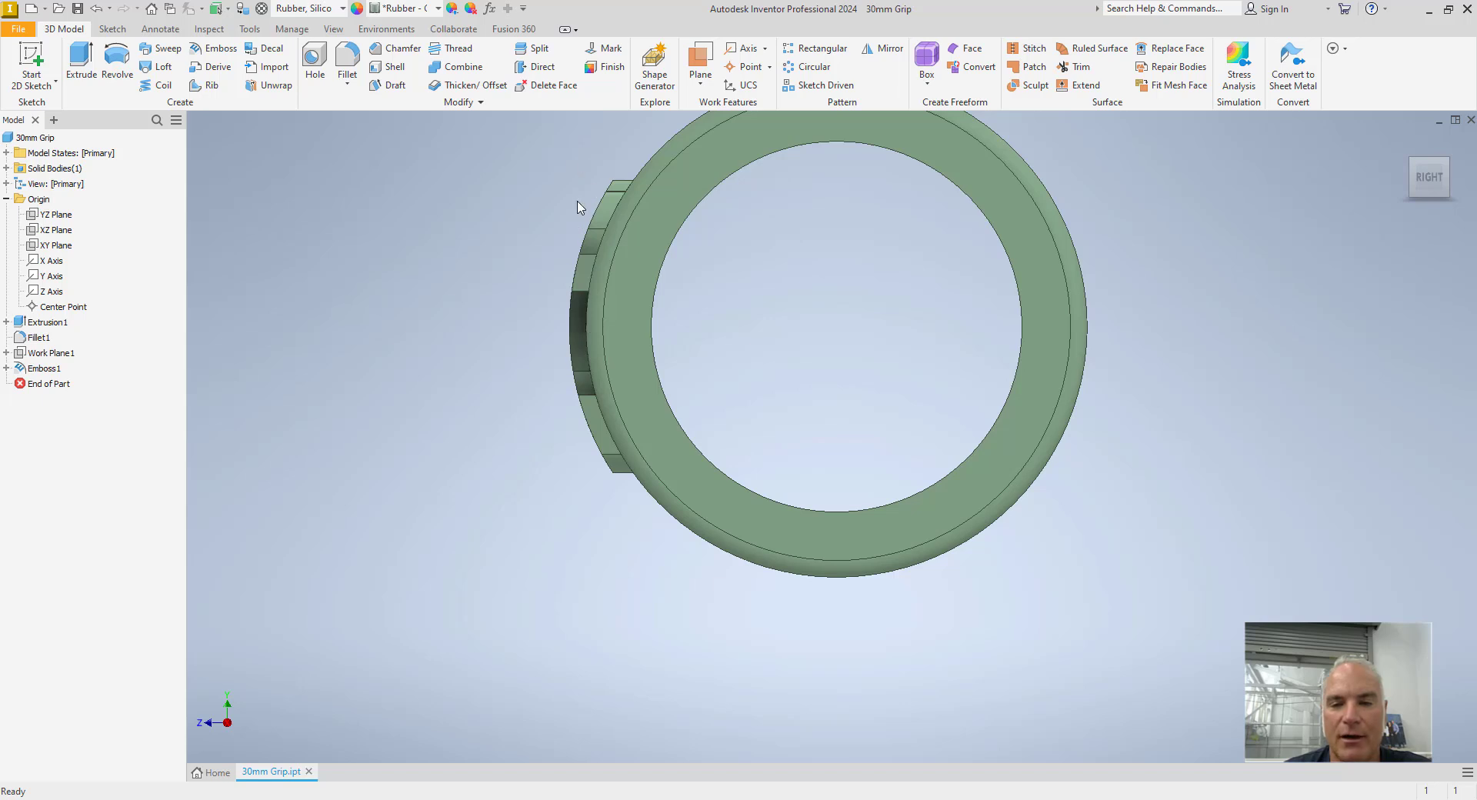
{"action": "mouse_move", "coordinate": [628, 180]}
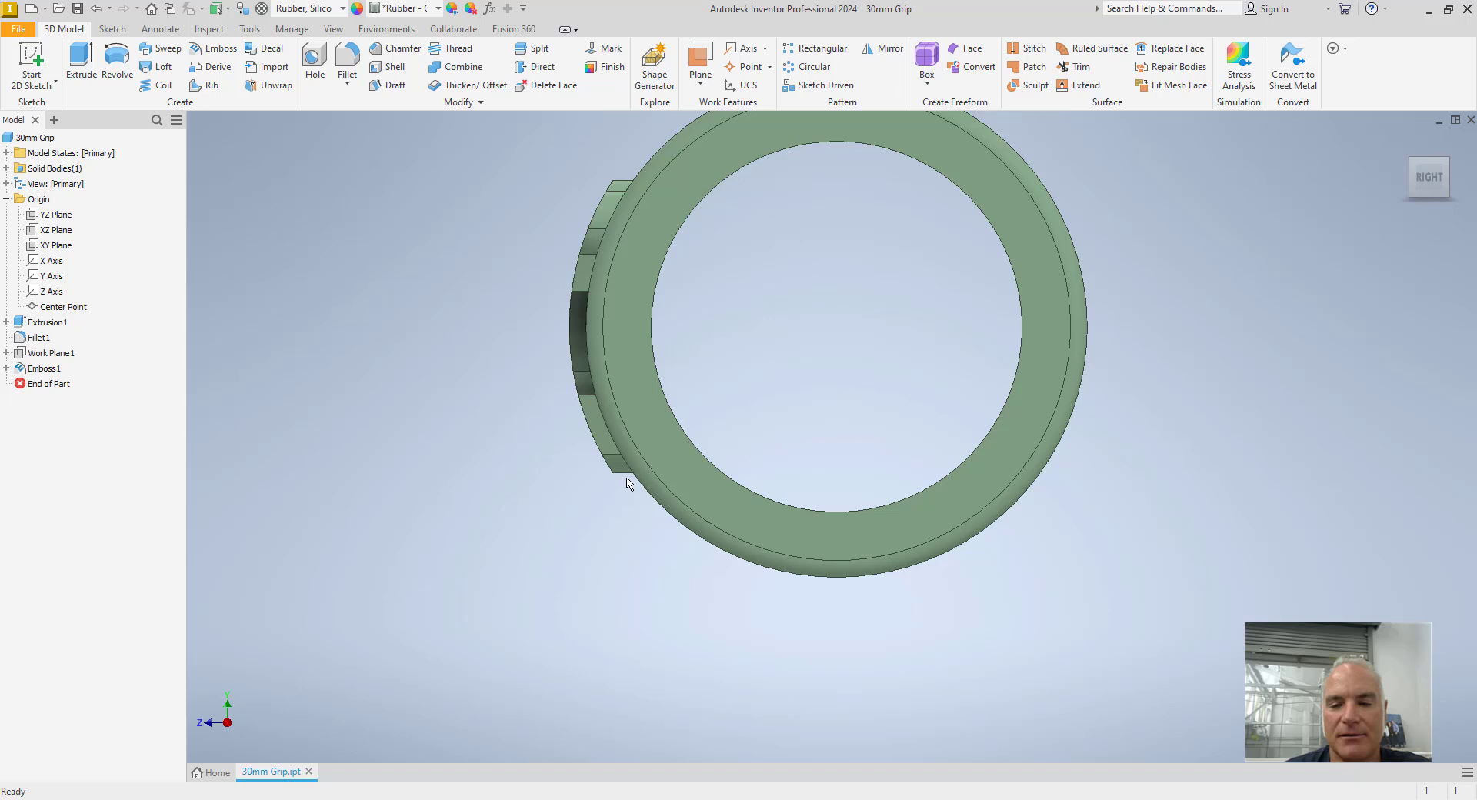
{"action": "mouse_move", "coordinate": [566, 314]}
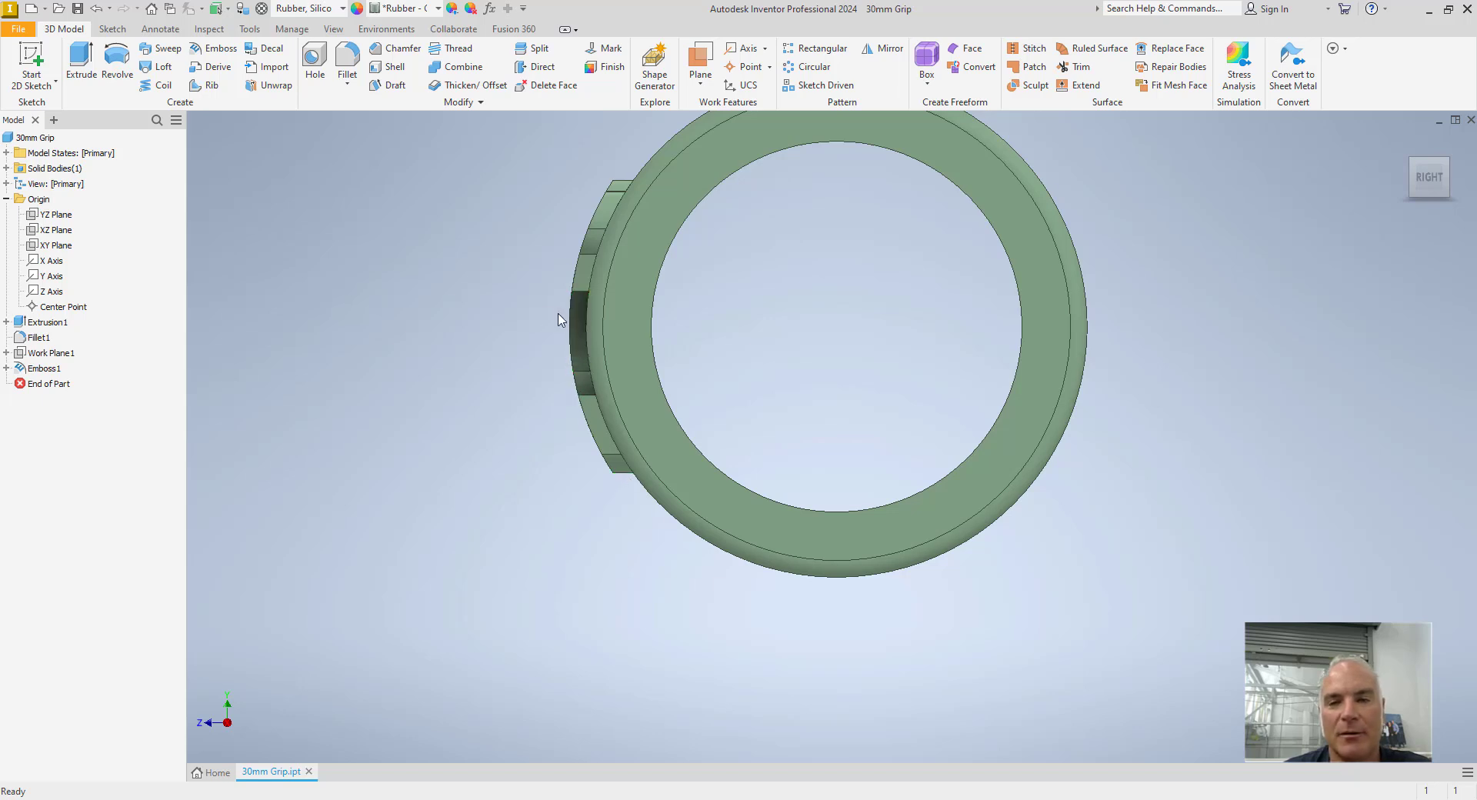
{"action": "mouse_move", "coordinate": [827, 303]}
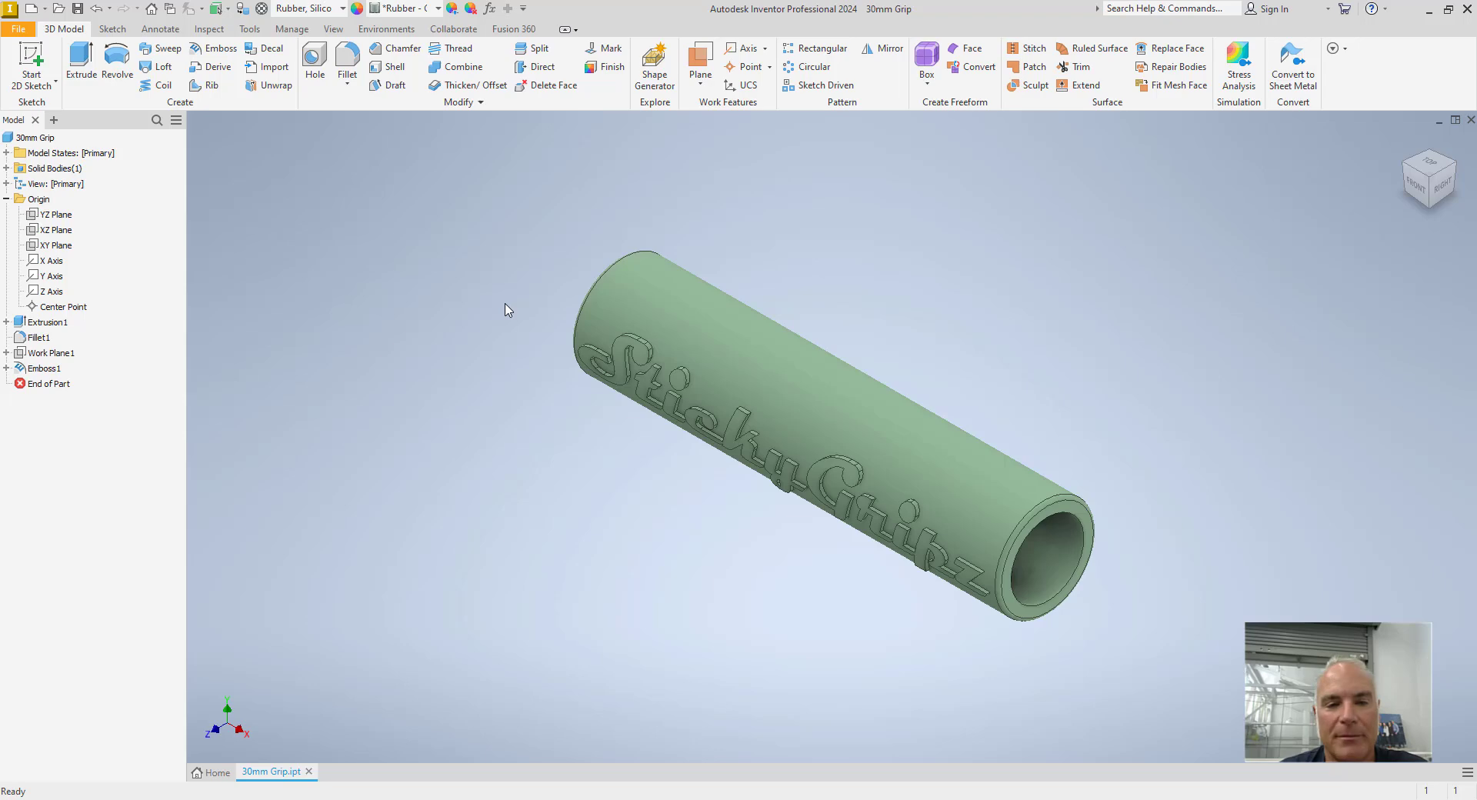
{"action": "mouse_move", "coordinate": [52, 369]}
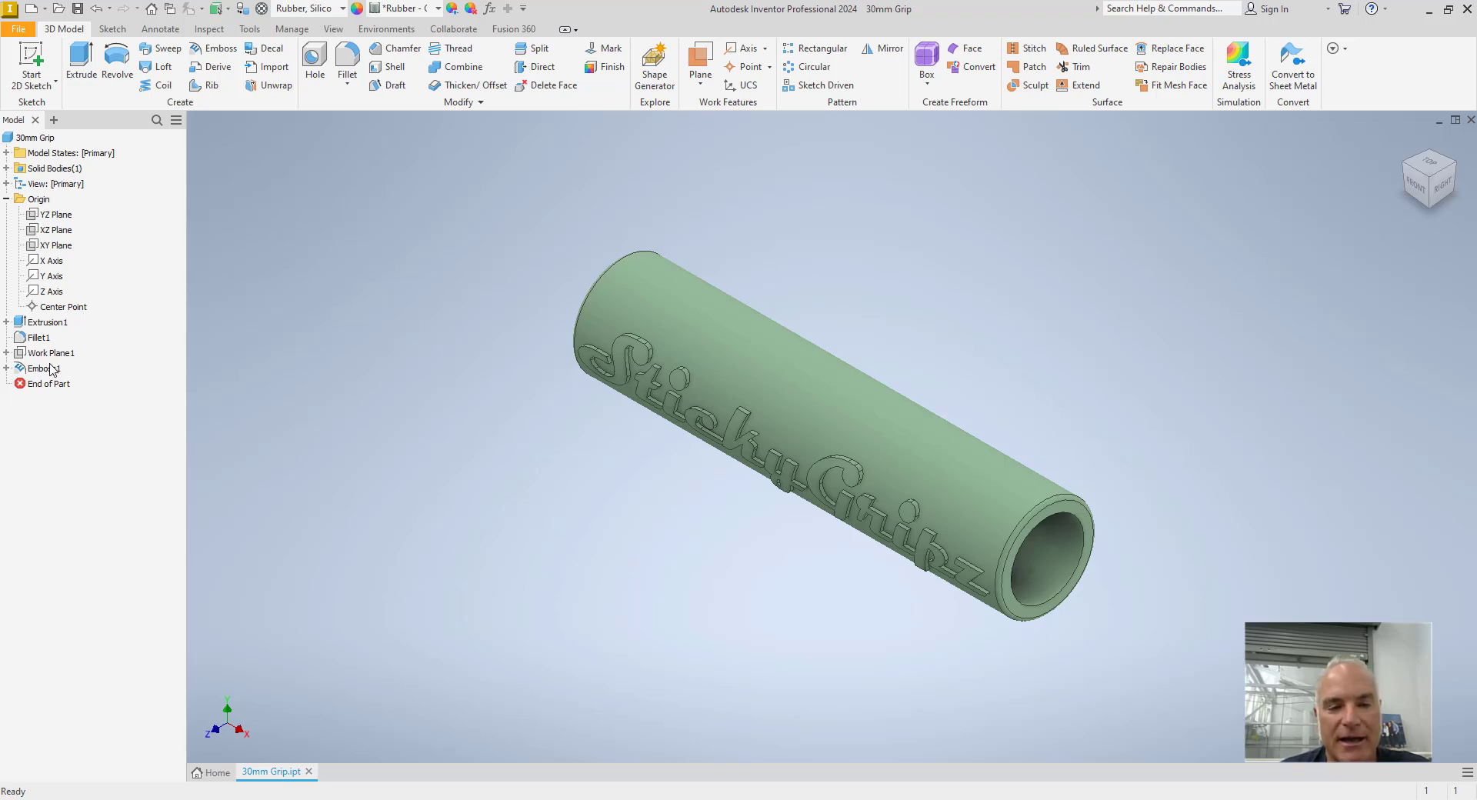
- Edit Emboss1 to wrap the text onto the tube's cylindrical face
{"action": "double_click", "coordinate": [48, 368]}
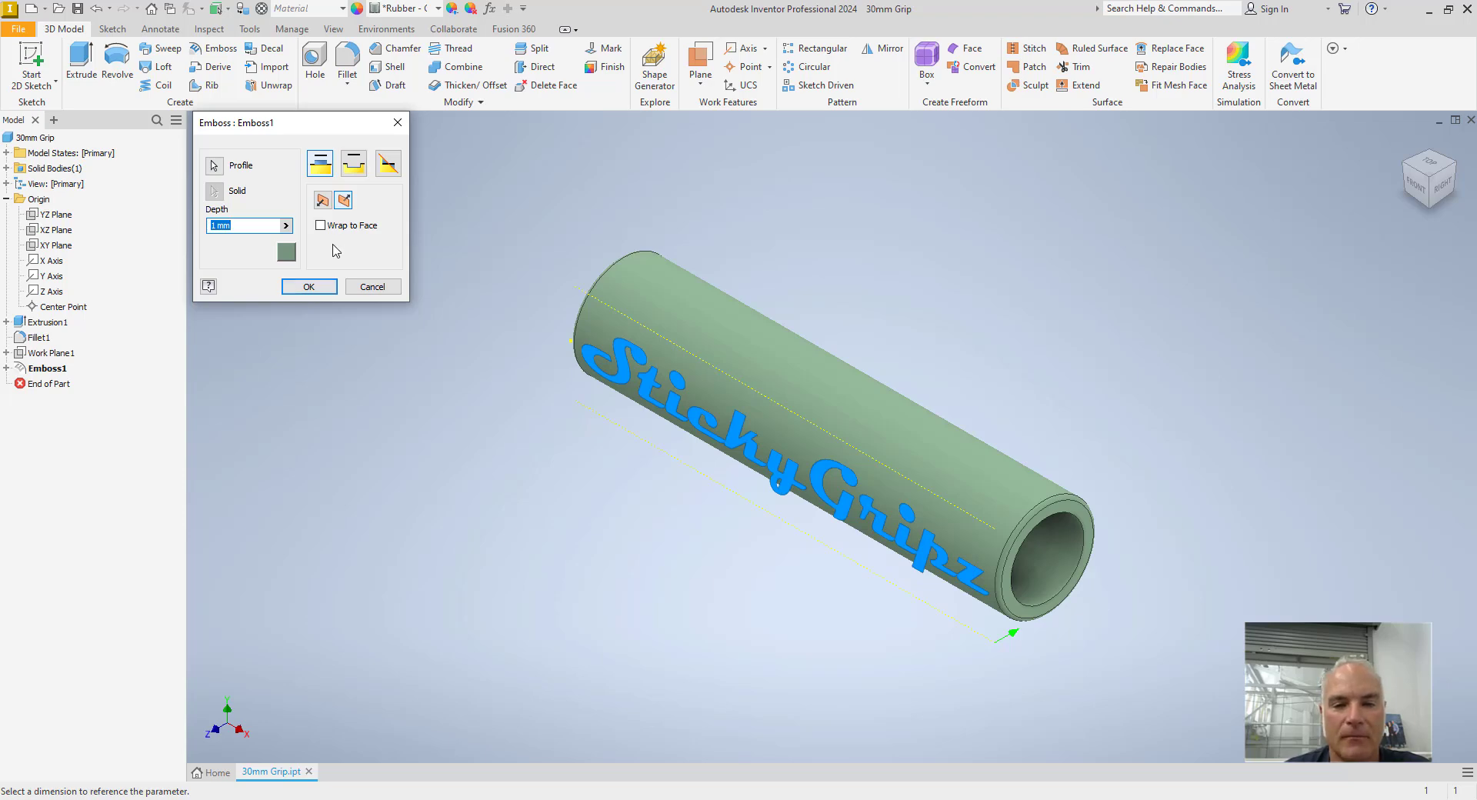
{"action": "mouse_move", "coordinate": [321, 230]}
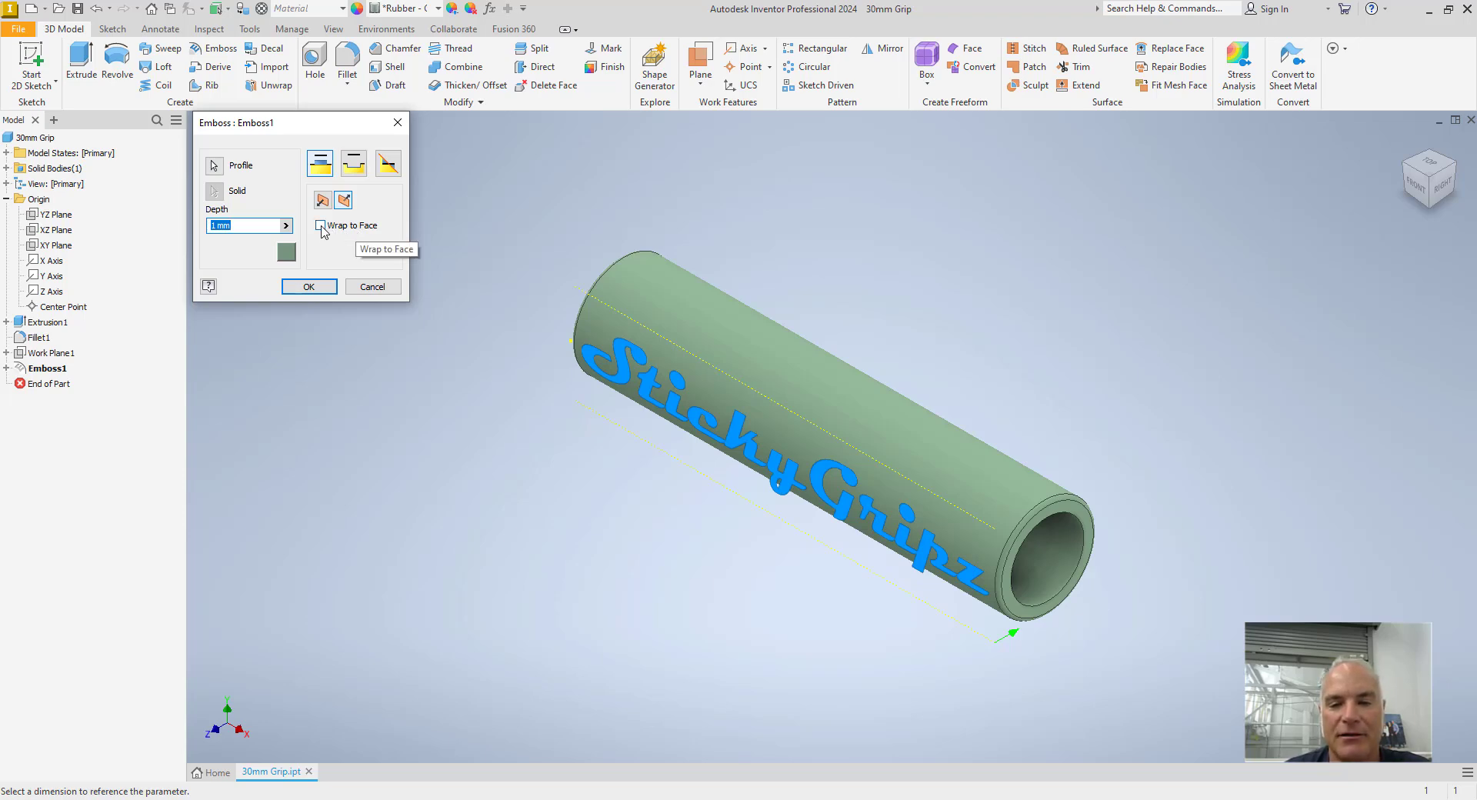
{"action": "left_click", "coordinate": [320, 225]}
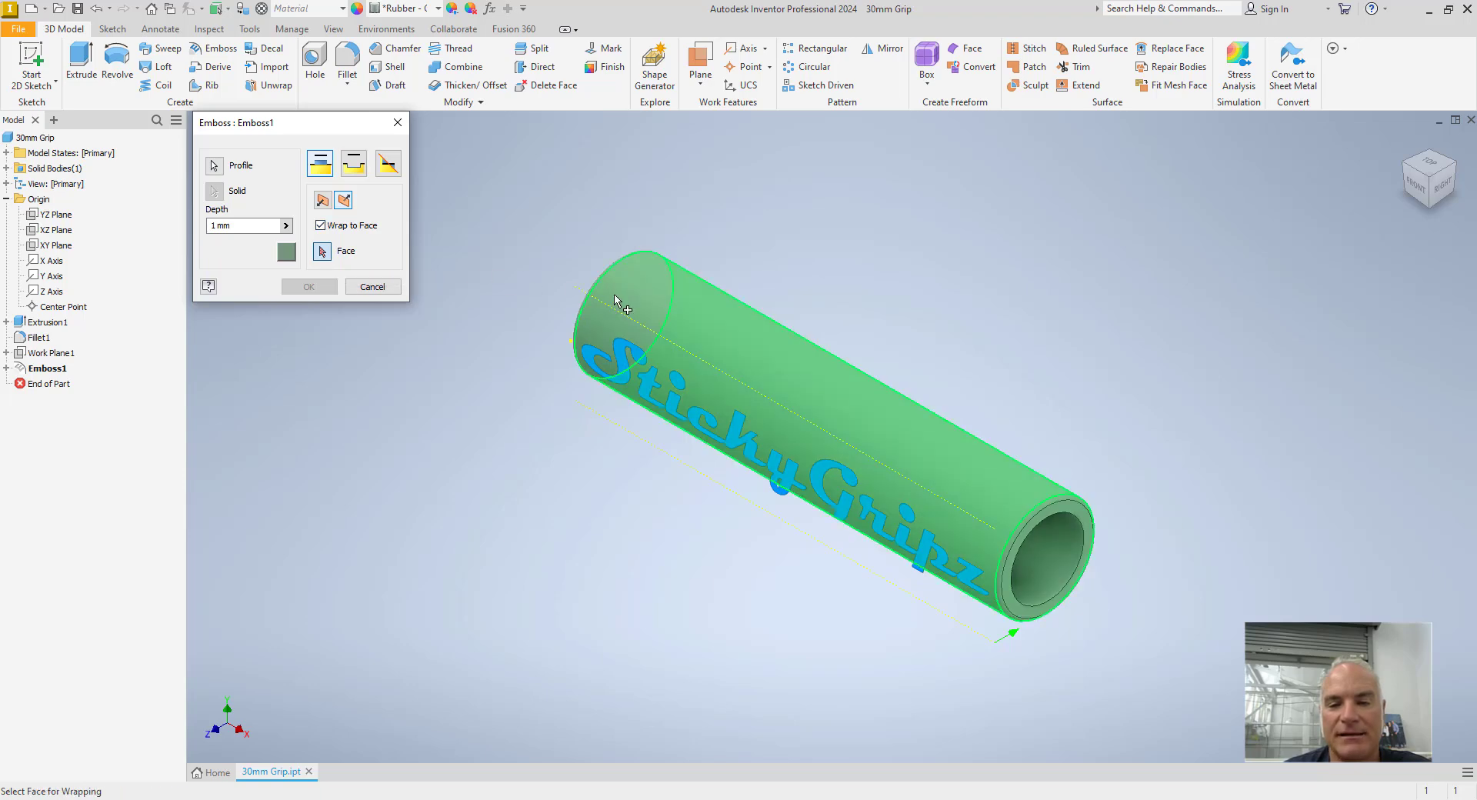
{"action": "left_click", "coordinate": [307, 286]}
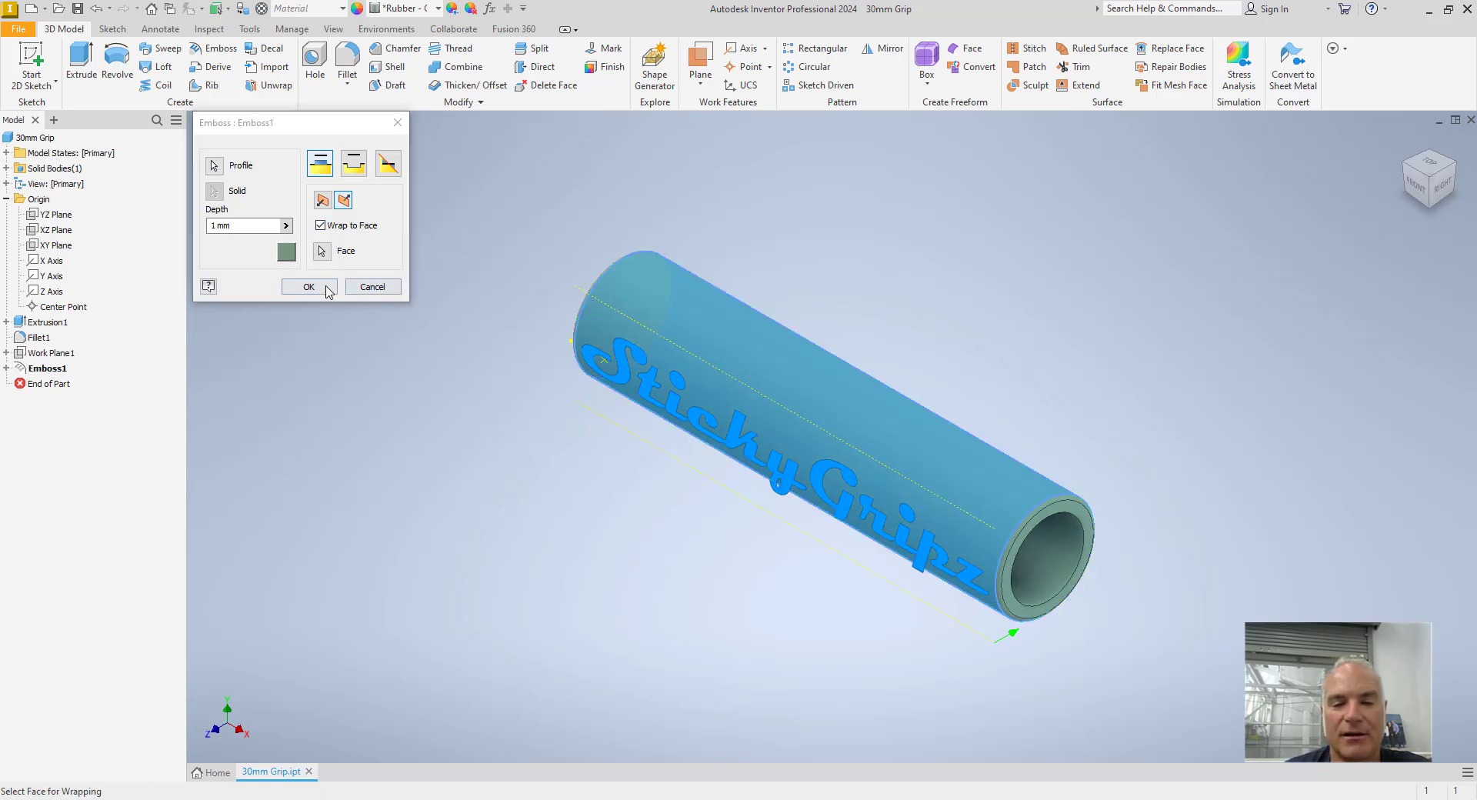
{"action": "left_click", "coordinate": [305, 286]}
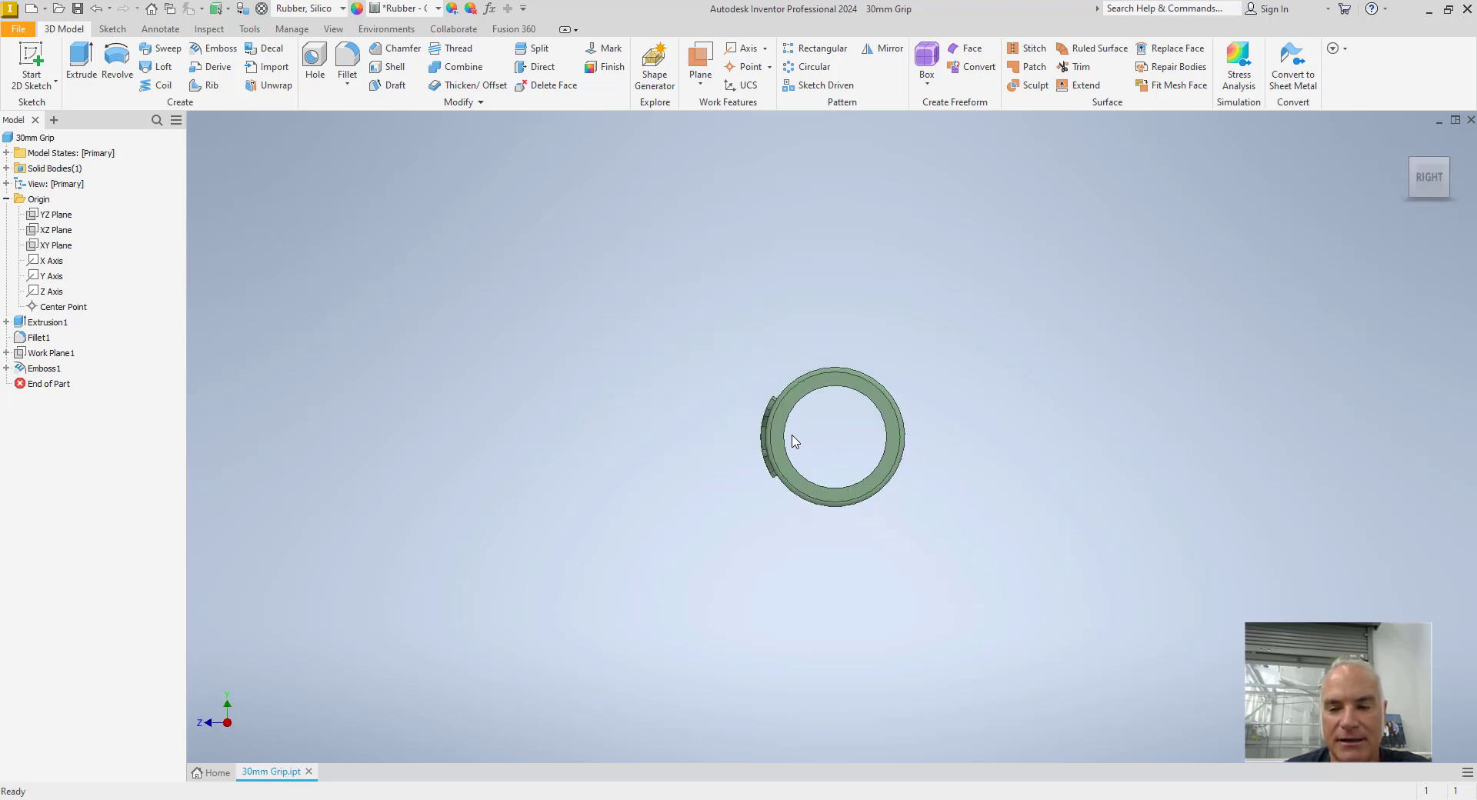
{"action": "scroll", "scroll_direction": "up", "scroll_amount": 3}
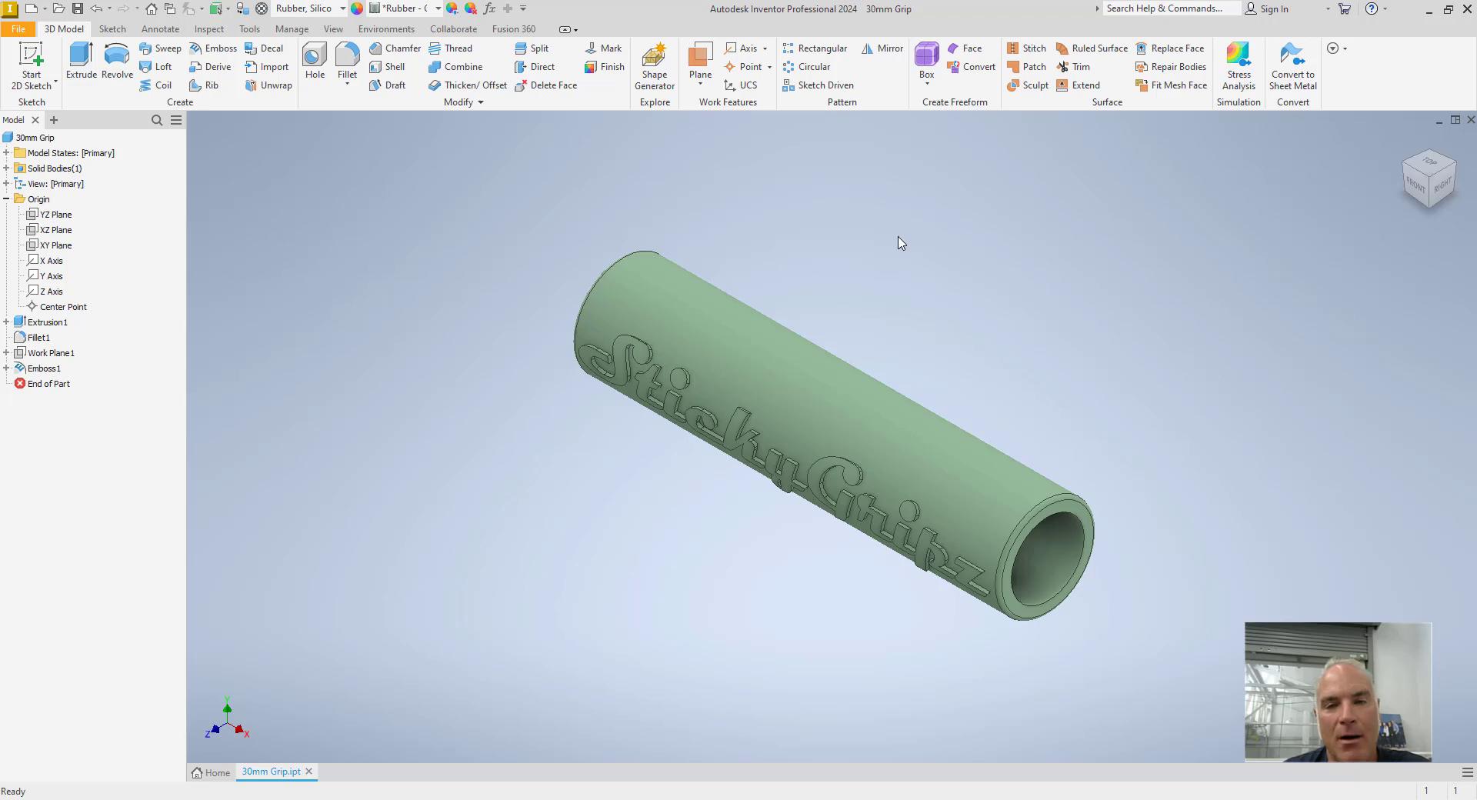
{"action": "mouse_move", "coordinate": [60, 382]}
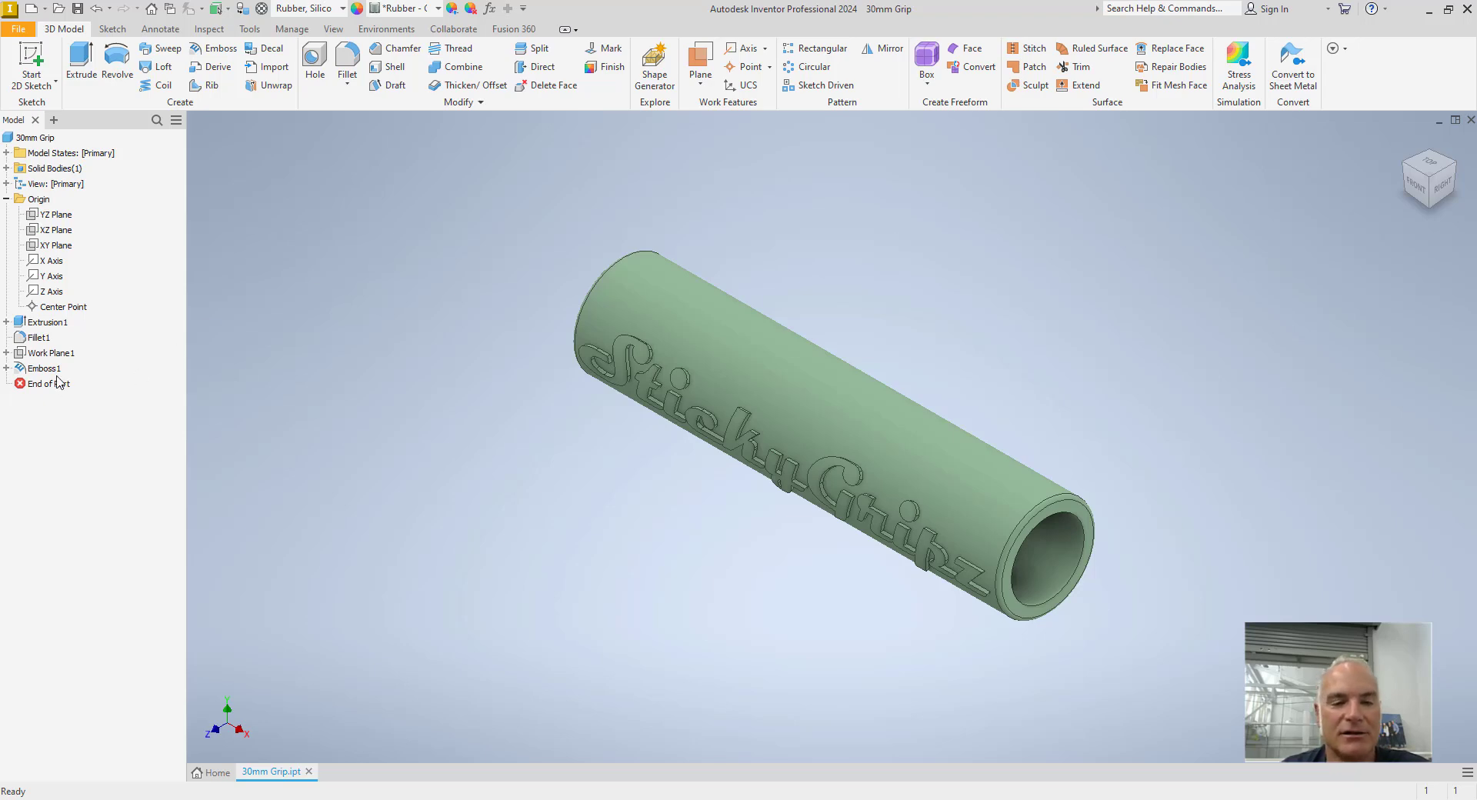
- Change Emboss1 to Engrave from Face so the lettering cuts in
{"action": "double_click", "coordinate": [46, 368]}
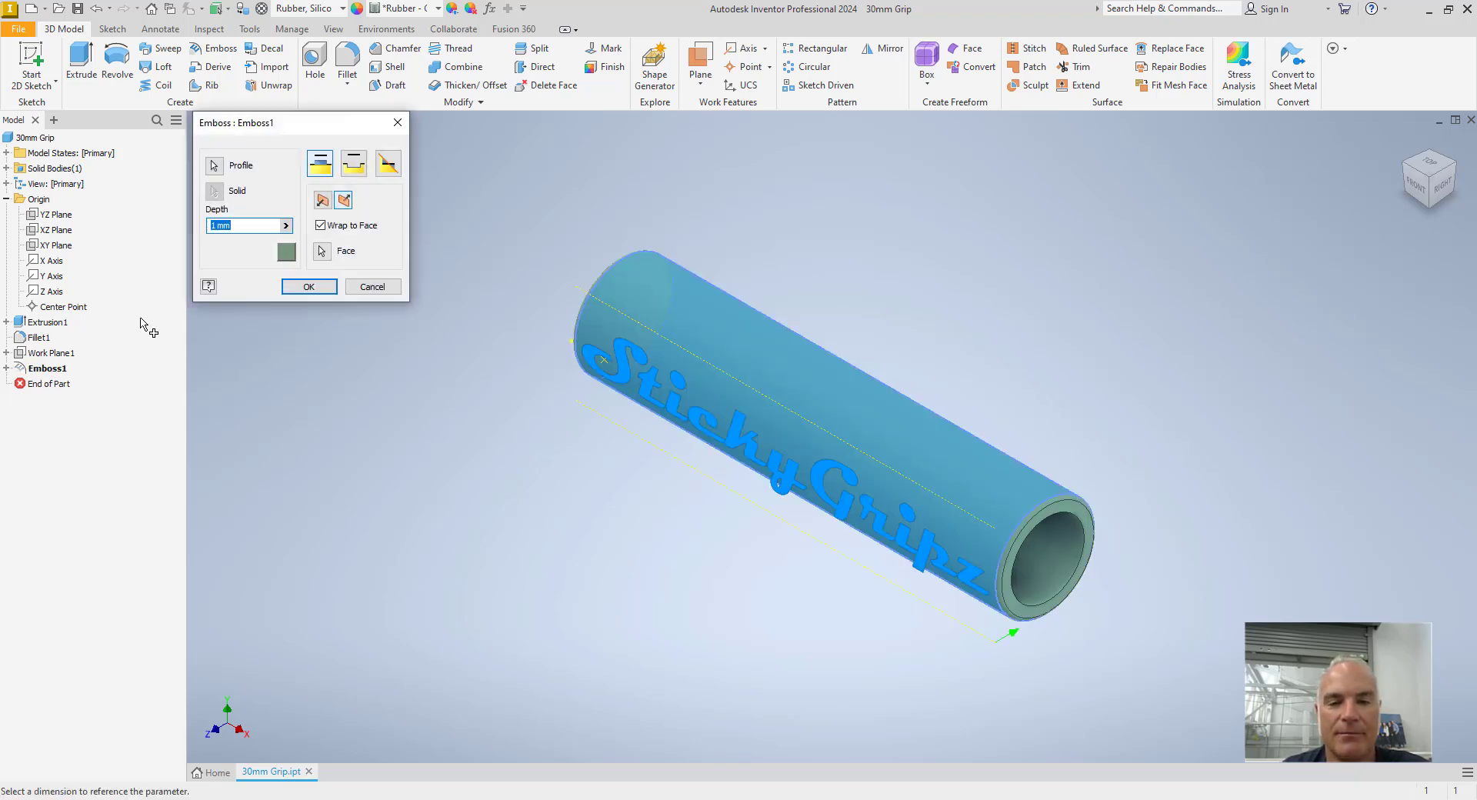
{"action": "left_click", "coordinate": [353, 163]}
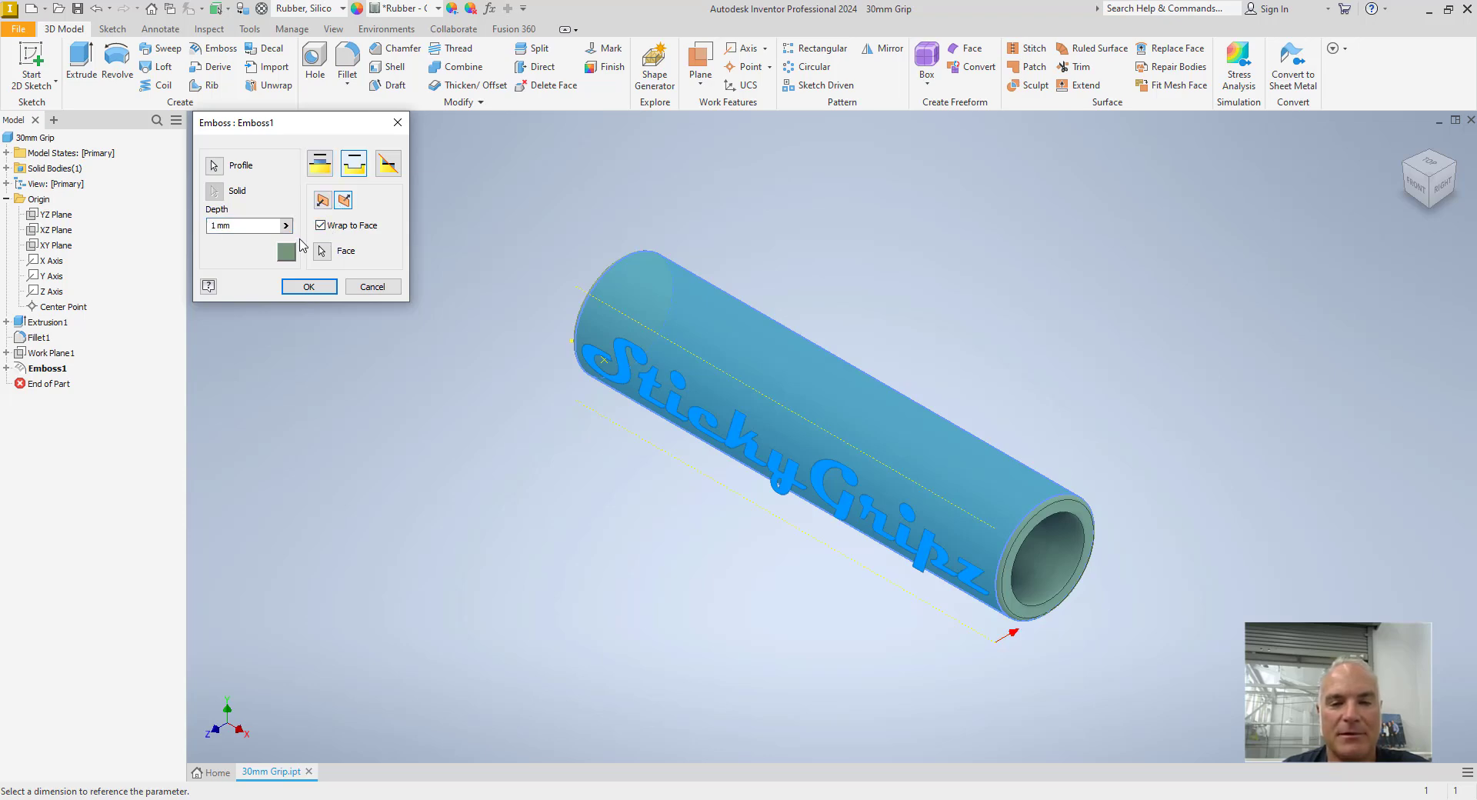
{"action": "left_click", "coordinate": [308, 285]}
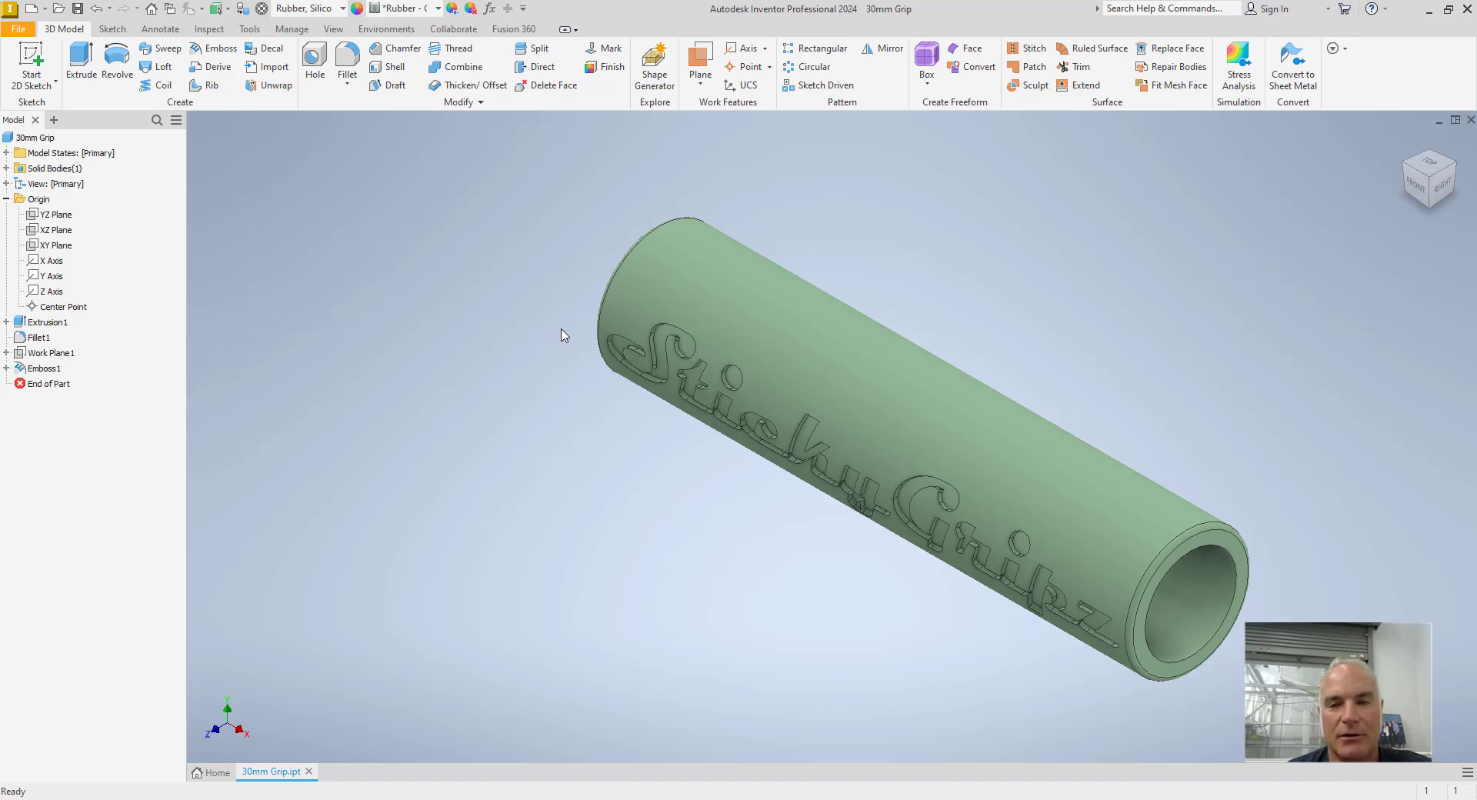
{"action": "mouse_move", "coordinate": [463, 302]}
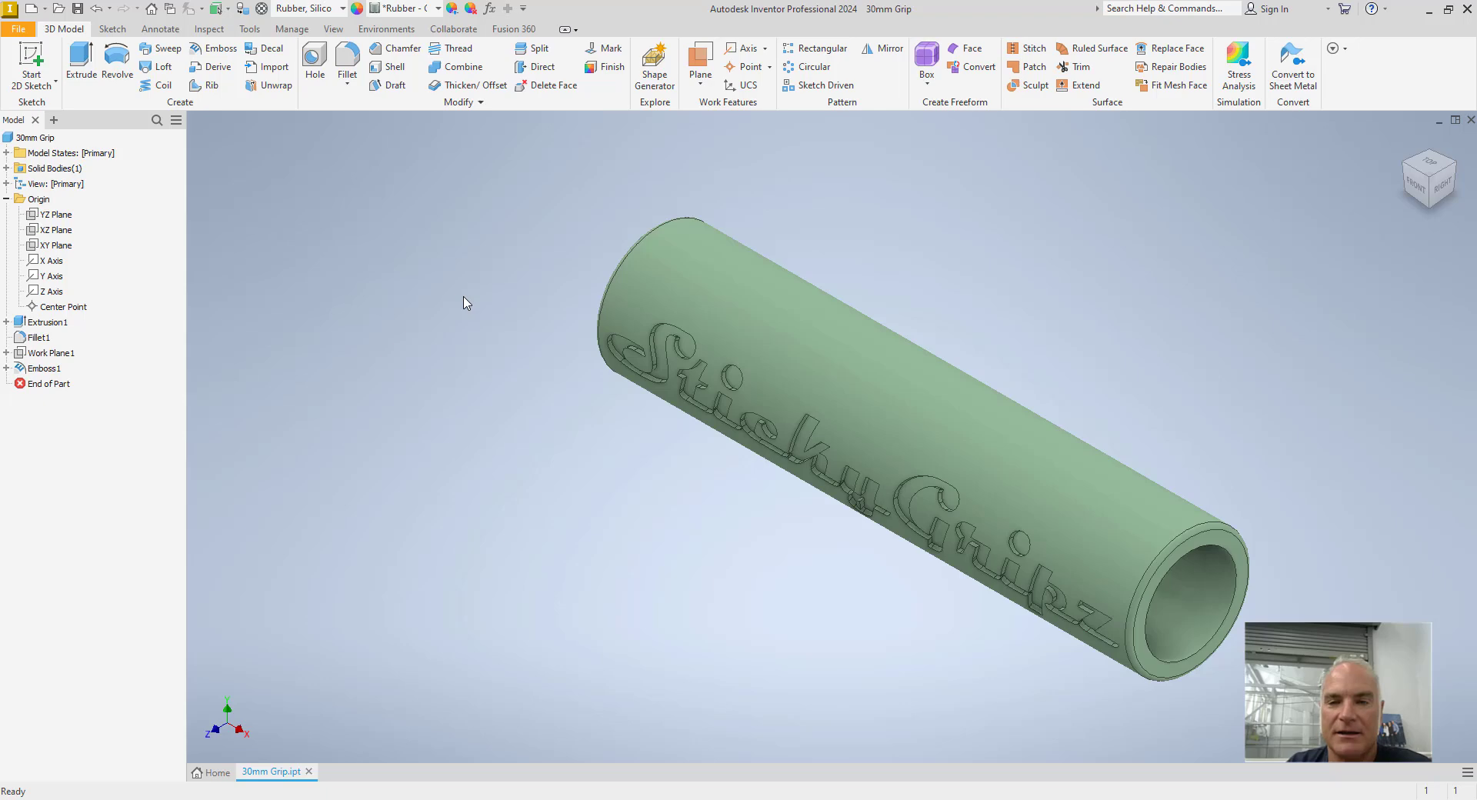
{"action": "mouse_move", "coordinate": [930, 233]}
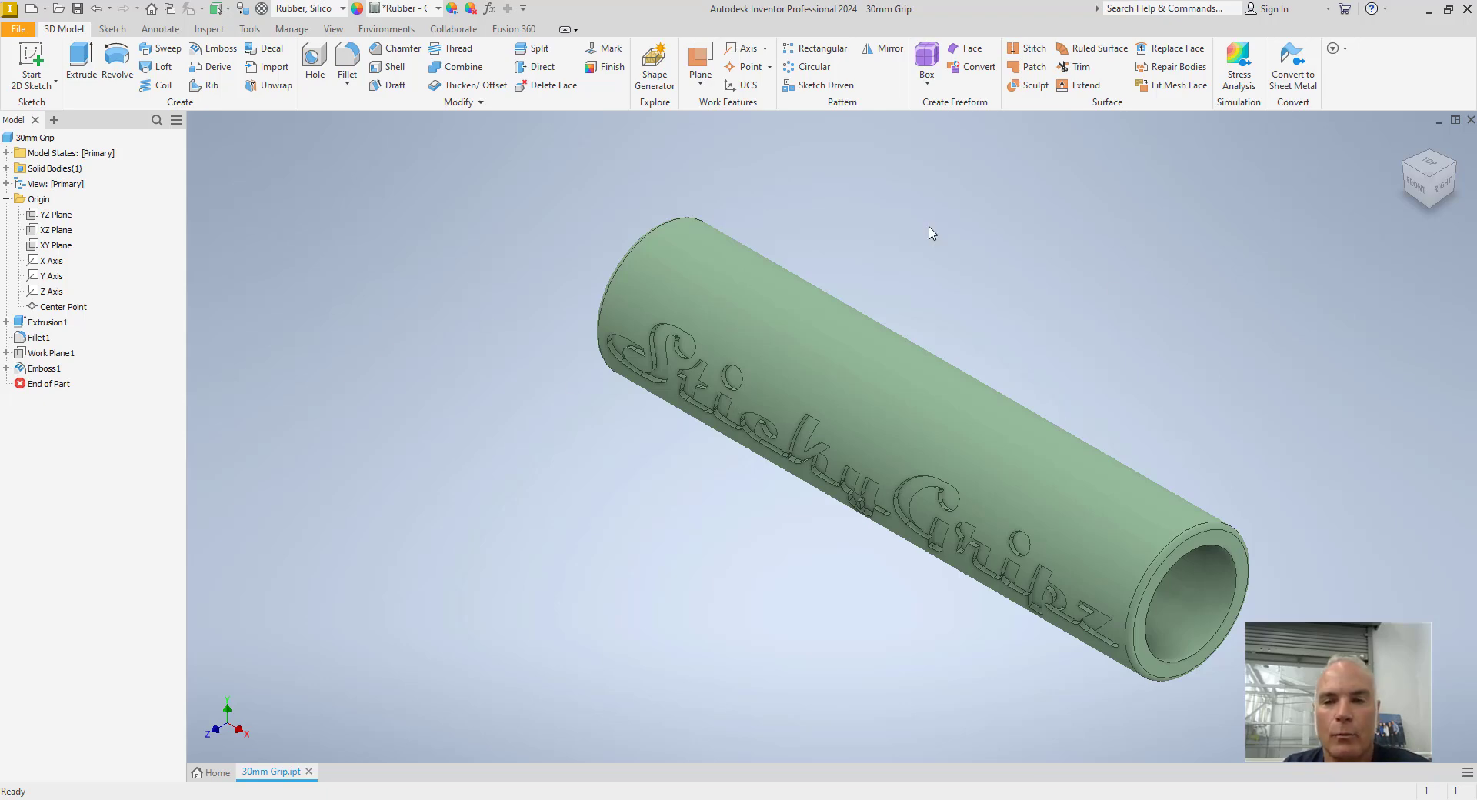
{"action": "mouse_move", "coordinate": [869, 188]}
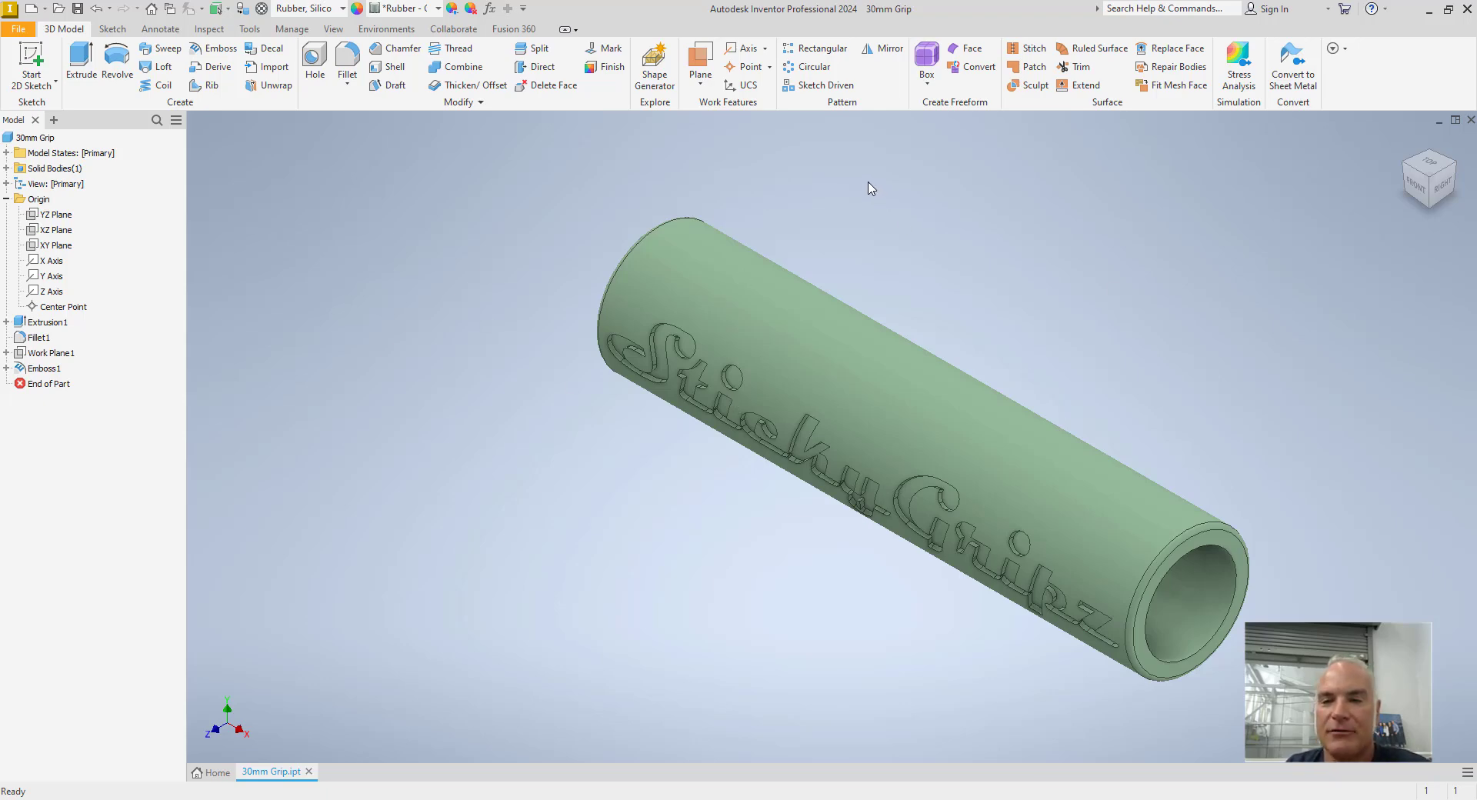
- Circular-pattern Emboss1 around the tube axis over 360 degrees
{"action": "left_click", "coordinate": [812, 67]}
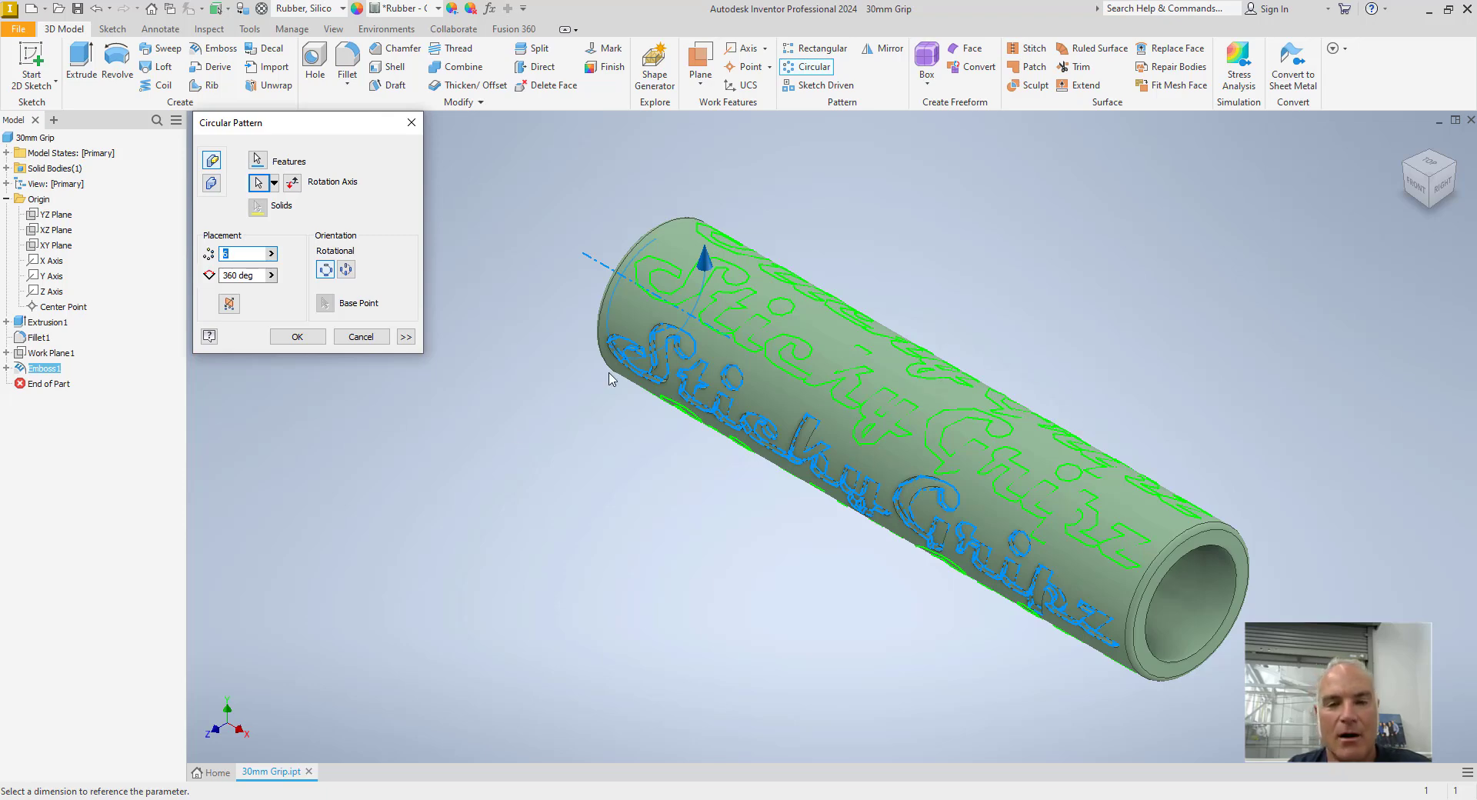
{"action": "mouse_move", "coordinate": [297, 336]}
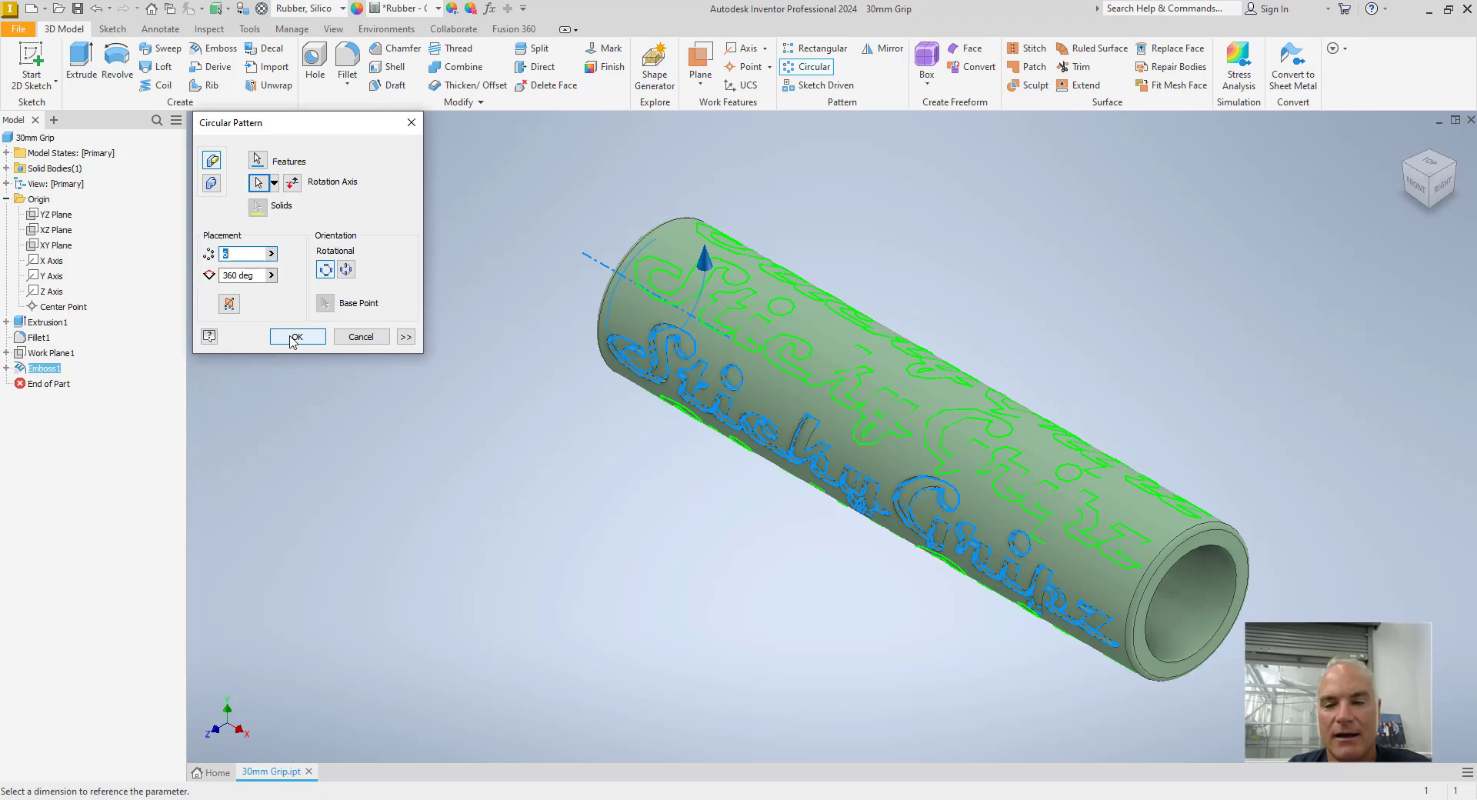
{"action": "left_click", "coordinate": [296, 338]}
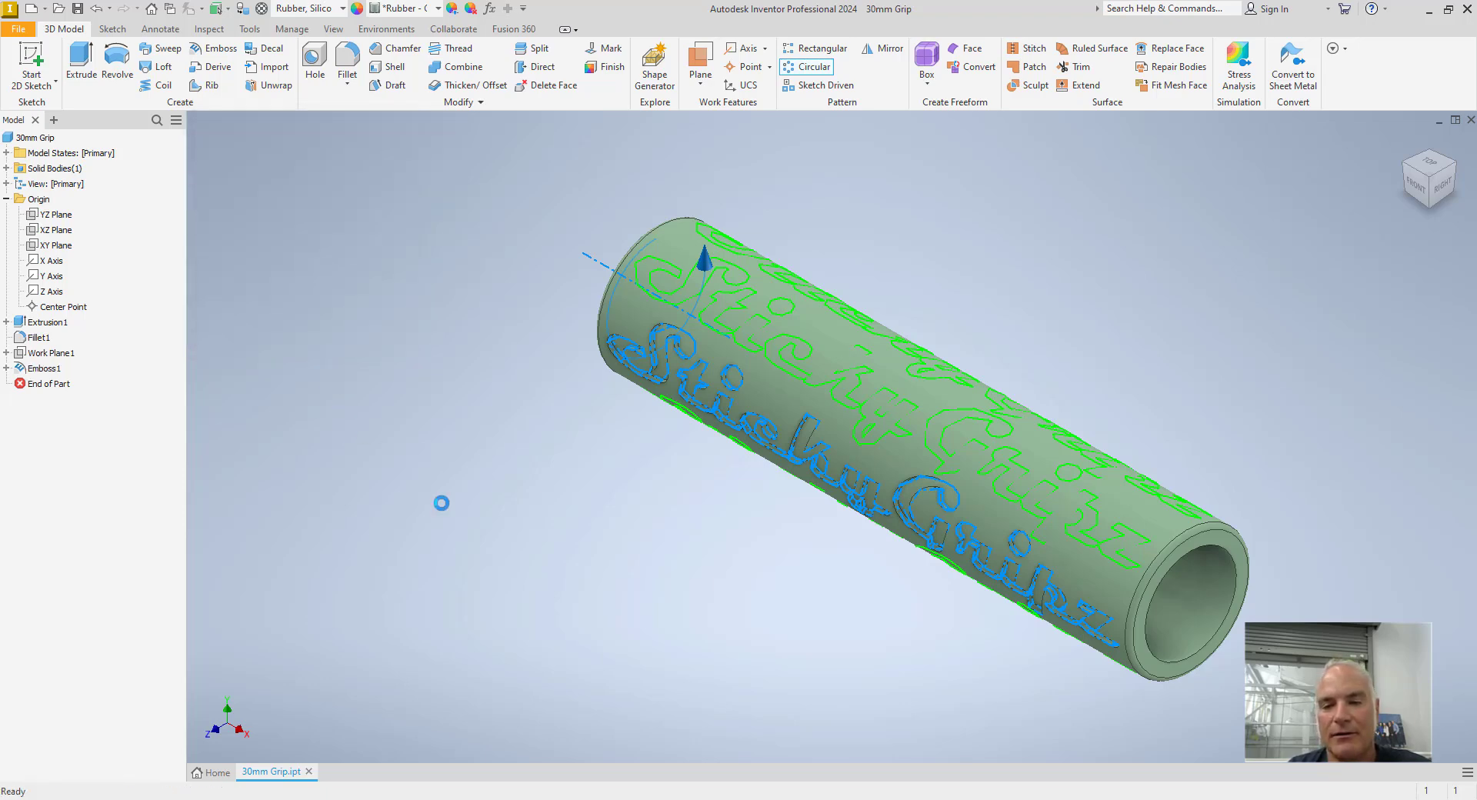
{"action": "left_click", "coordinate": [810, 66]}
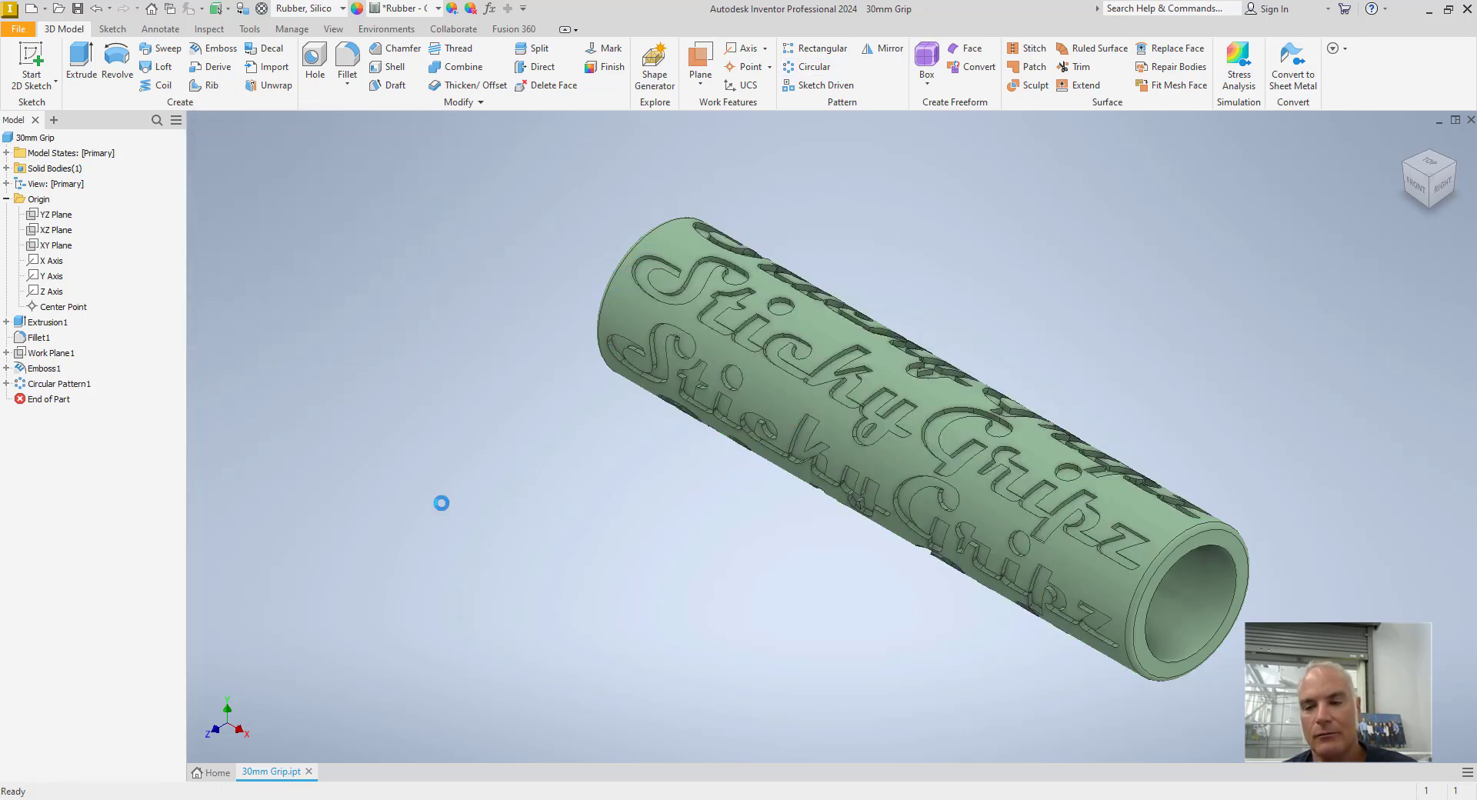